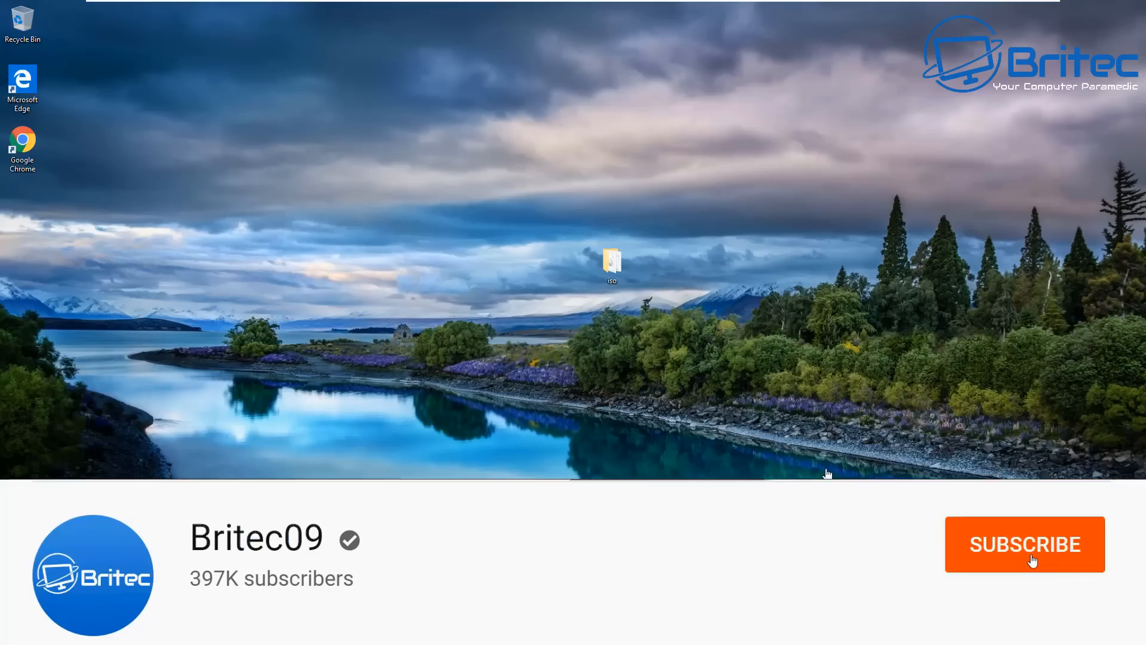
Step: Bring up the Format dialog for the ESD-USB (E:) drive from This PC in File Explorer
click(1025, 544)
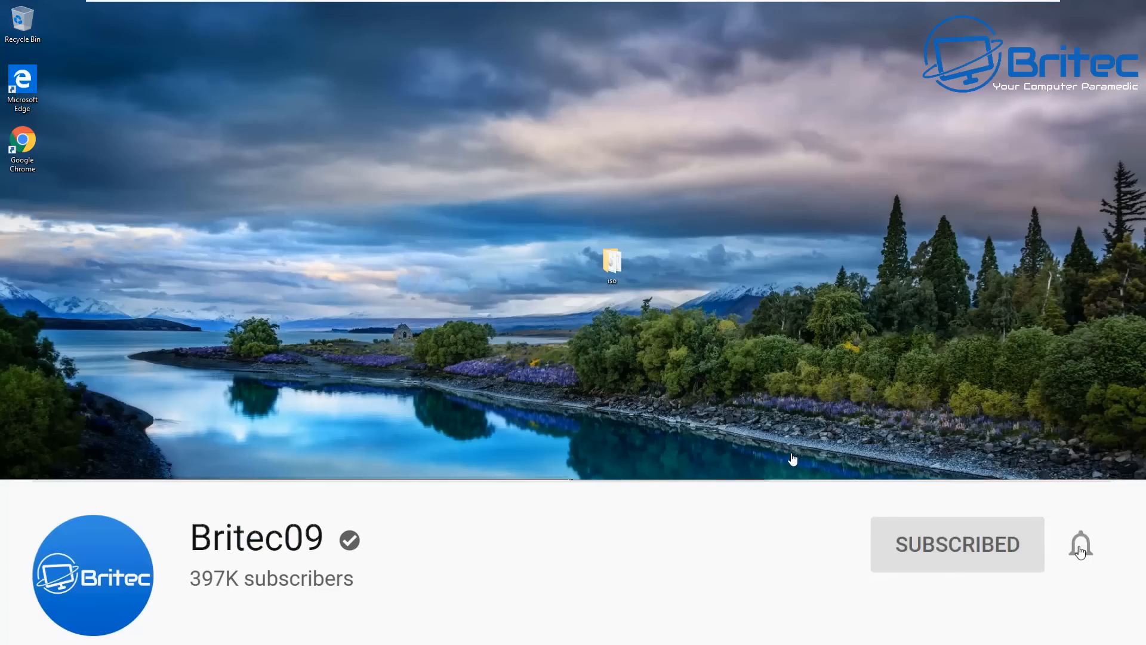
click(1081, 544)
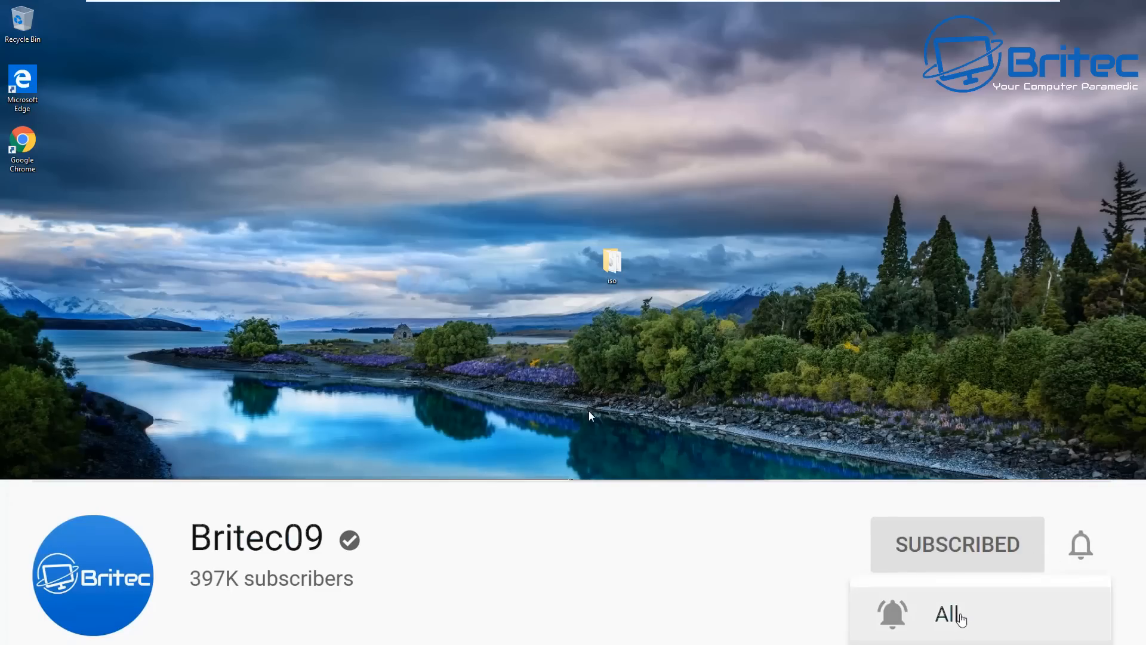
click(946, 615)
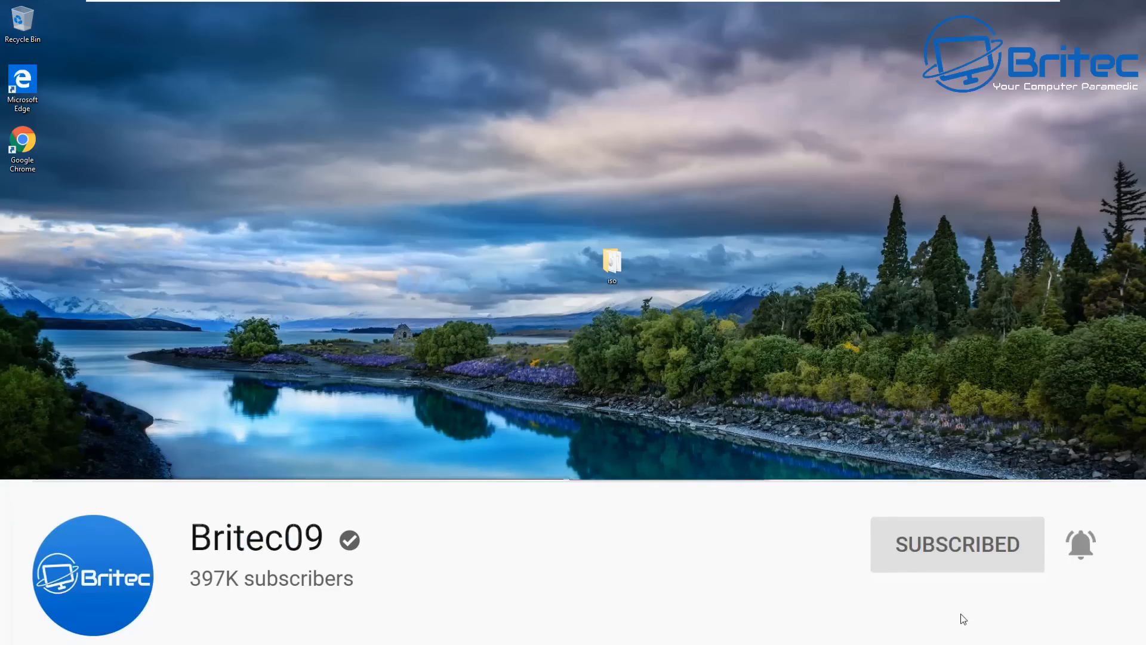
click(308, 633)
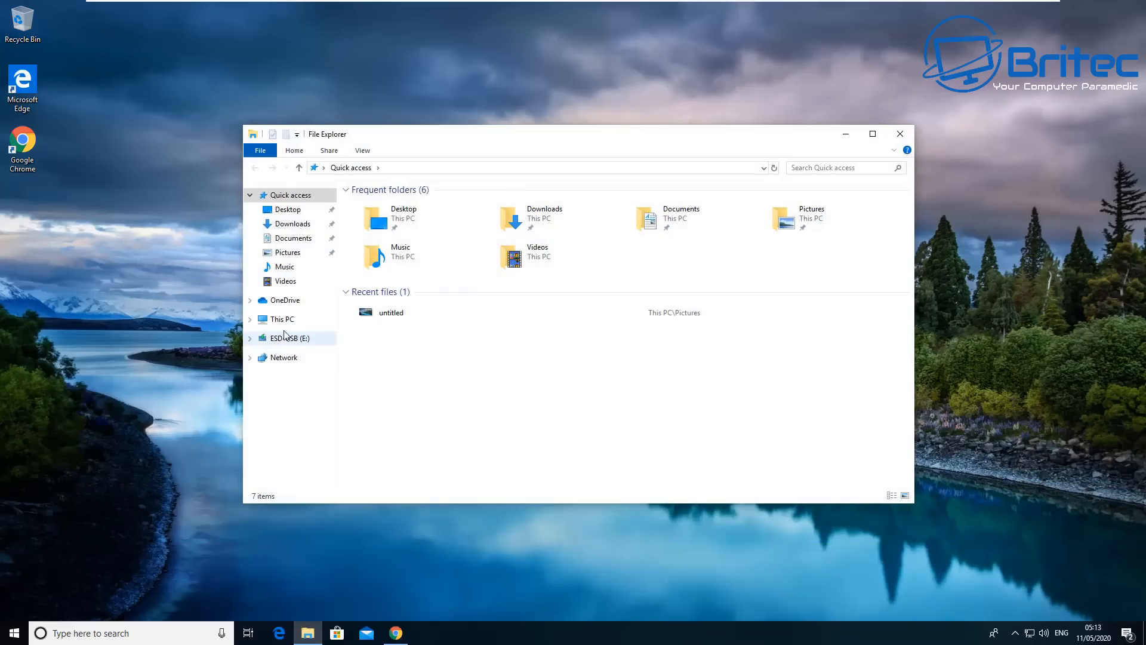
click(282, 319)
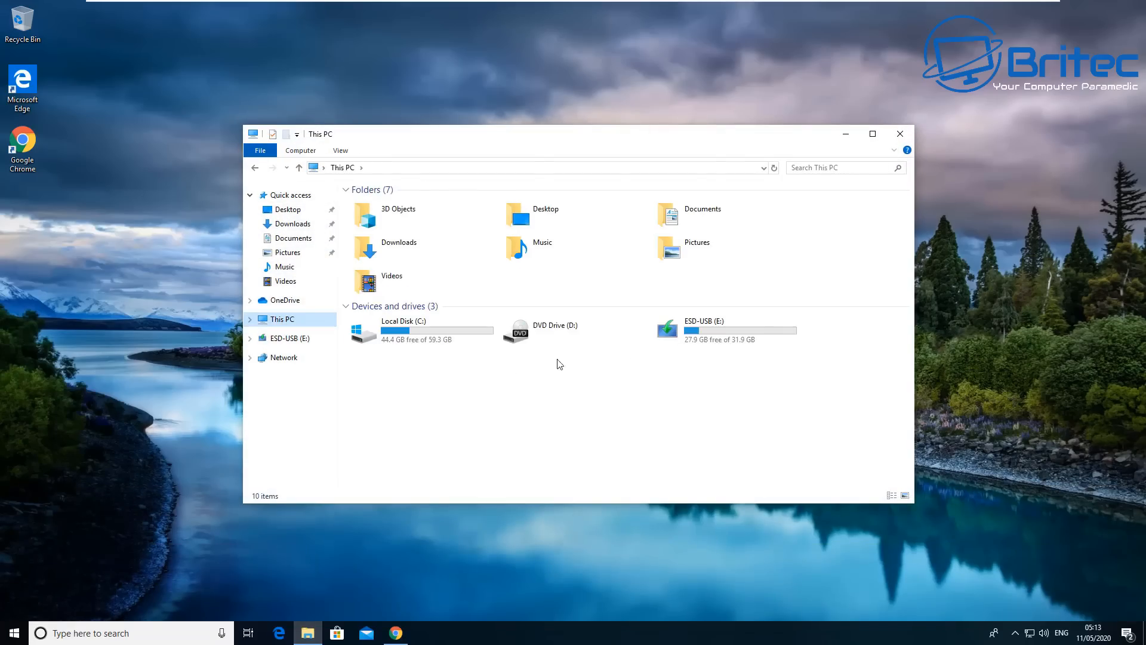
right_click(724, 330)
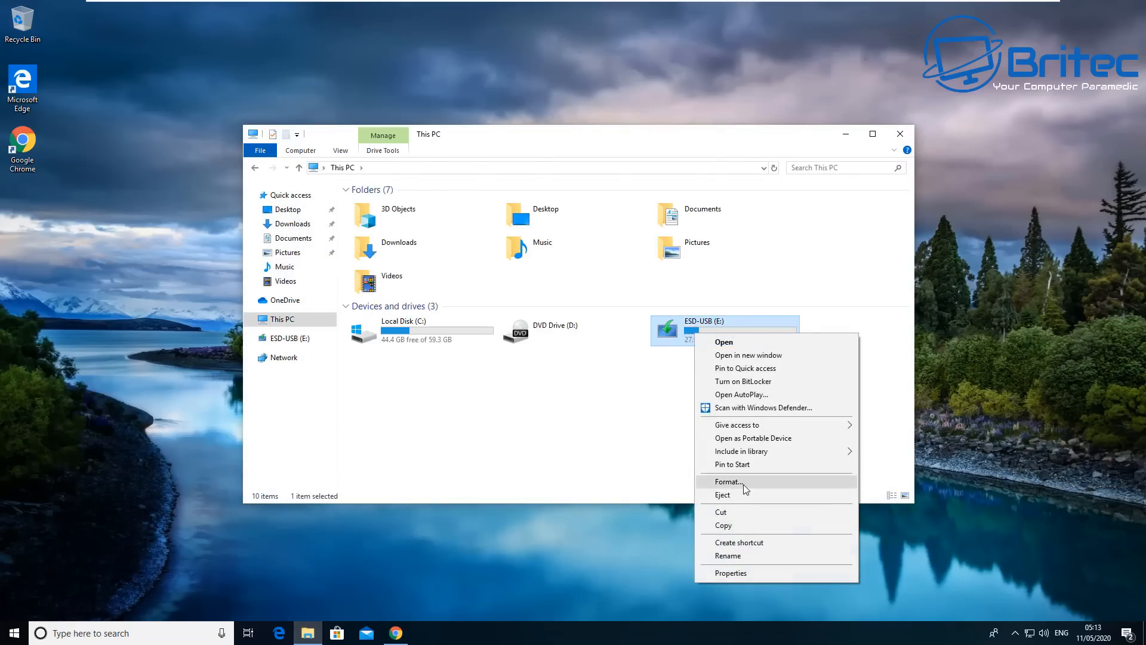
click(728, 481)
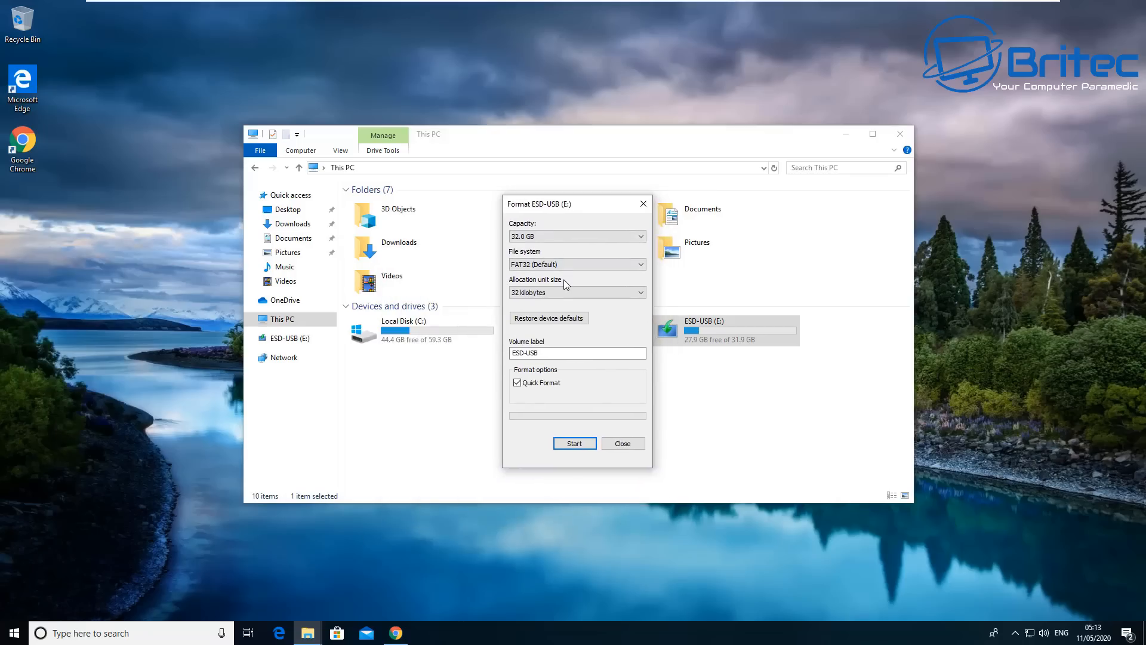
mouse_move(565, 443)
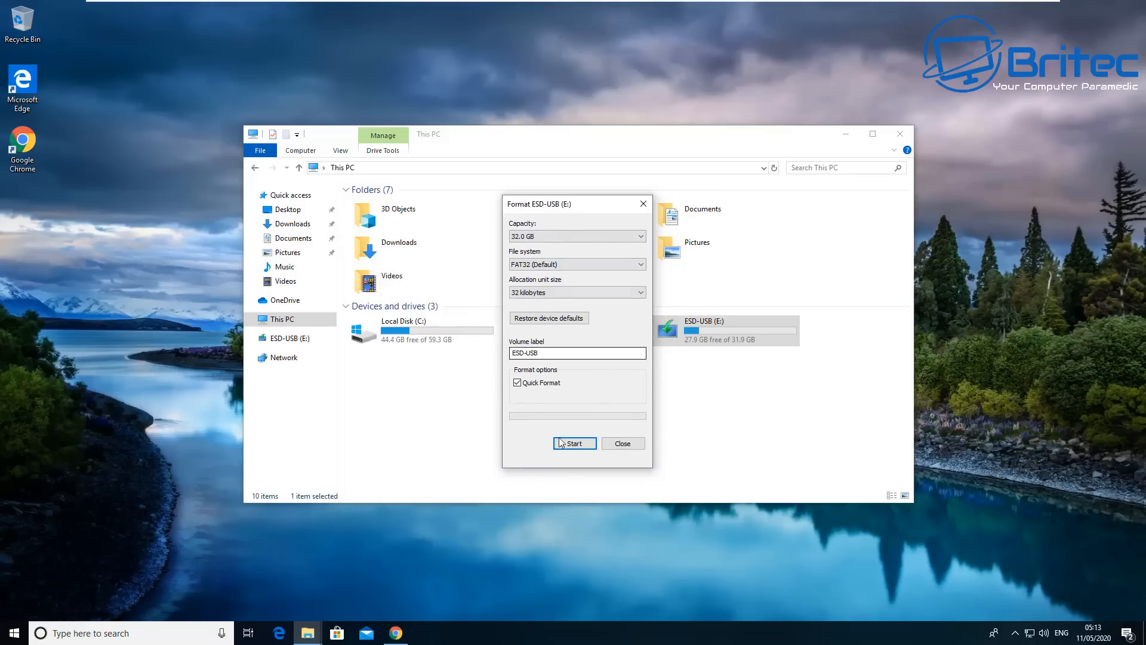
Step: Quick-format ESD-USB (E:) as FAT32, confirm the prompts, and close File Explorer
click(575, 443)
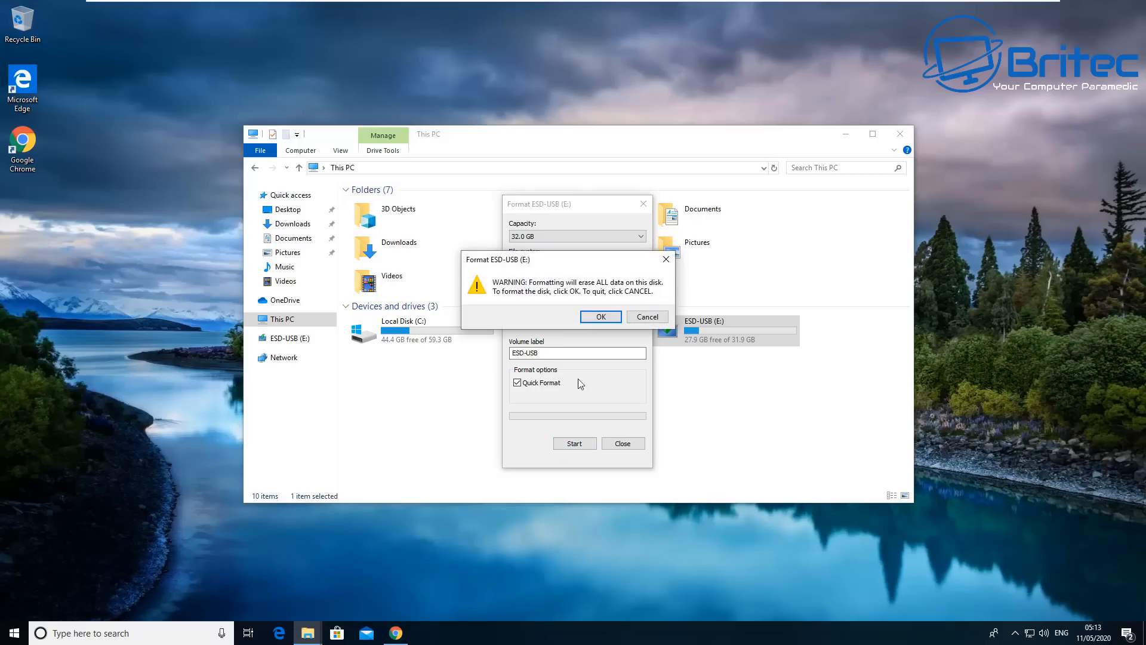
click(600, 316)
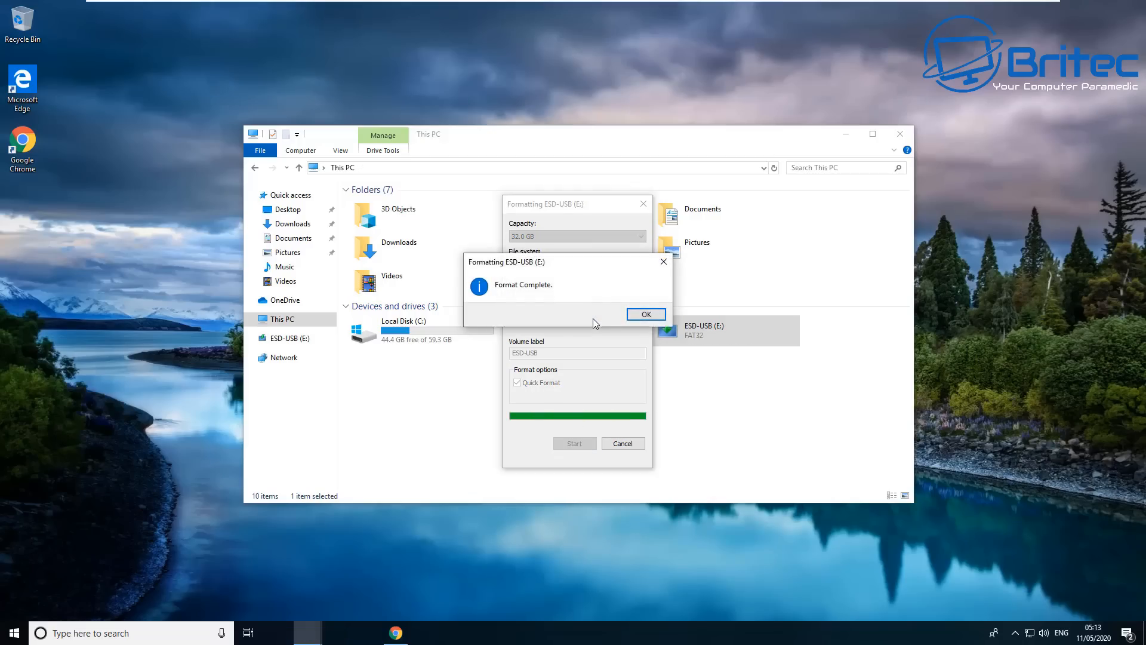
click(646, 314)
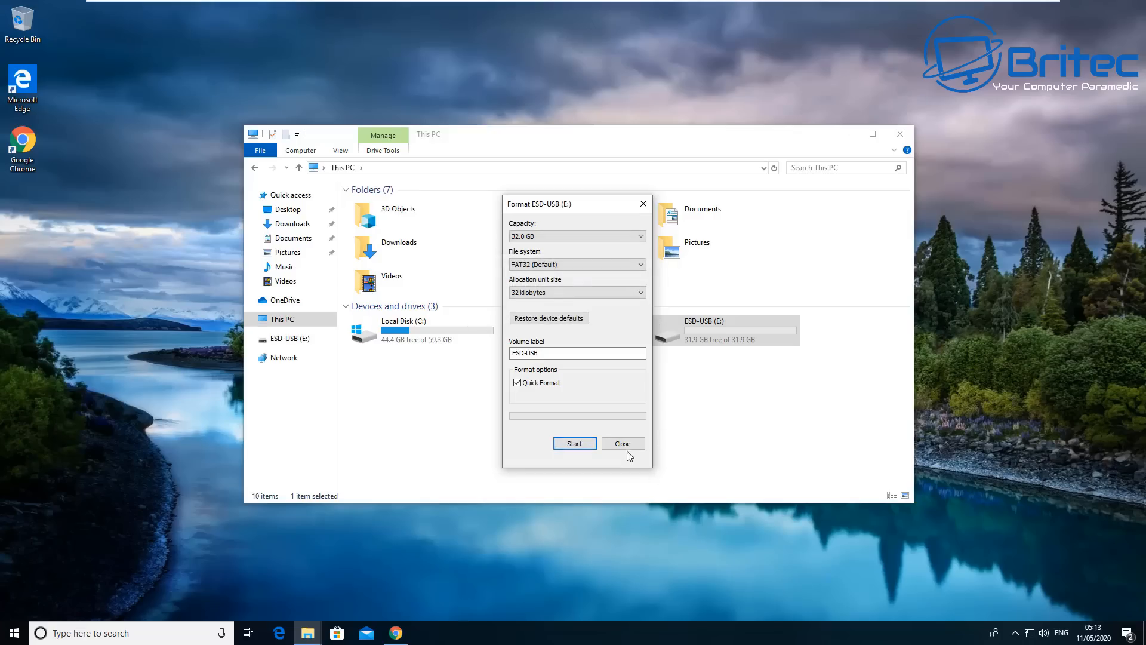
click(624, 443)
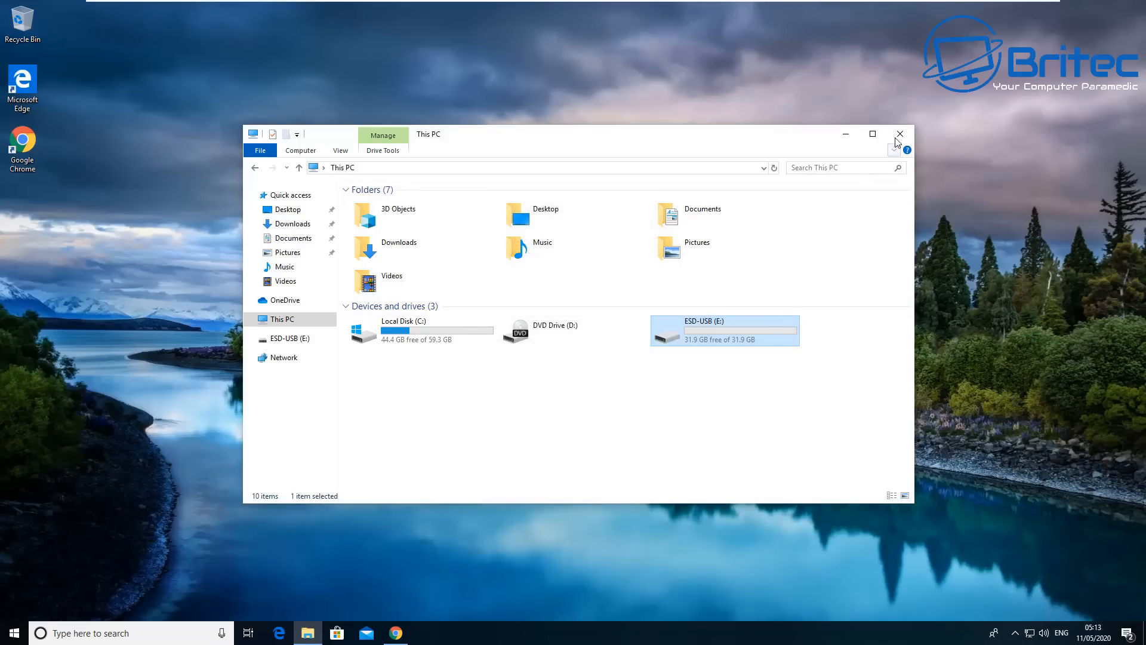
click(900, 134)
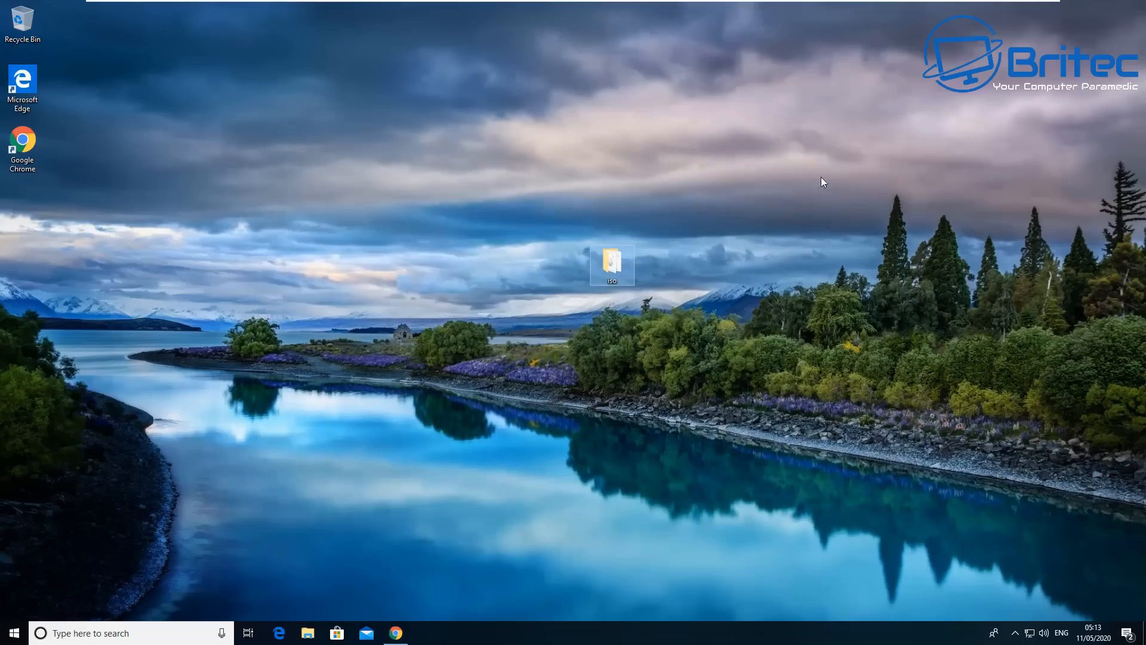
mouse_move(616, 392)
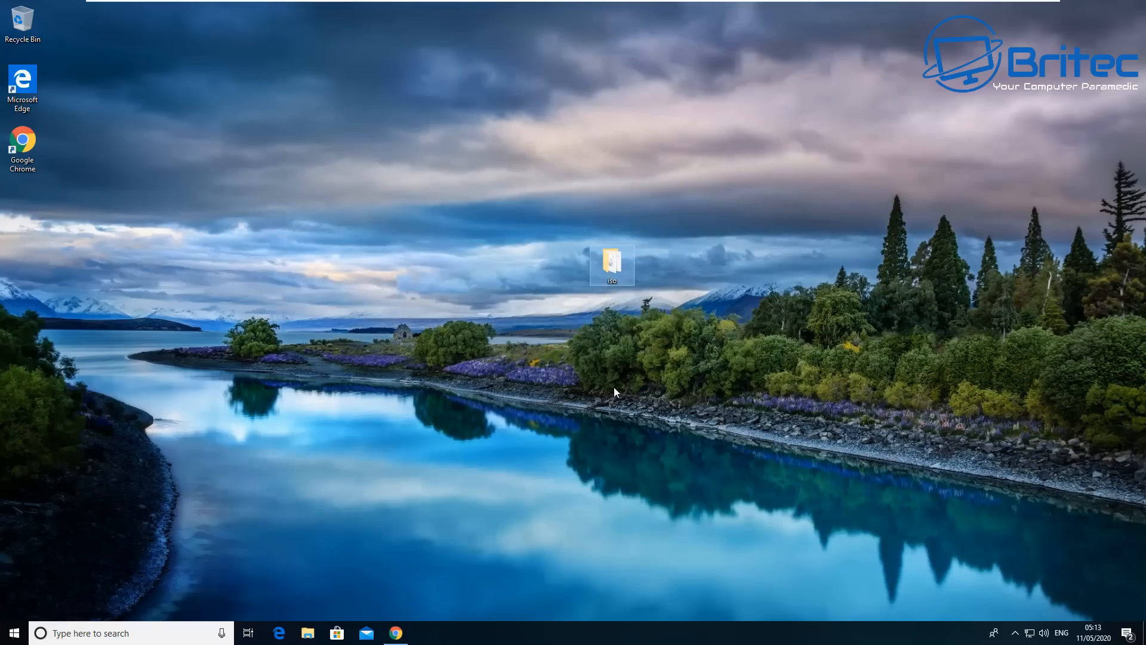
mouse_move(394, 633)
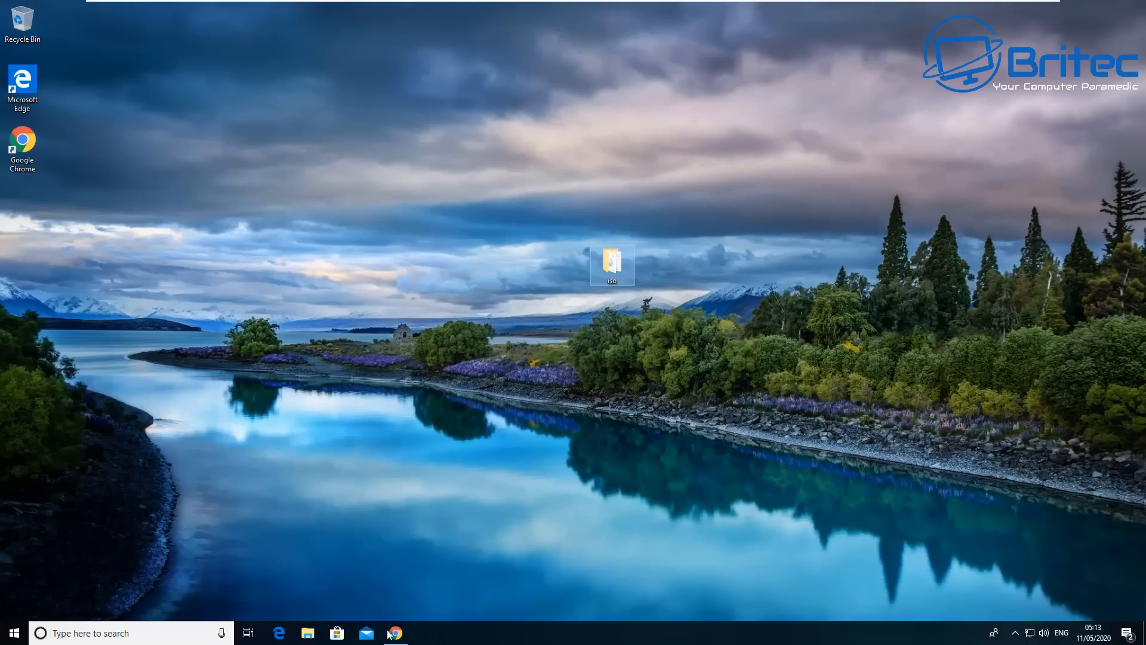
Step: Switch to the browser on ventoy.net and go to the Downloads page listing the 1.0.09 binaries
click(395, 633)
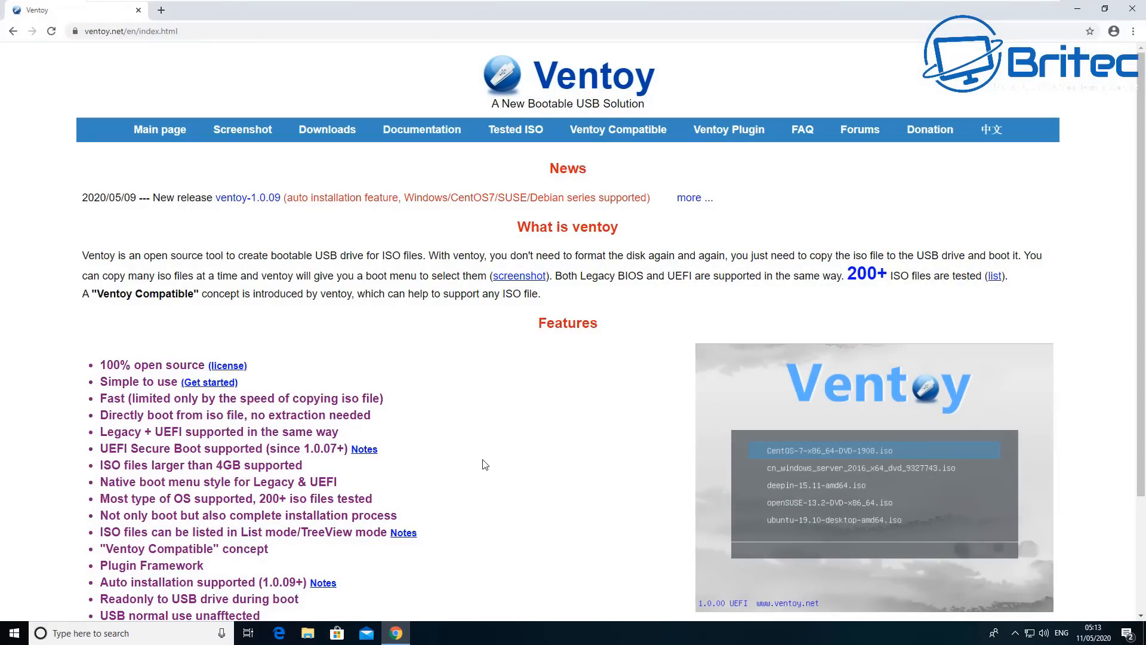
mouse_move(538, 456)
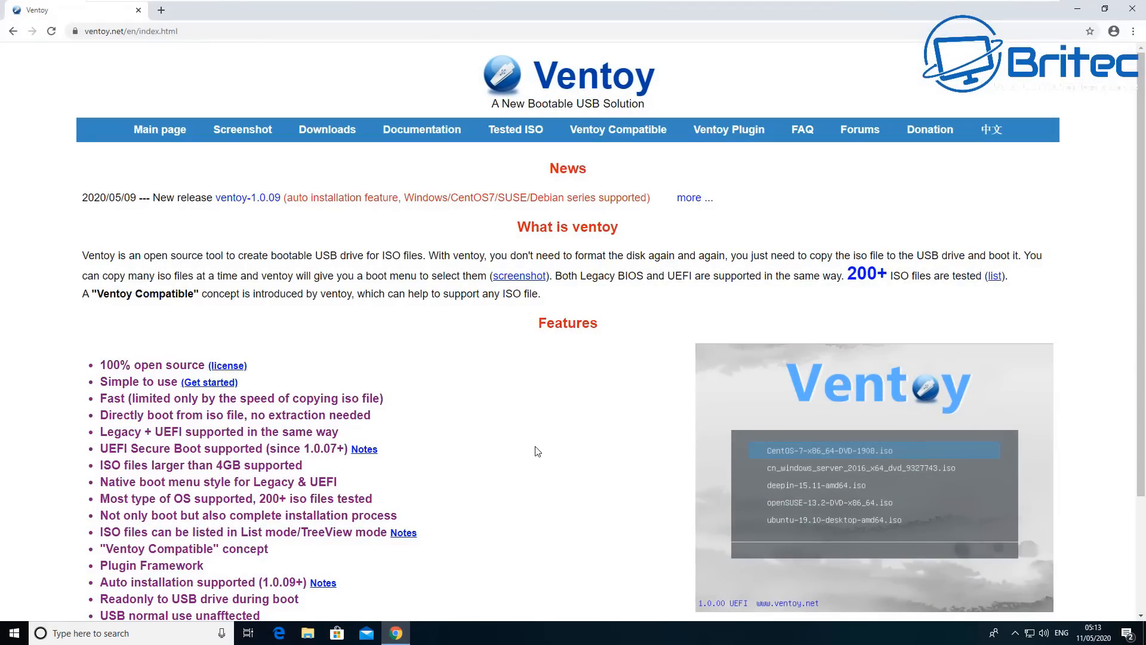
mouse_move(525, 446)
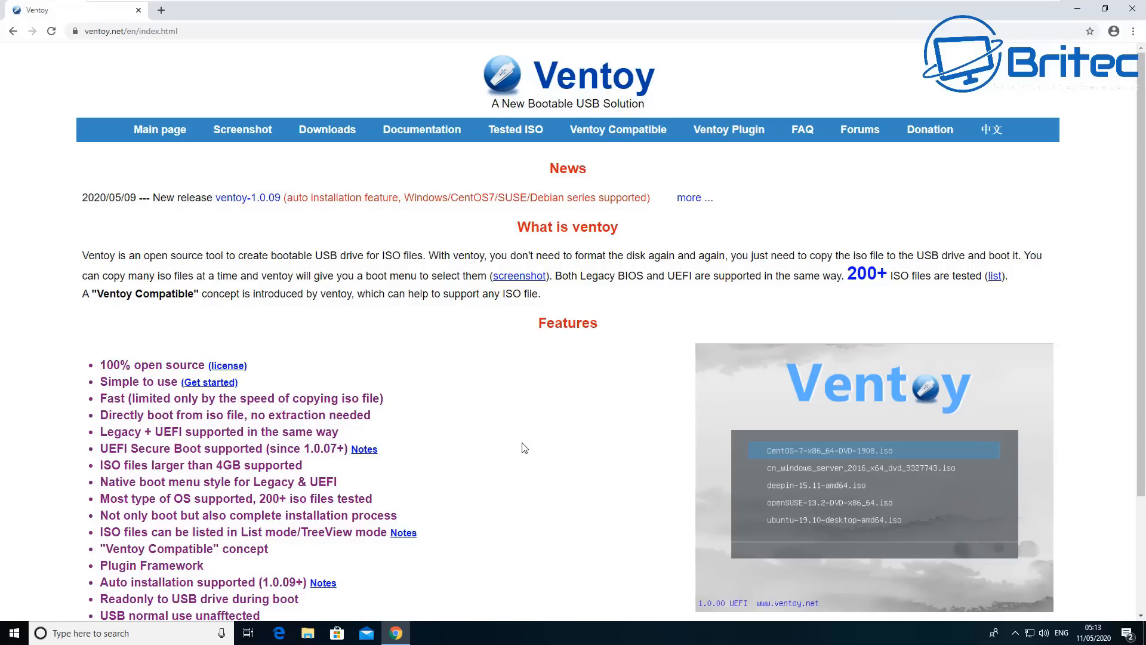
mouse_move(345, 265)
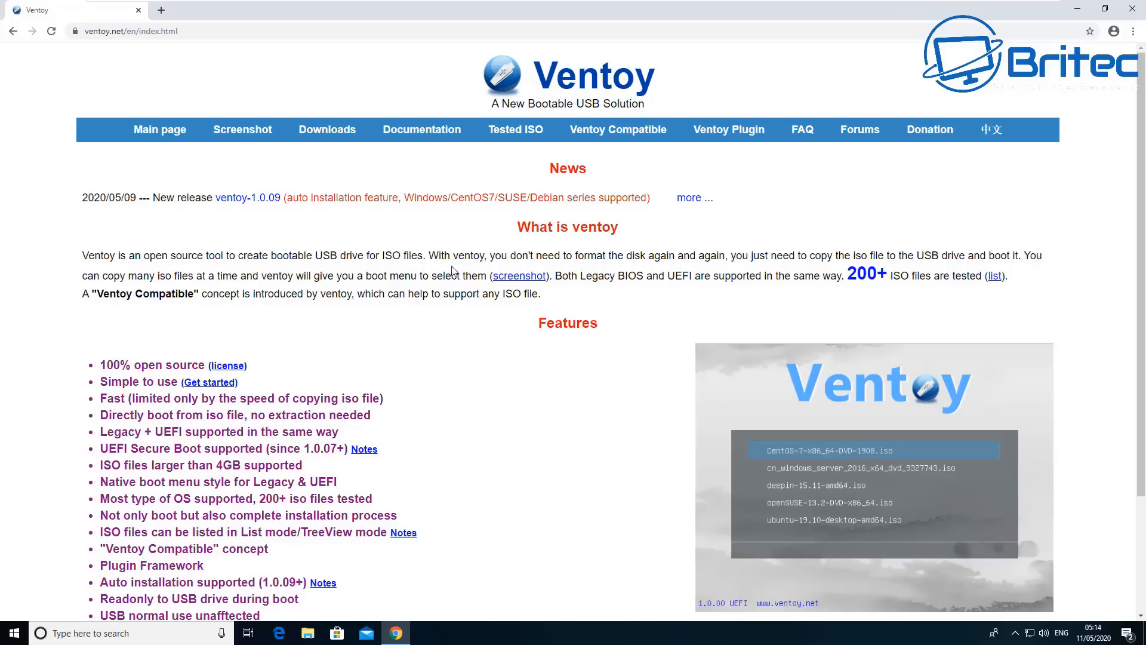
mouse_move(458, 391)
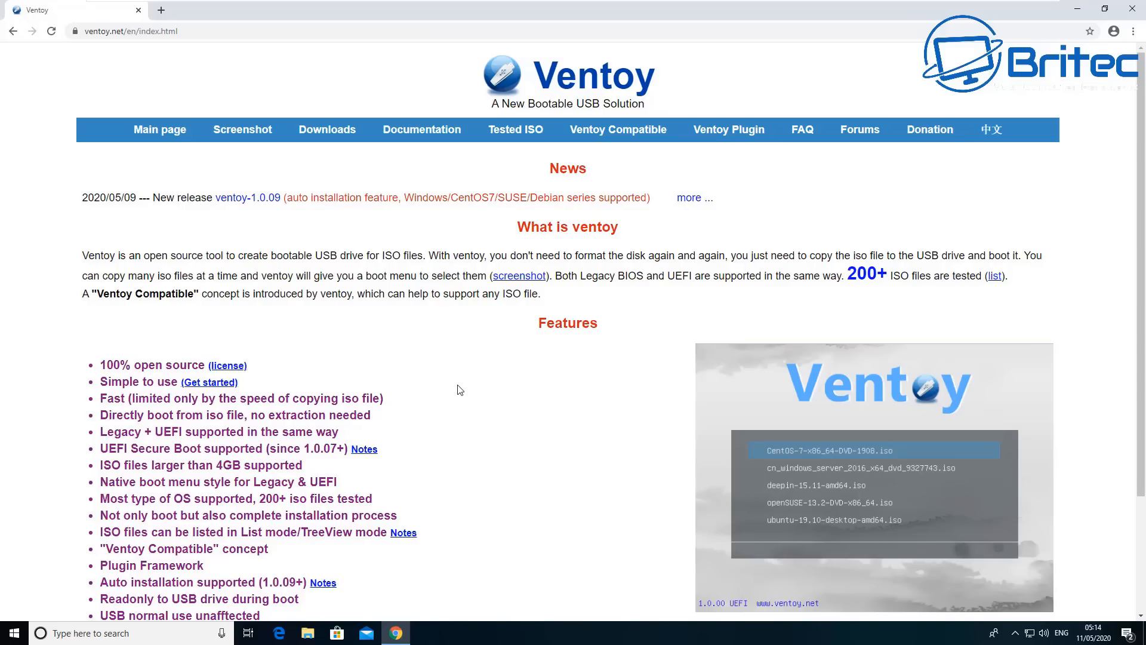
mouse_move(849, 249)
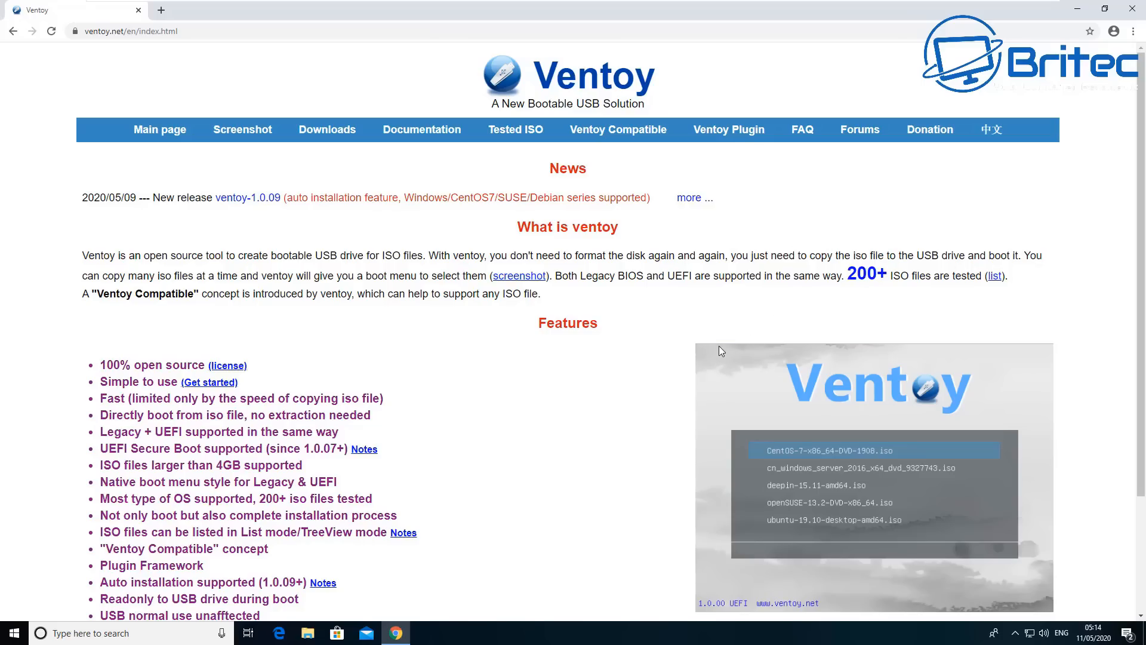
mouse_move(404, 498)
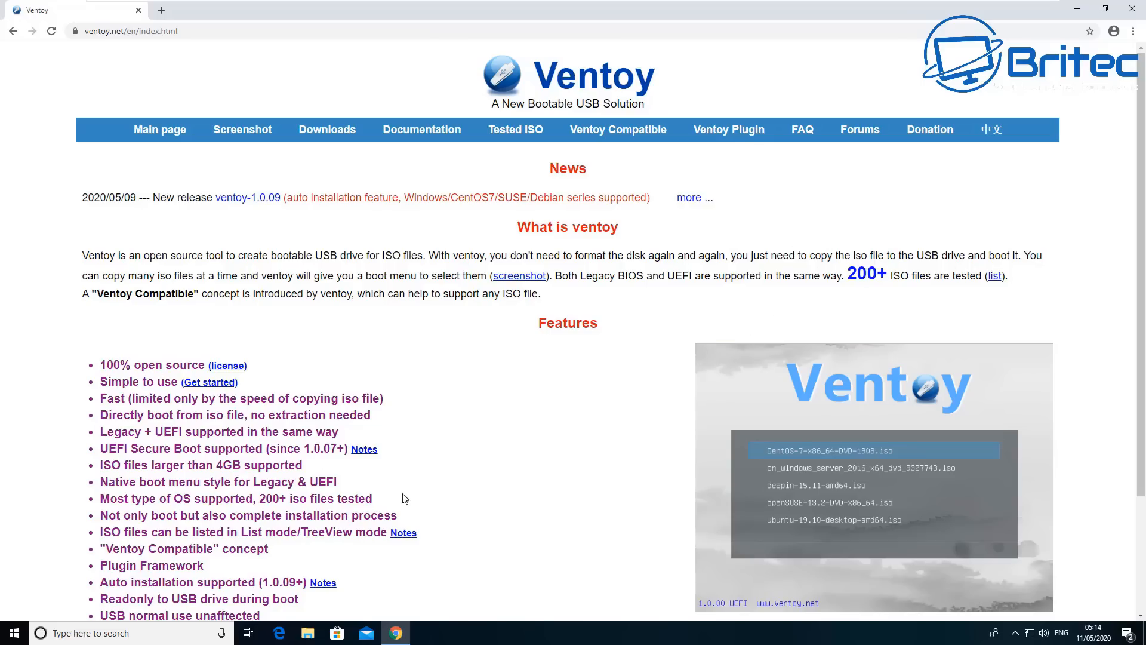
mouse_move(449, 496)
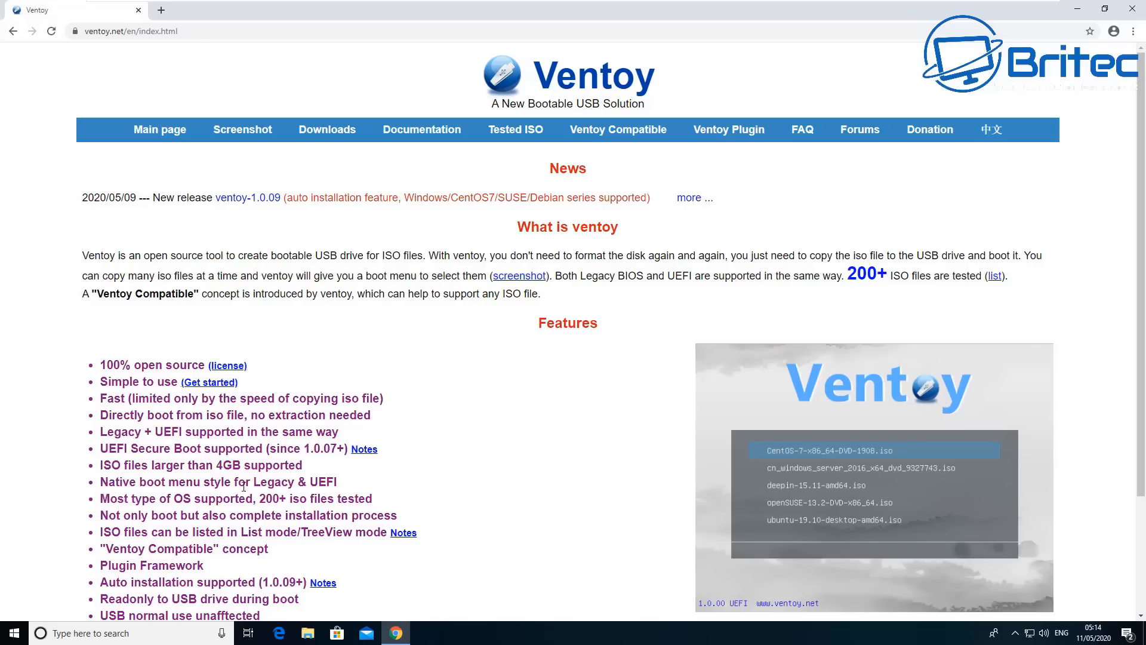
mouse_move(381, 492)
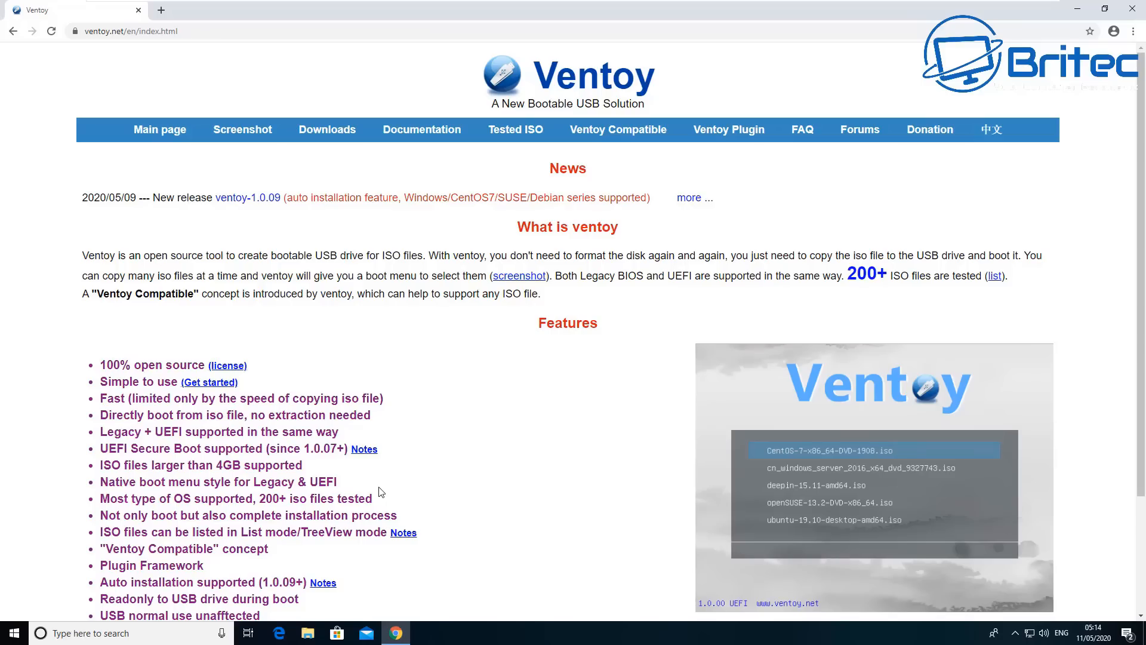
mouse_move(185, 480)
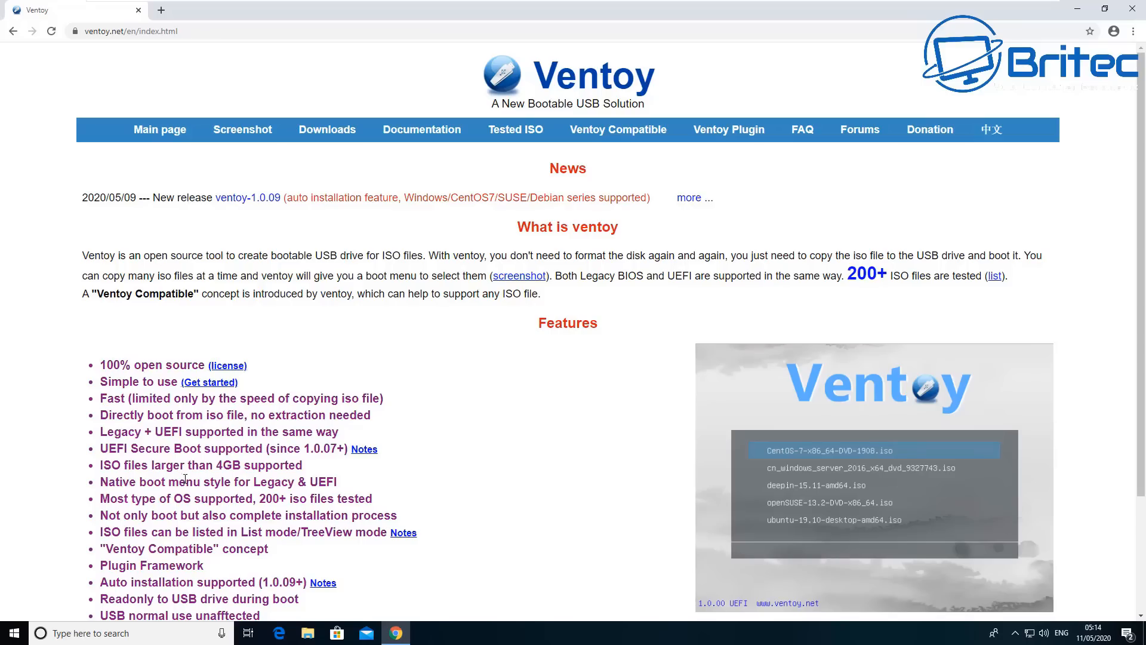
mouse_move(488, 495)
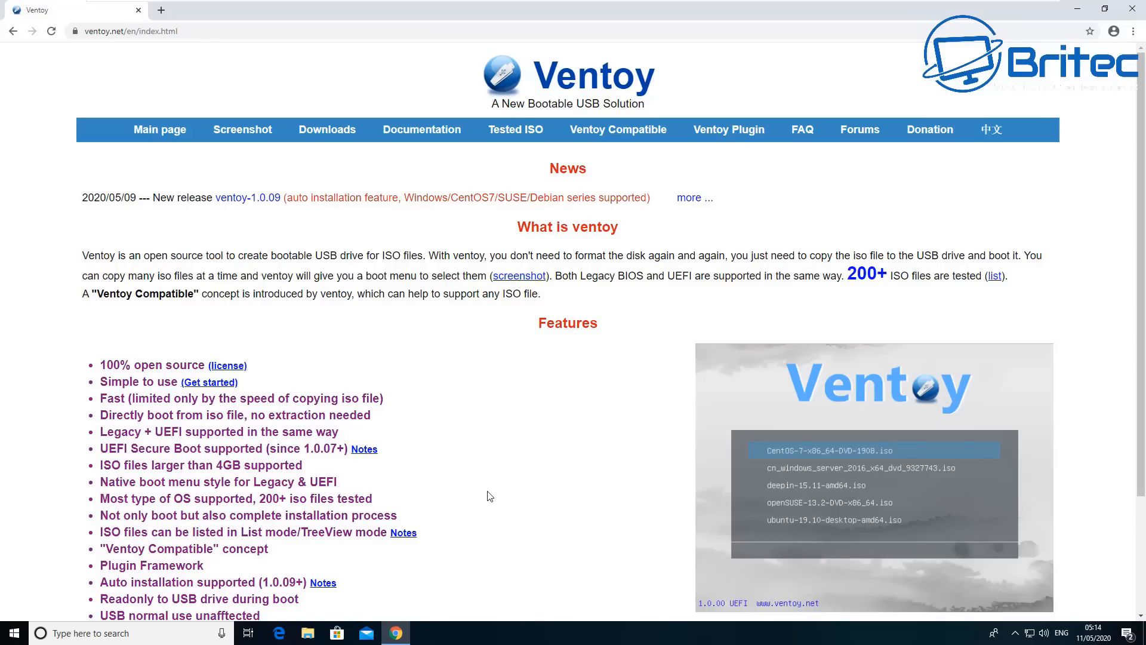
scroll(down, 3)
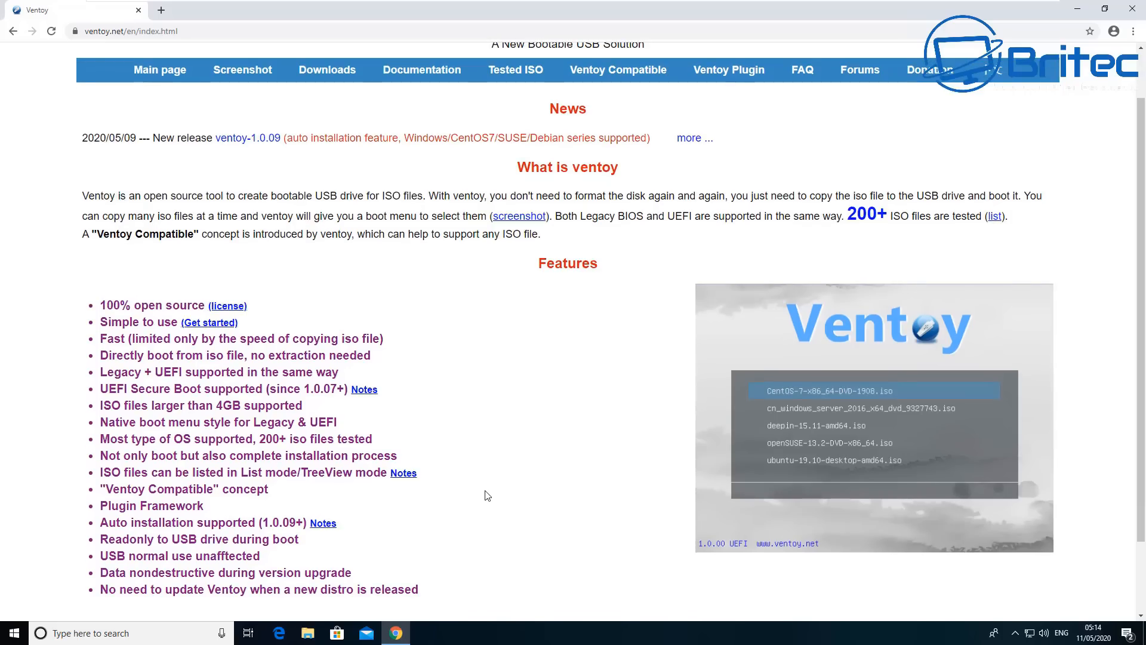
mouse_move(621, 473)
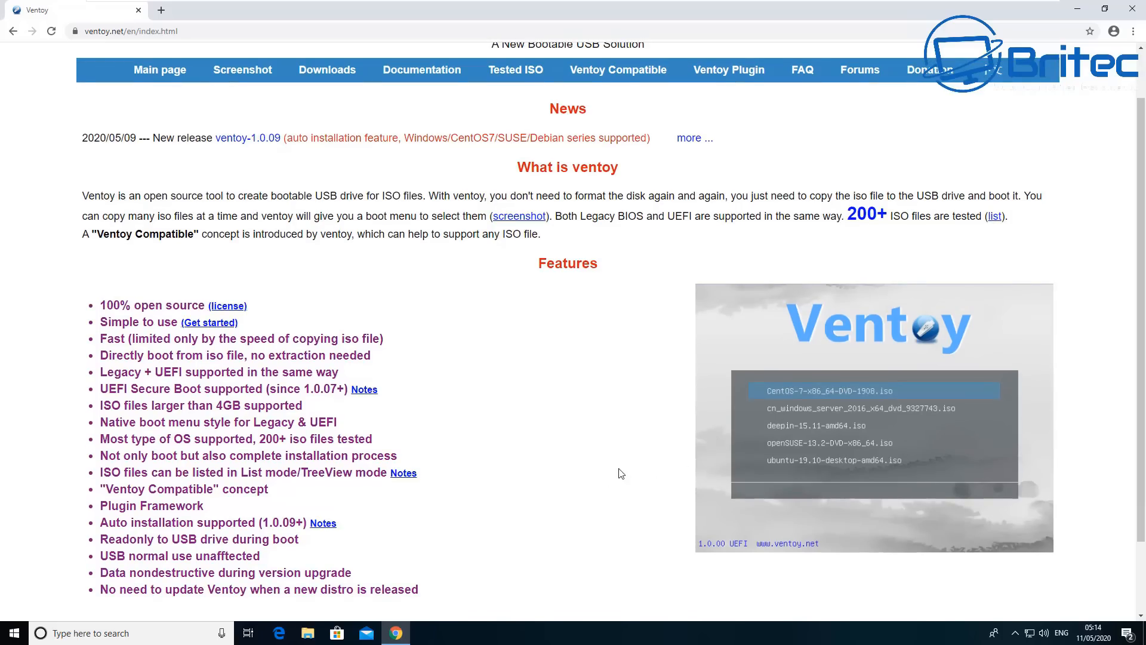
scroll(down, 3)
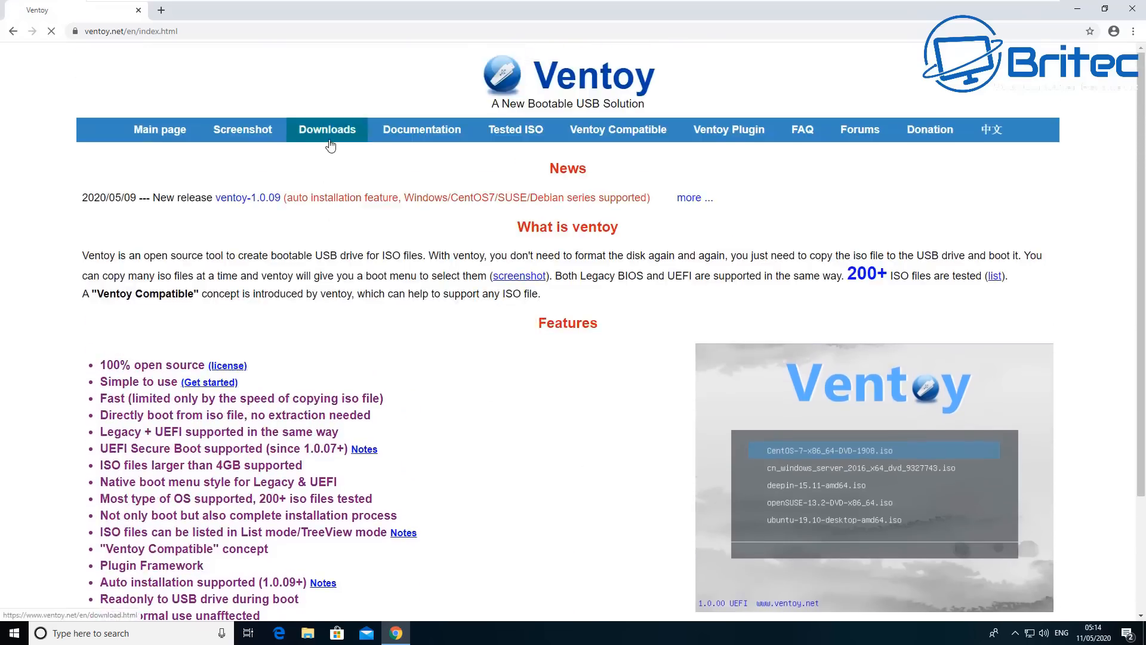
click(328, 129)
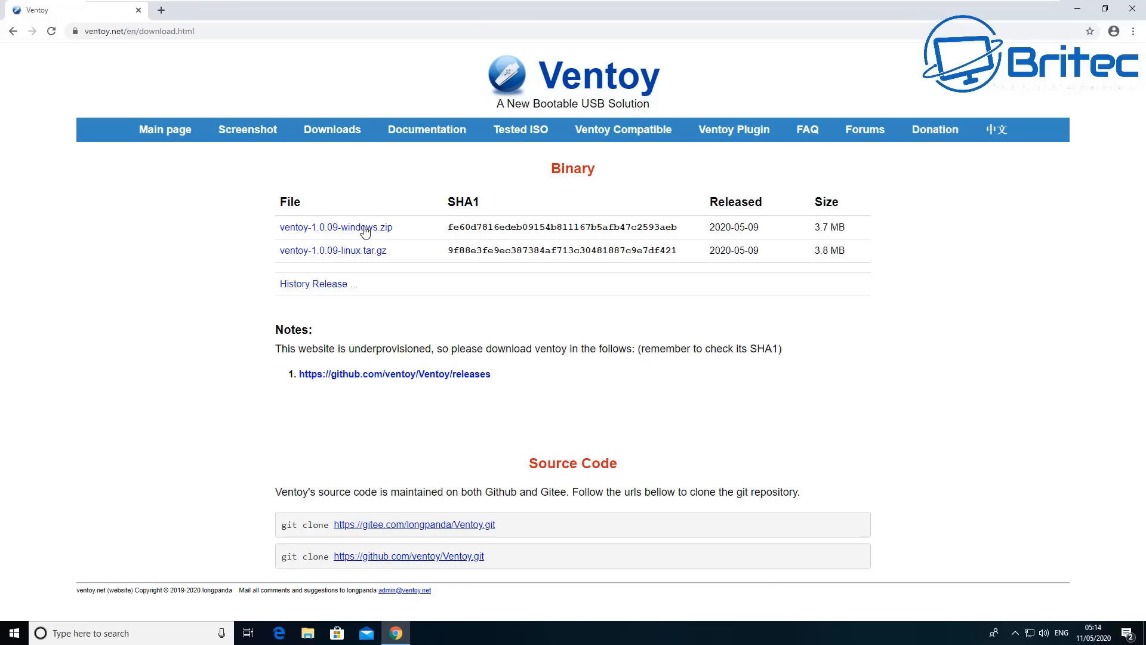
Step: From the GitHub Ventoy 1.0.09 release Assets, download ventoy-1.0.09-windows.zip and open it
click(394, 374)
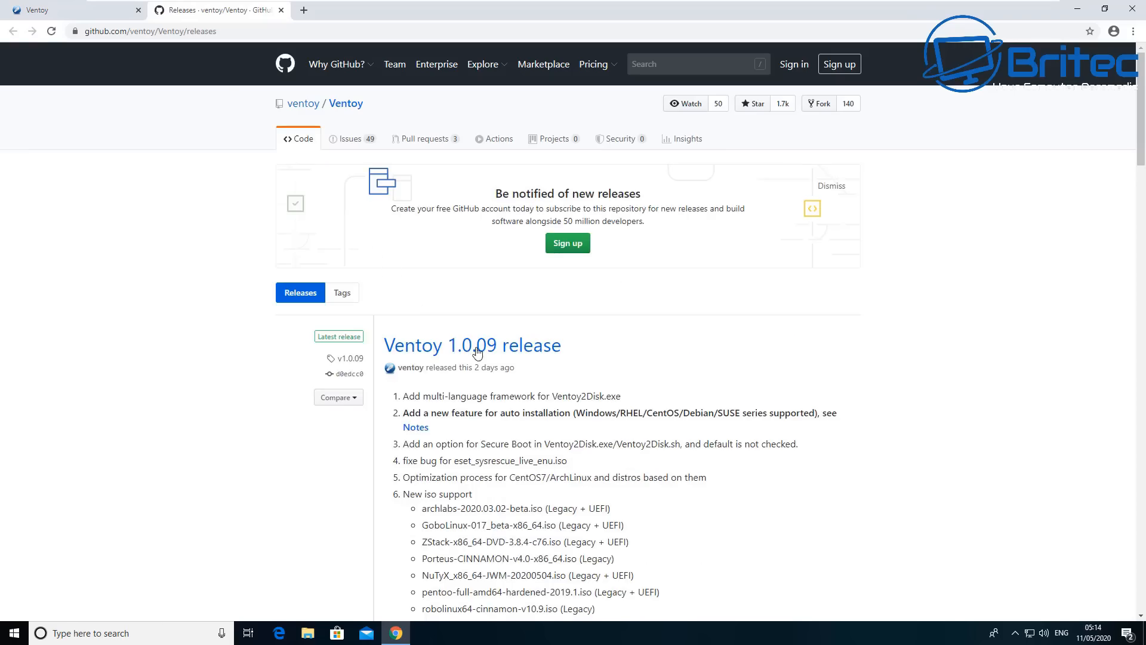
mouse_move(543, 370)
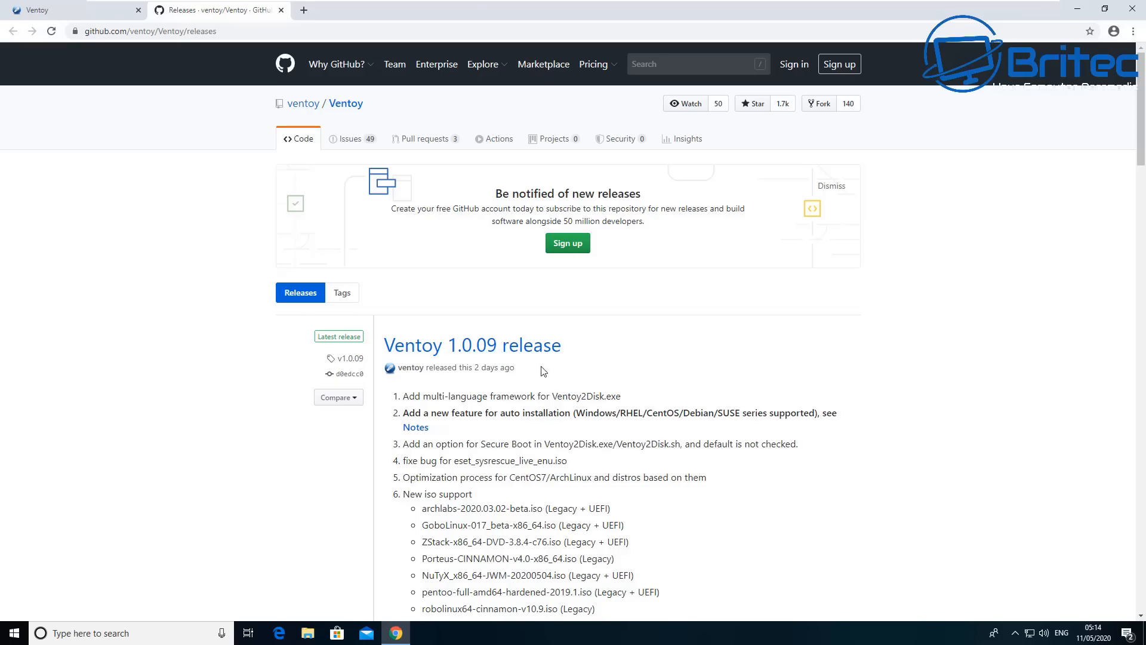
mouse_move(597, 360)
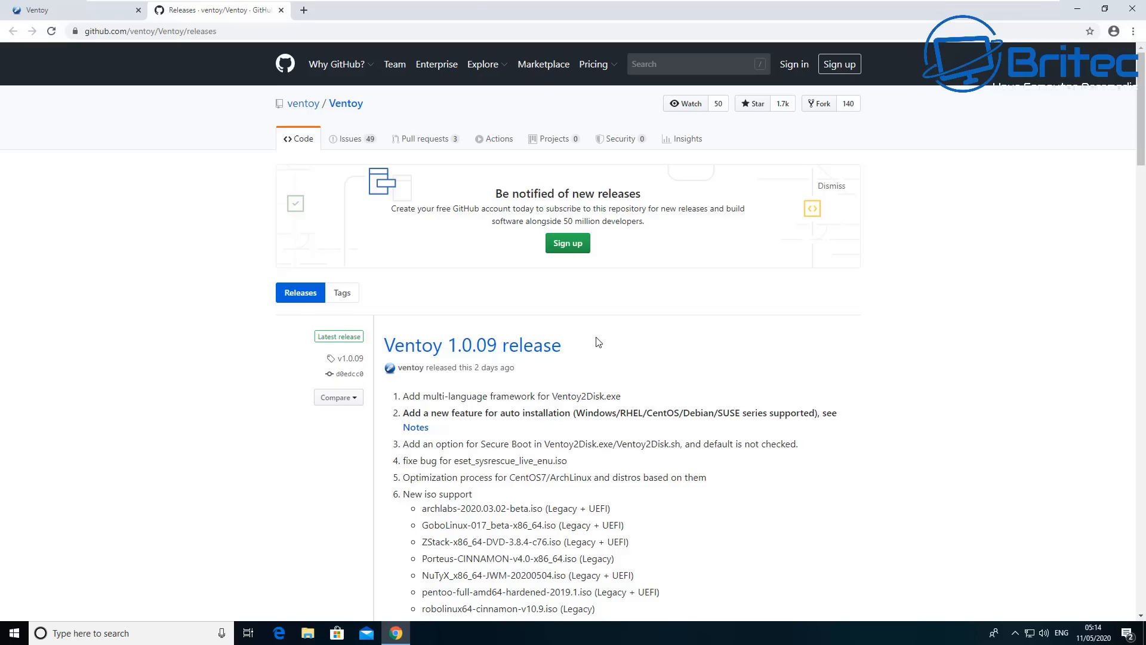
scroll(down, 3)
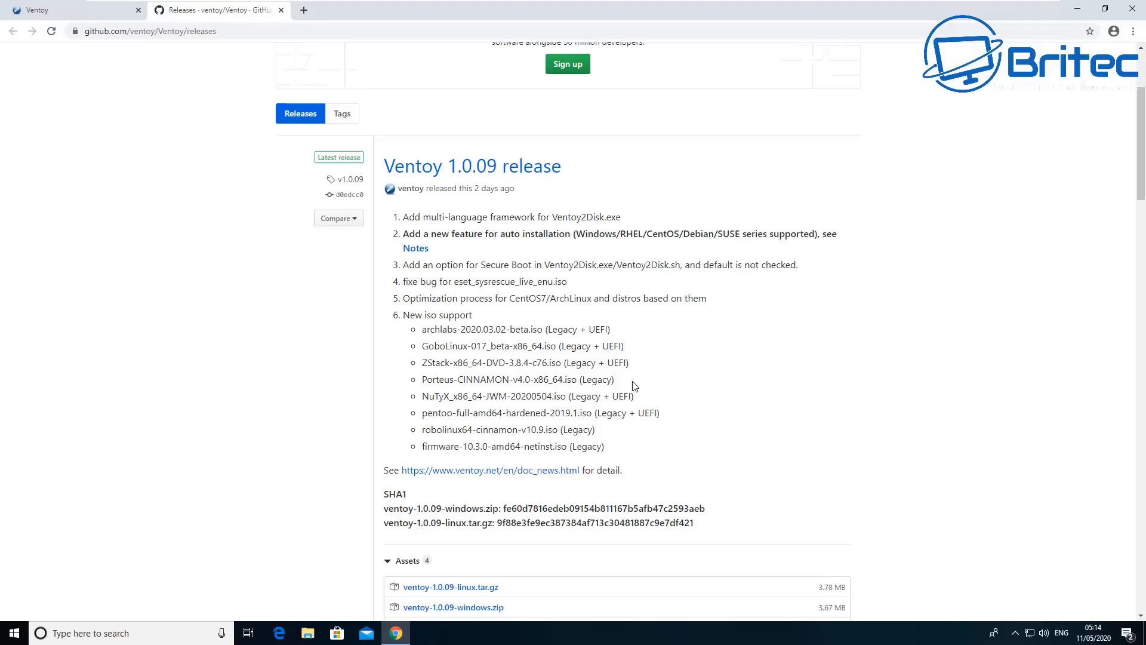
scroll(down, 3)
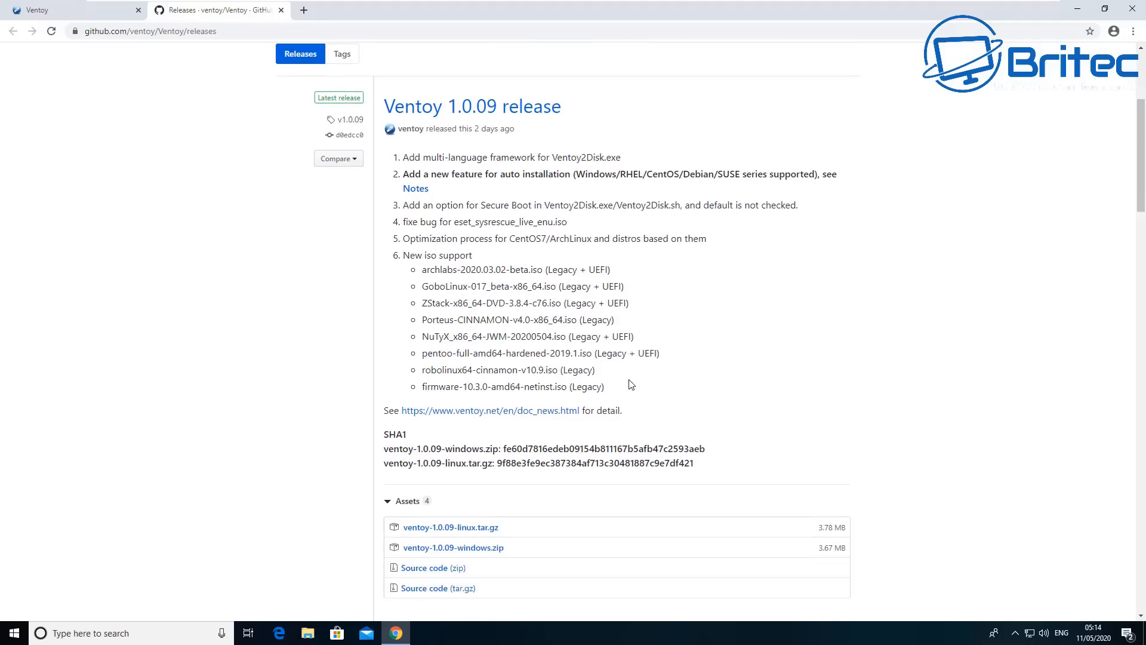
scroll(down, 3)
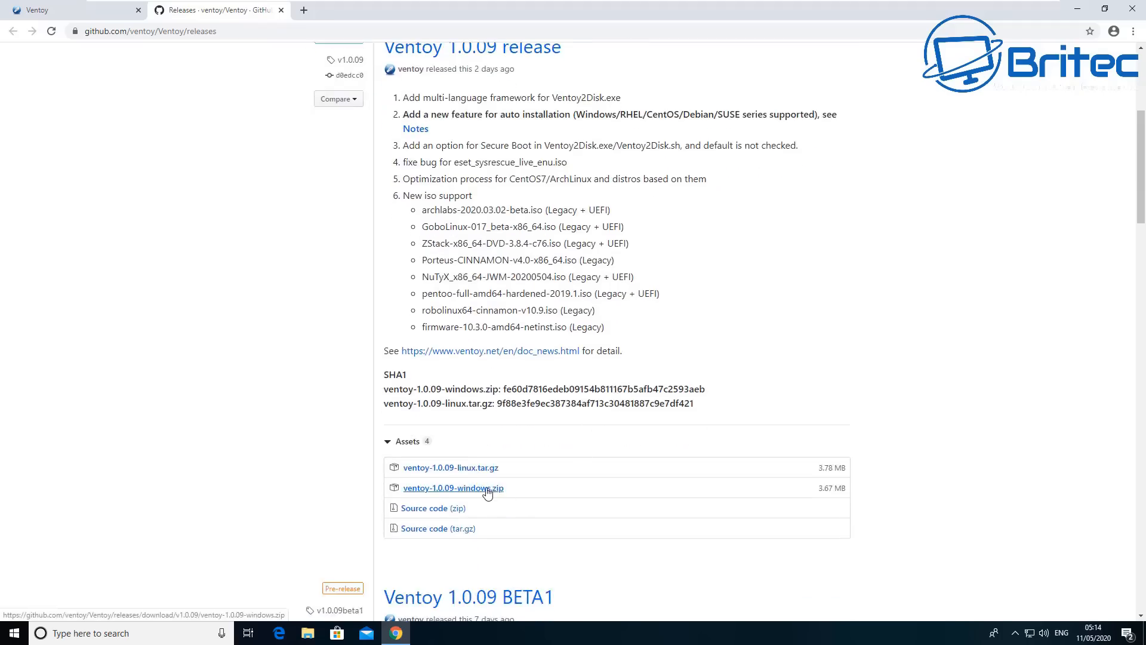
click(452, 487)
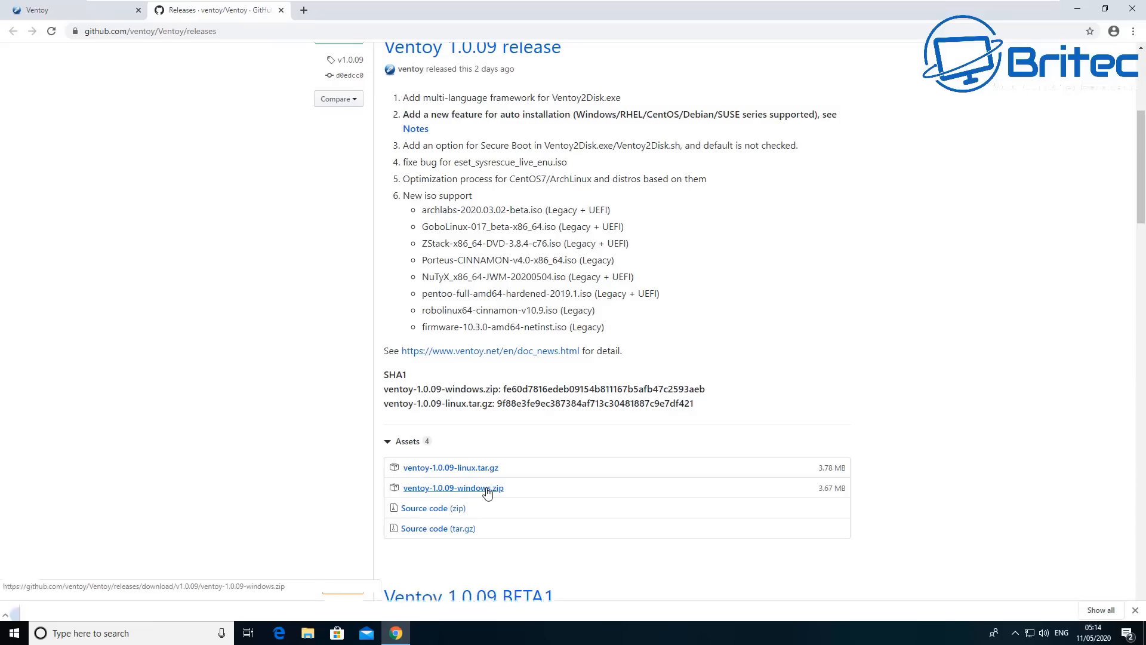
click(454, 487)
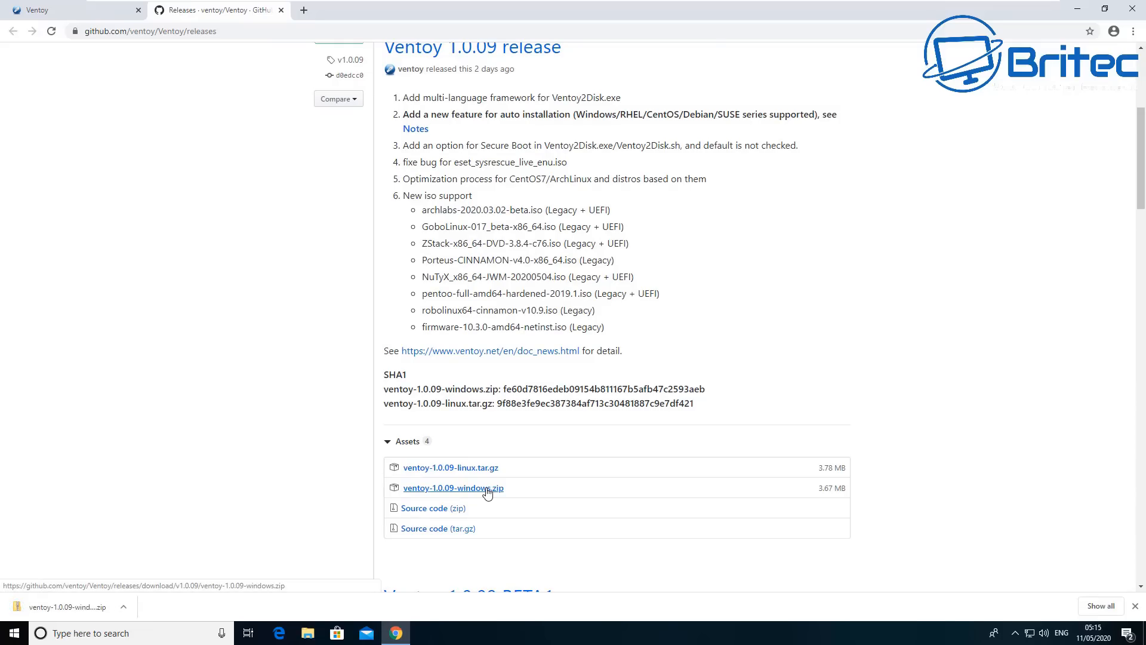
click(453, 488)
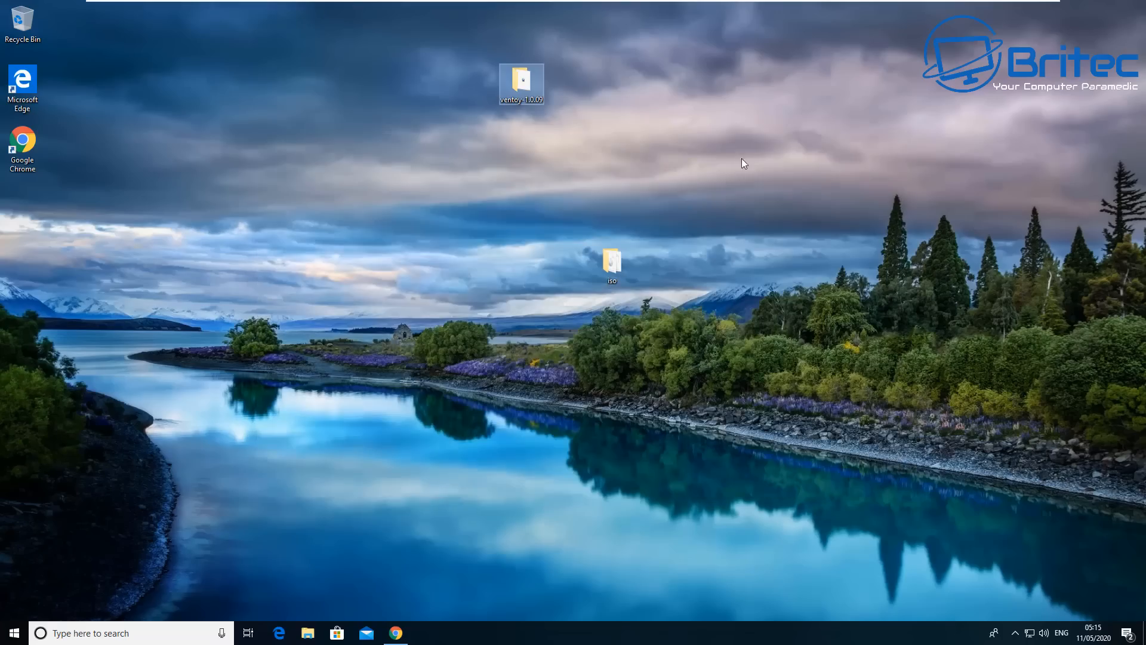
Step: Place the extracted ventoy-1.0.09 folder on the desktop, enter it and launch Ventoy2Disk
drag(522, 83, 522, 265)
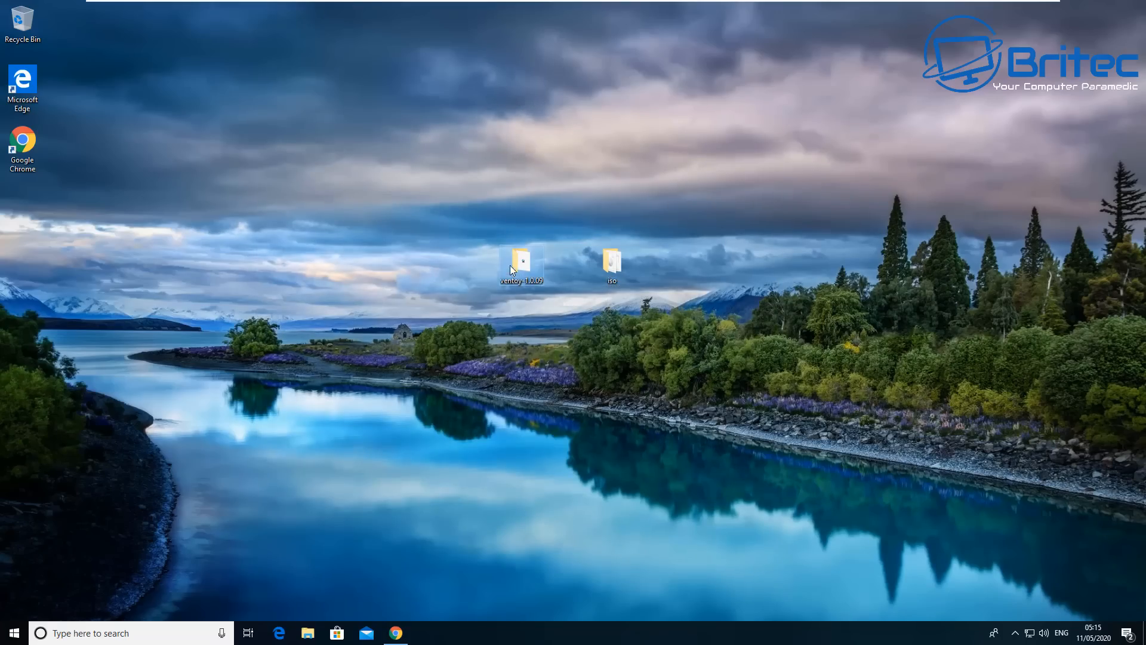
double_click(522, 261)
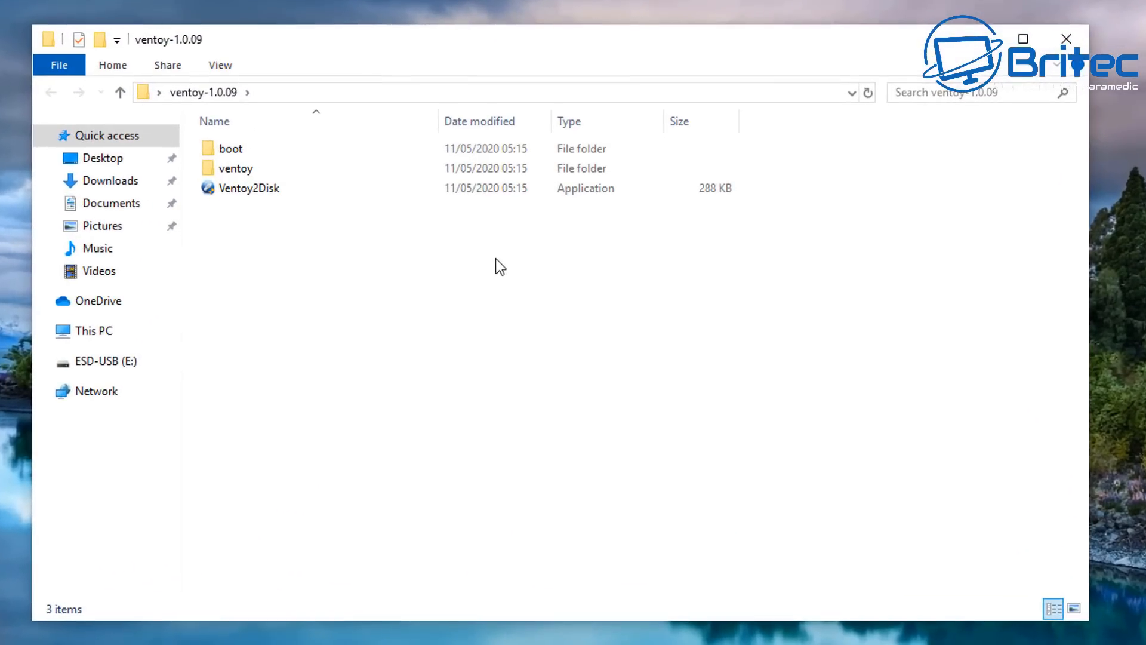
mouse_move(250, 189)
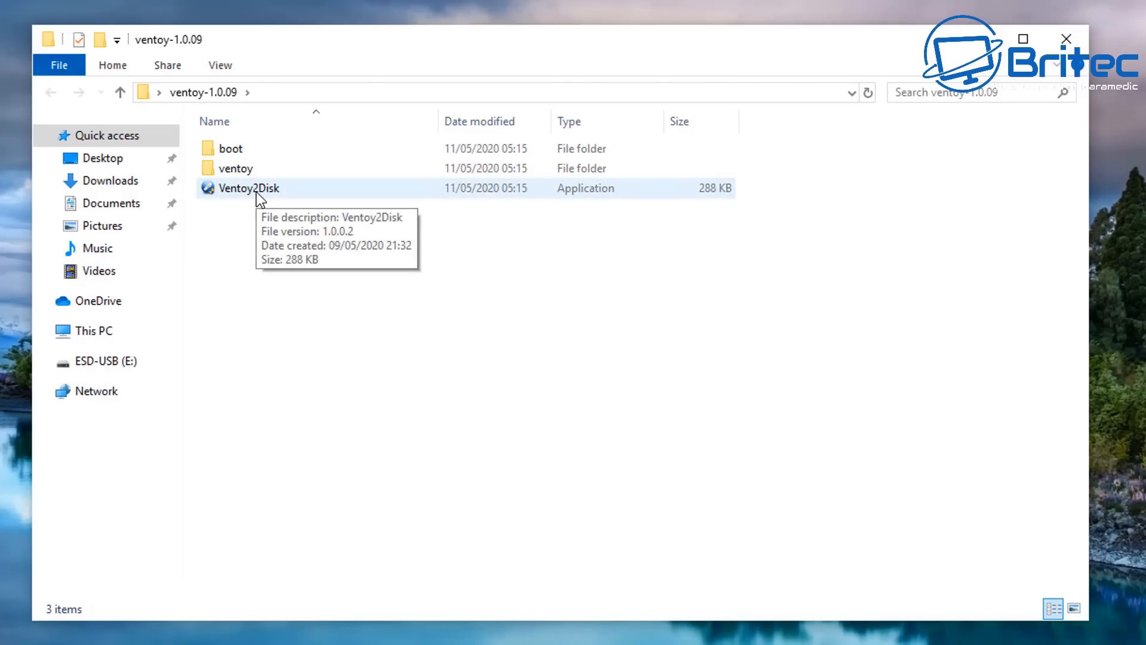
click(248, 189)
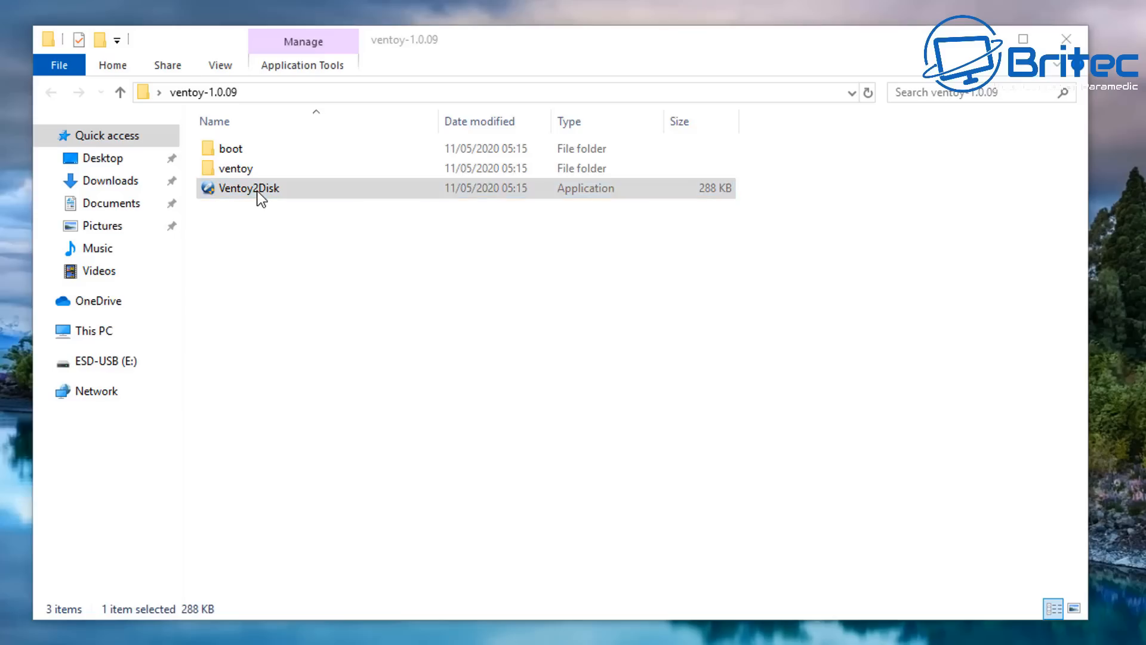
double_click(247, 189)
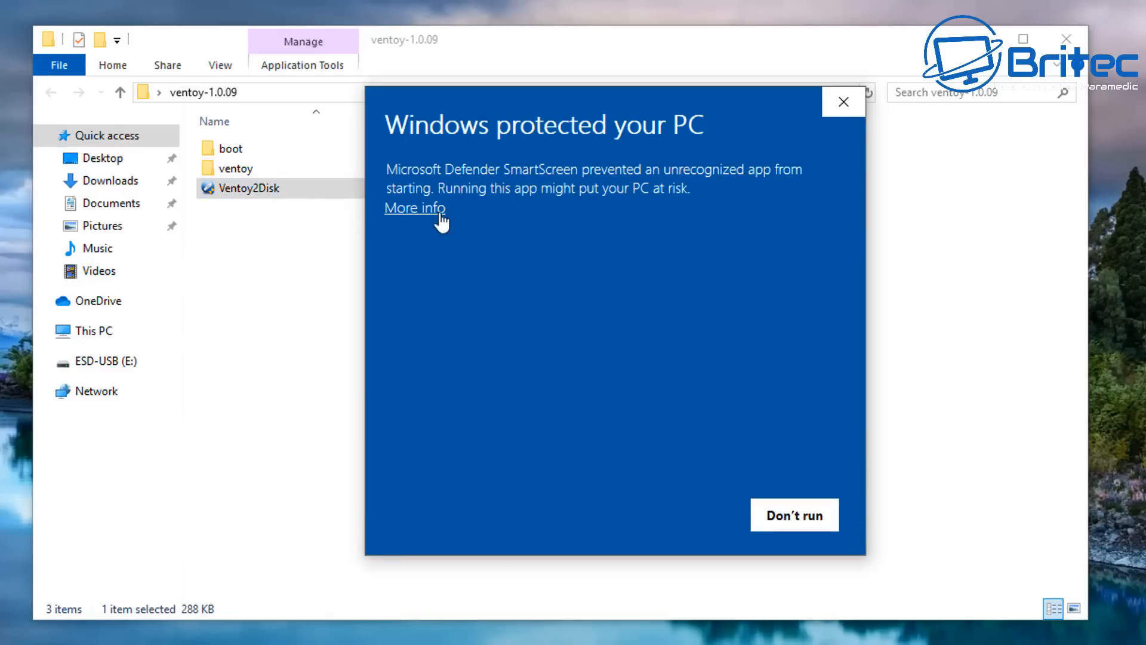
Step: Let Ventoy2Disk run past the SmartScreen warning and the User Account Control prompt
click(415, 207)
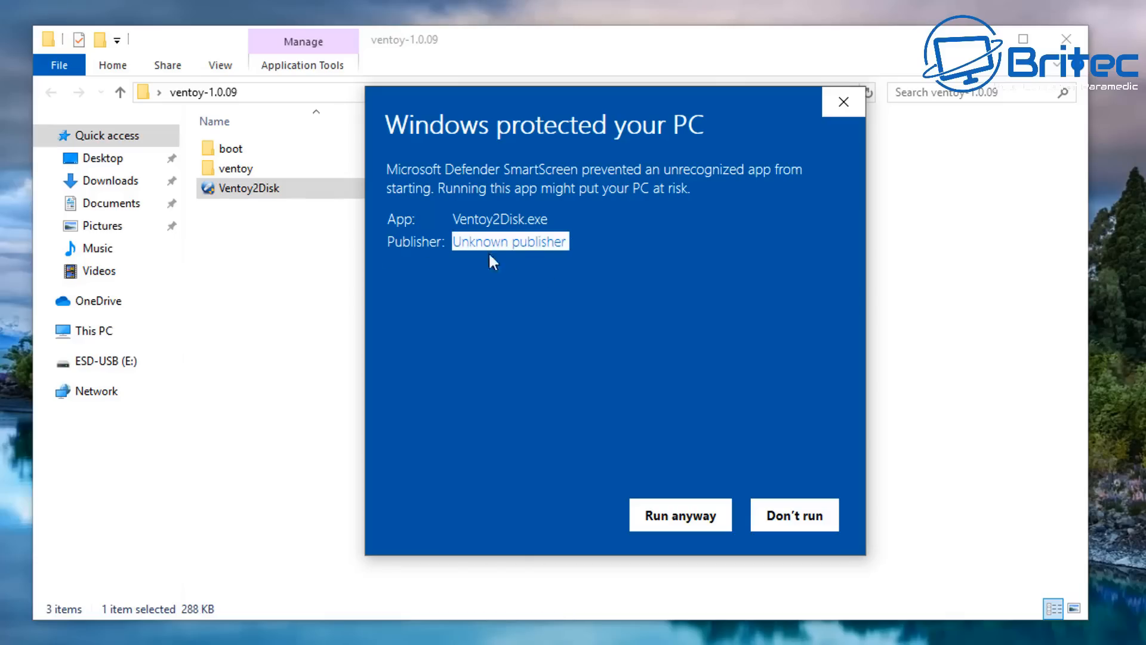
mouse_move(528, 253)
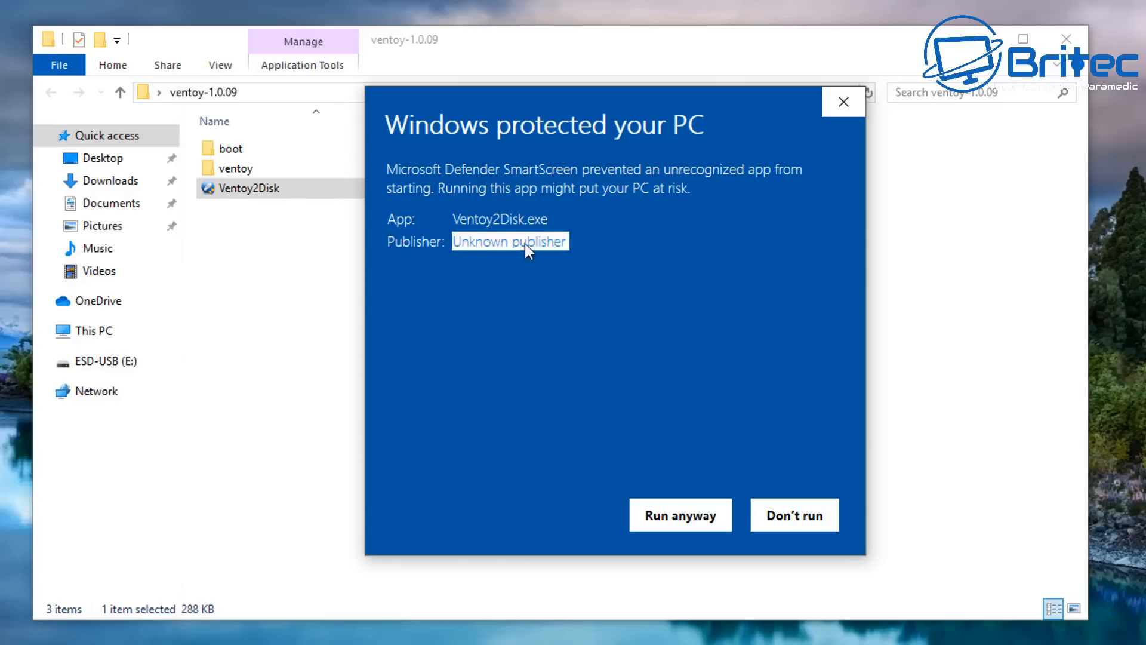
click(680, 515)
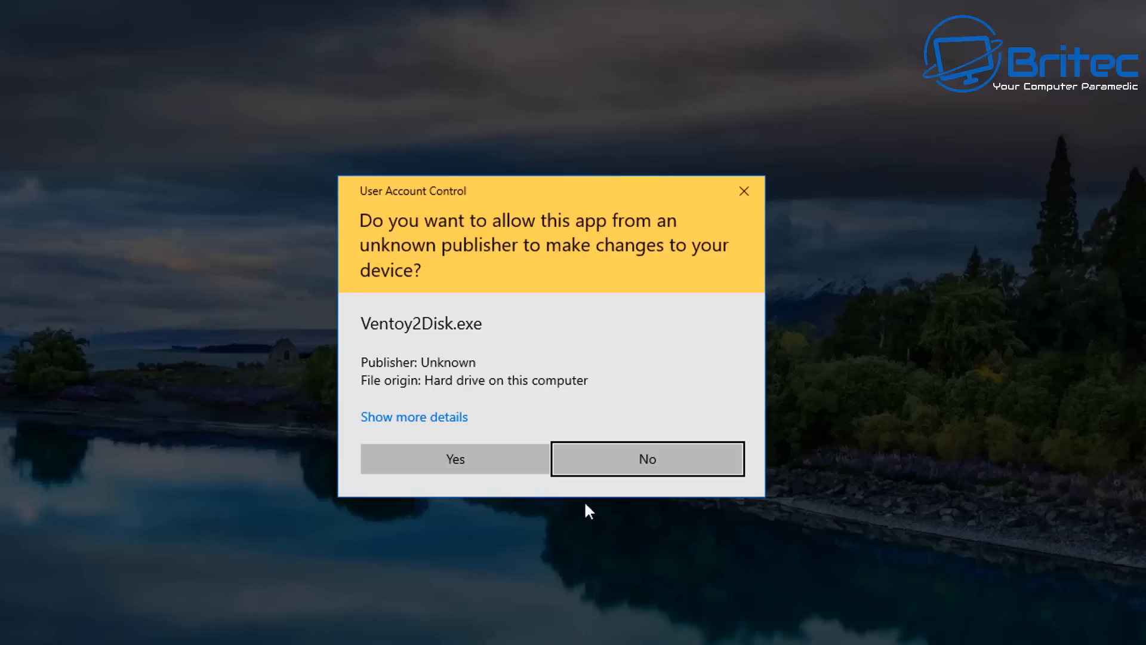
click(647, 459)
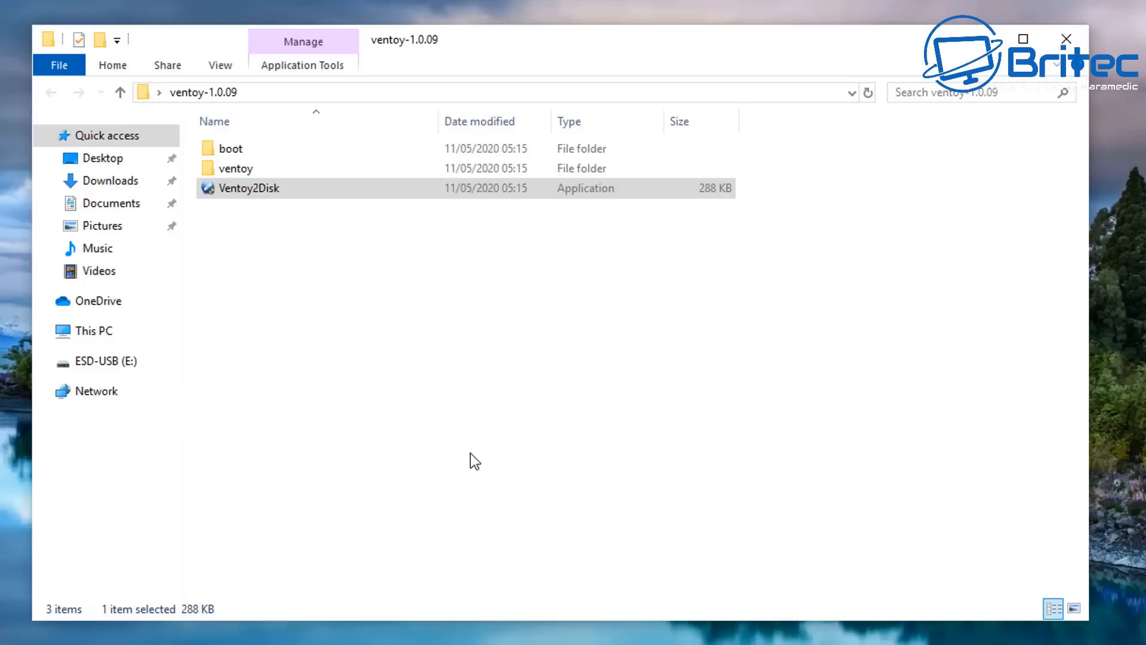
Step: Install Ventoy 1.0.09 onto E: [64GB] SanDisk Ultra, confirming both erase warnings and the success message
double_click(248, 189)
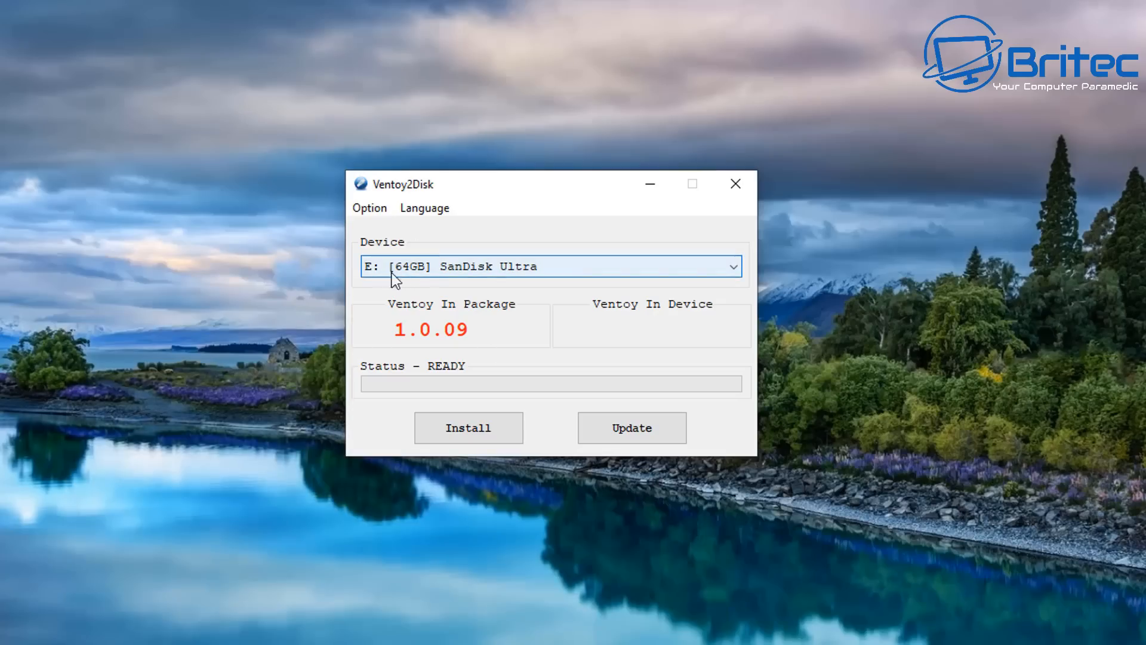
mouse_move(573, 275)
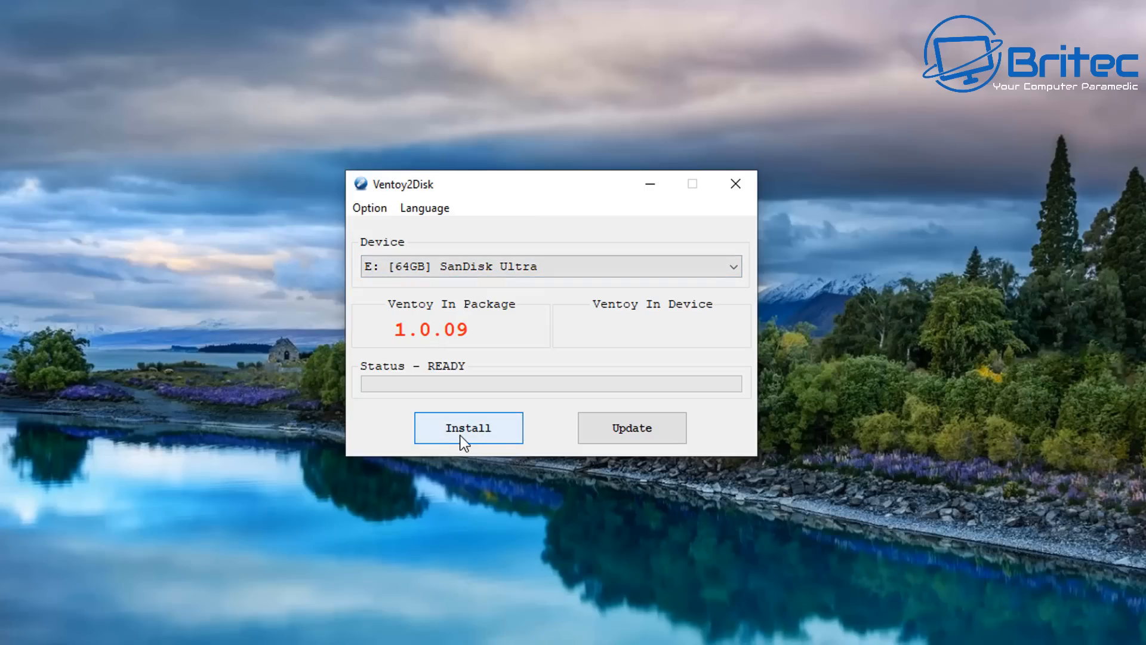
click(468, 428)
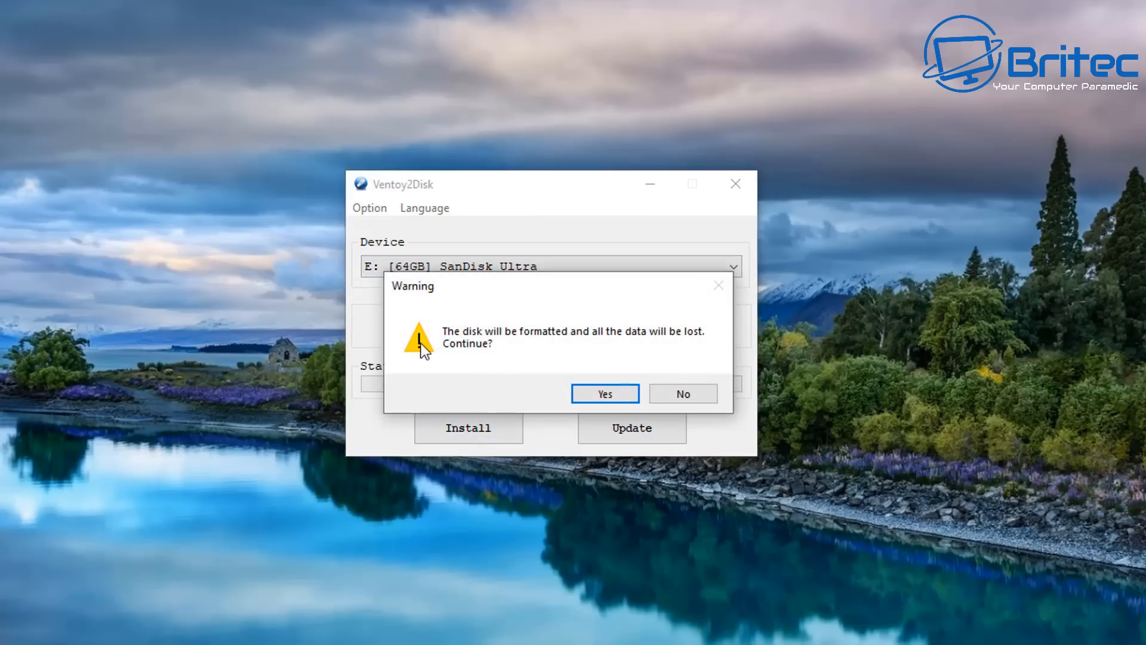
mouse_move(491, 346)
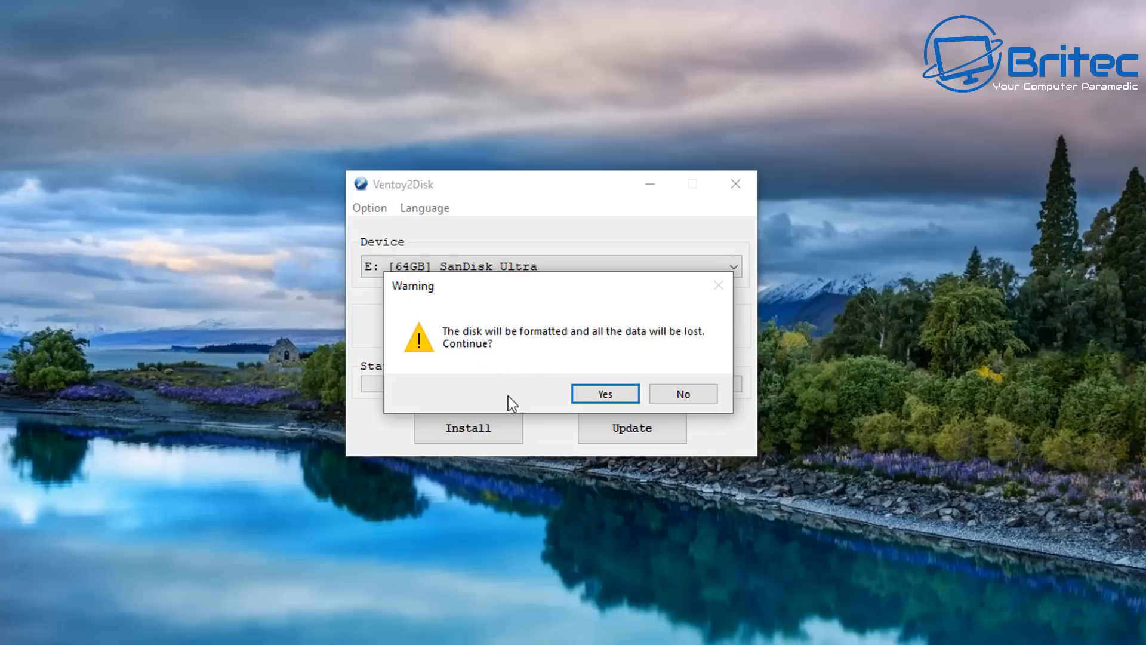
click(604, 394)
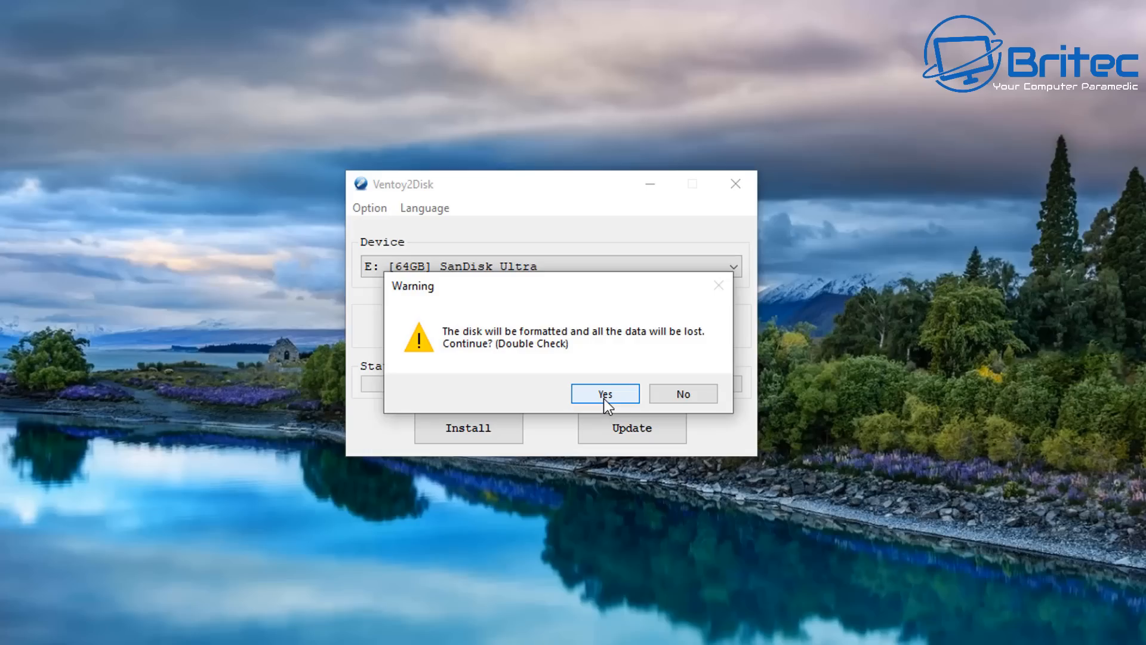
click(605, 394)
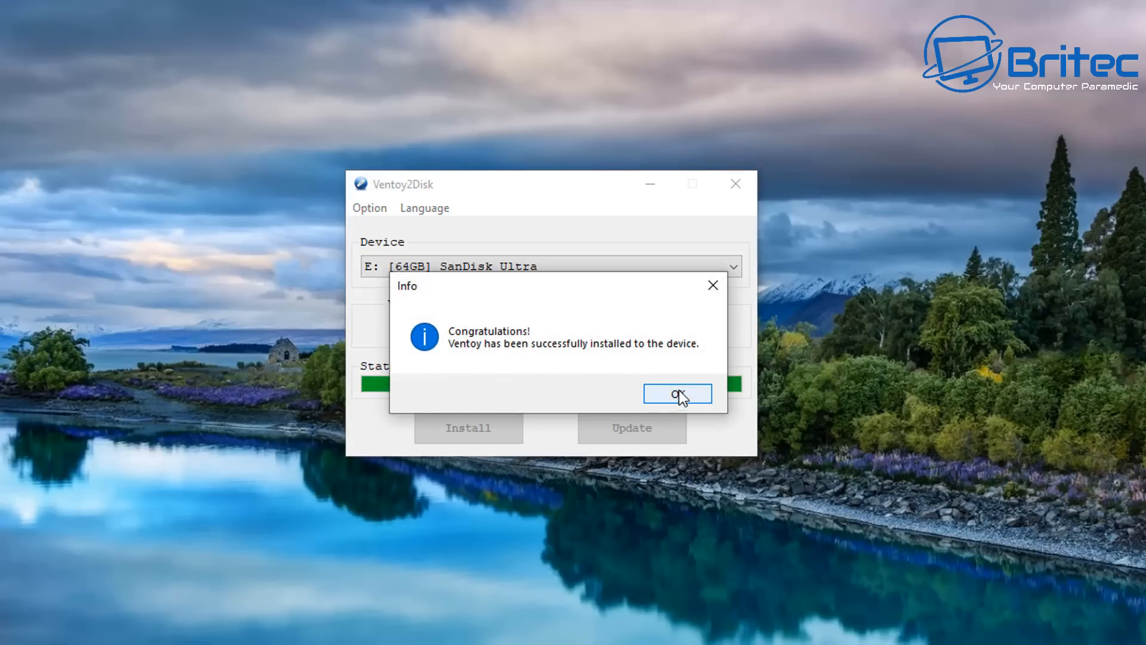
click(677, 394)
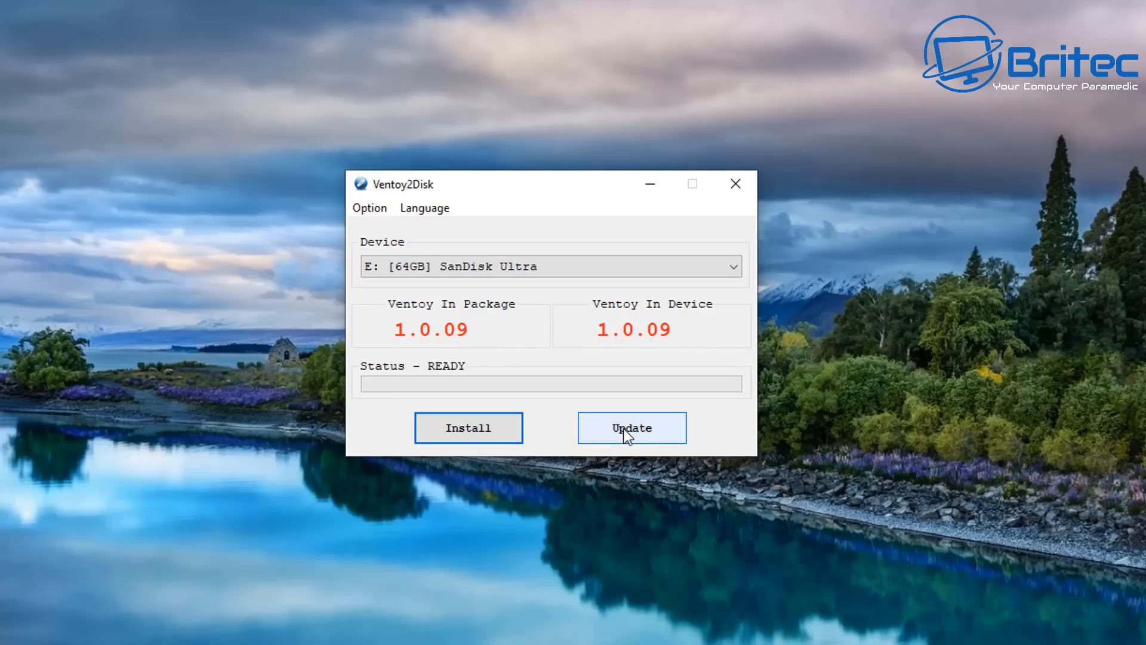
click(370, 208)
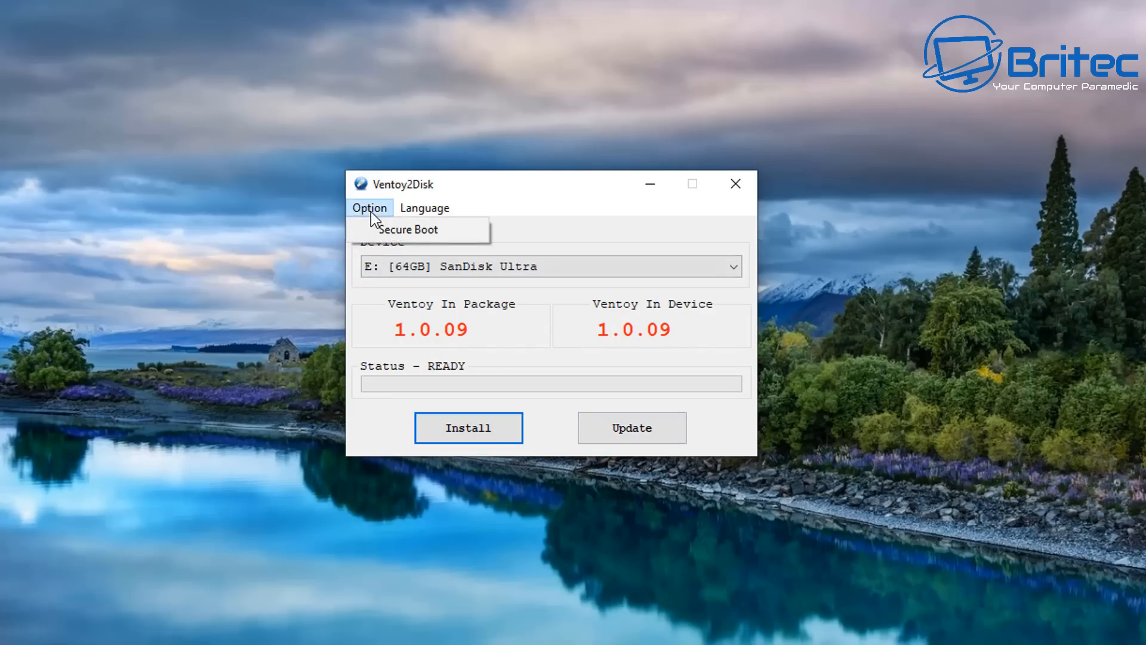
click(425, 208)
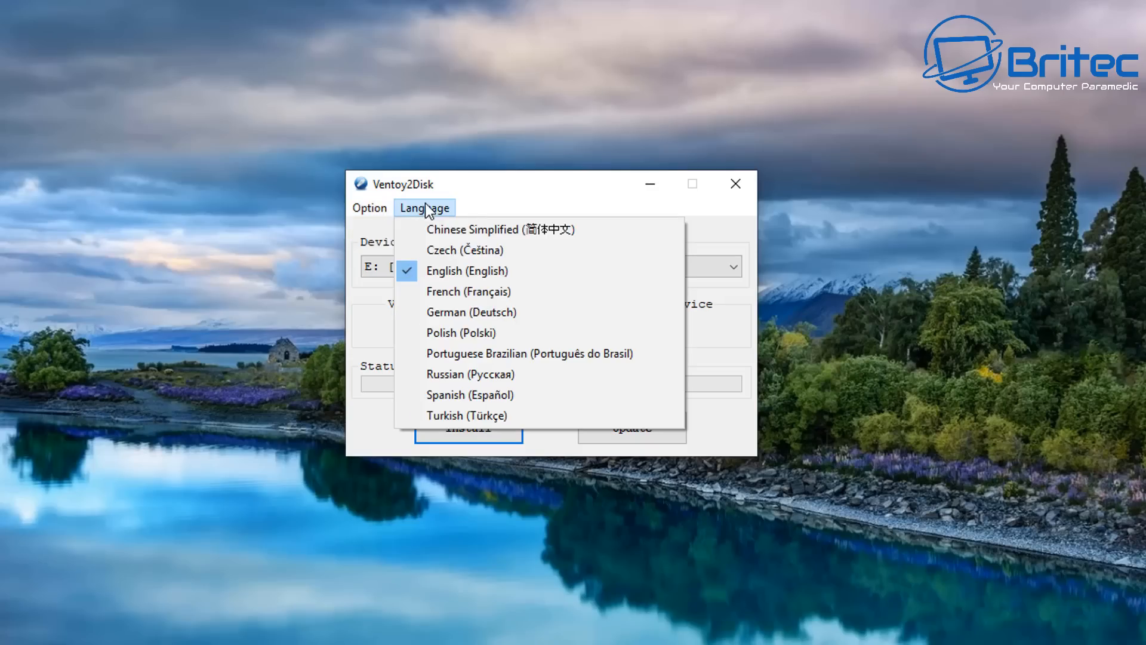
mouse_move(442, 323)
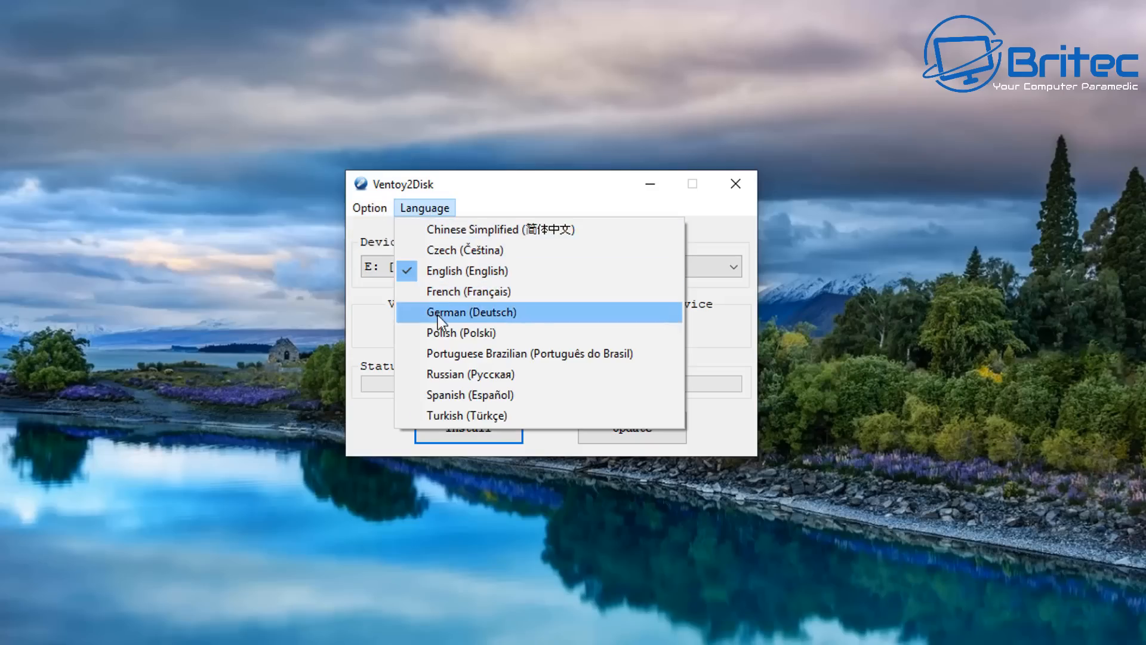
mouse_move(449, 395)
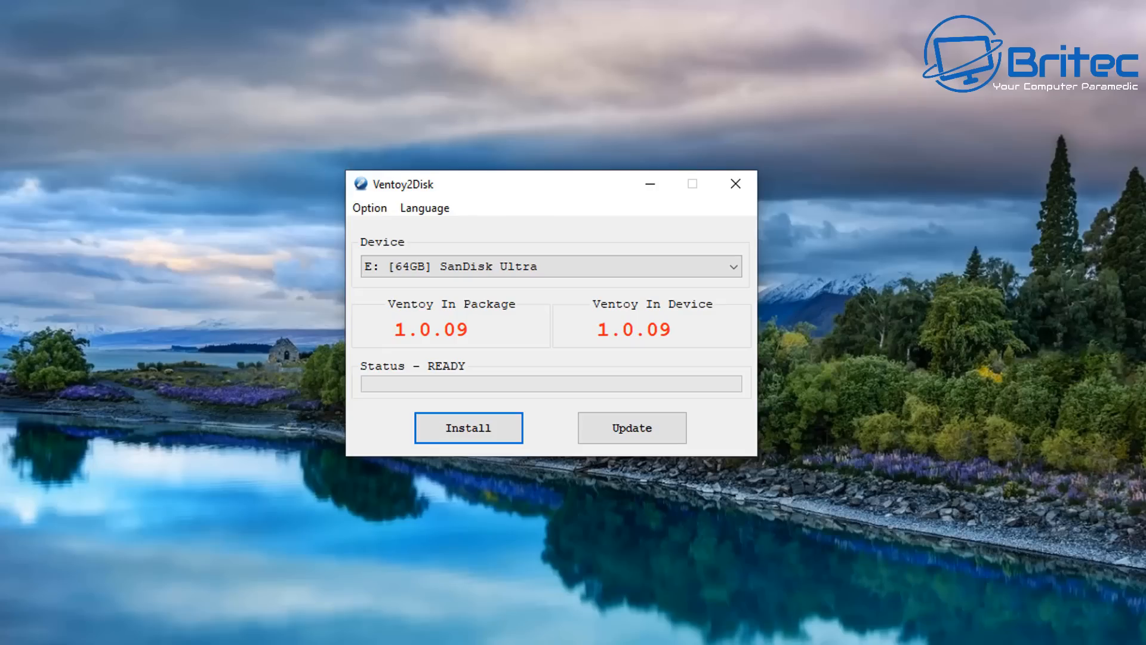
mouse_move(1005, 547)
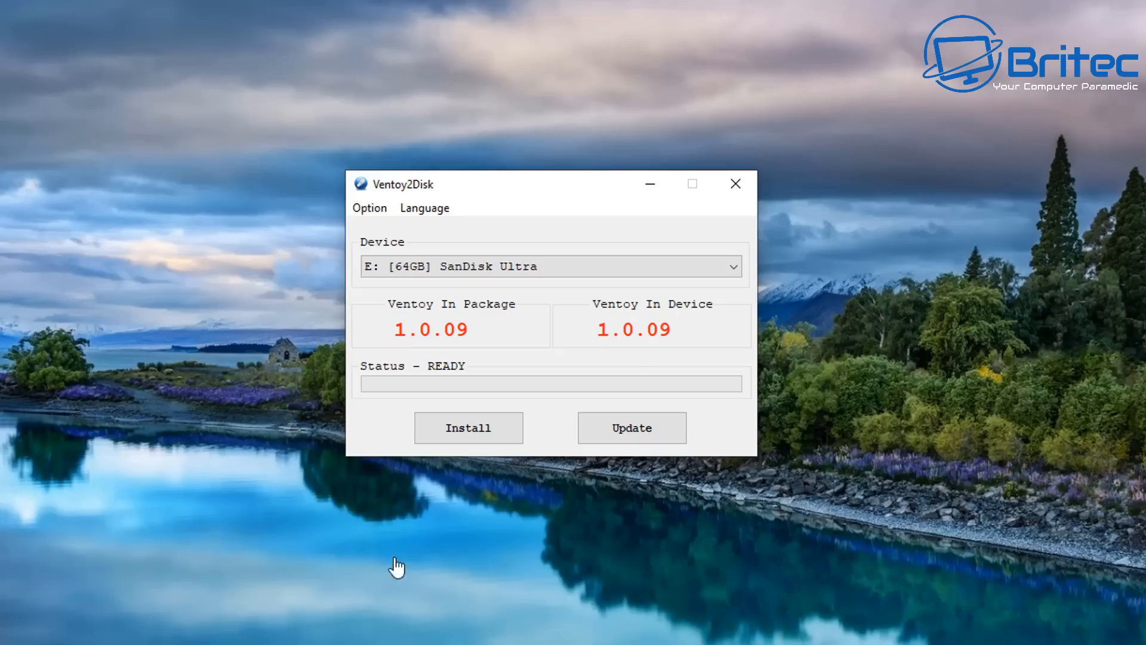
mouse_move(659, 206)
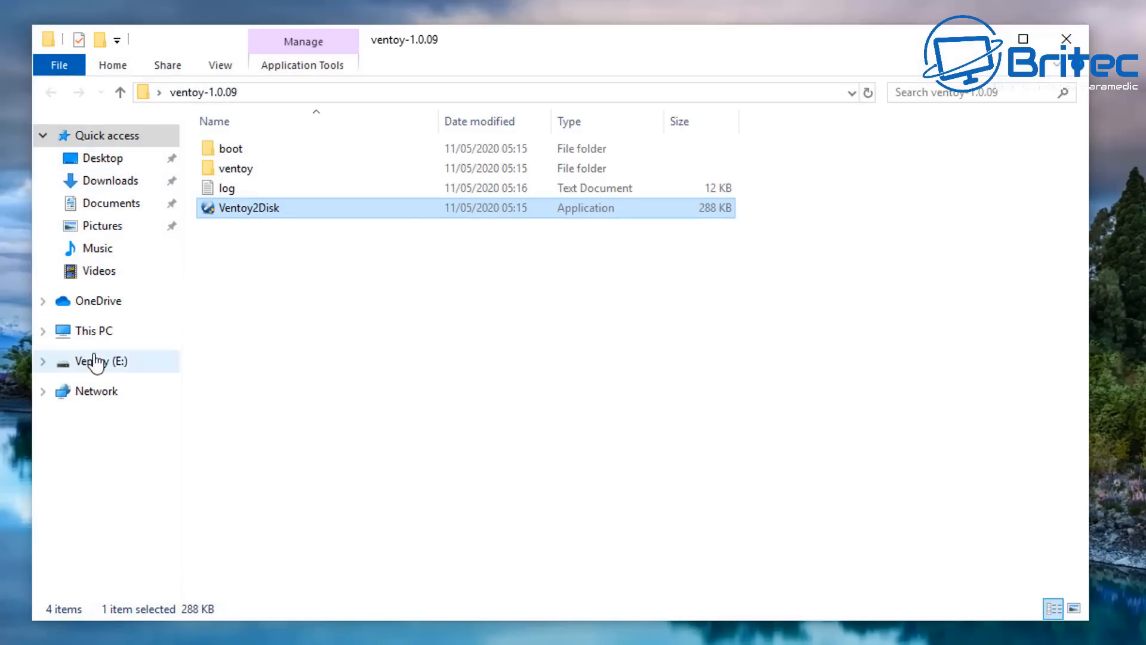
Step: Show This PC's drives and check the Ventoy (E:) drive with 58.2 GB free of 58.2 GB
click(93, 331)
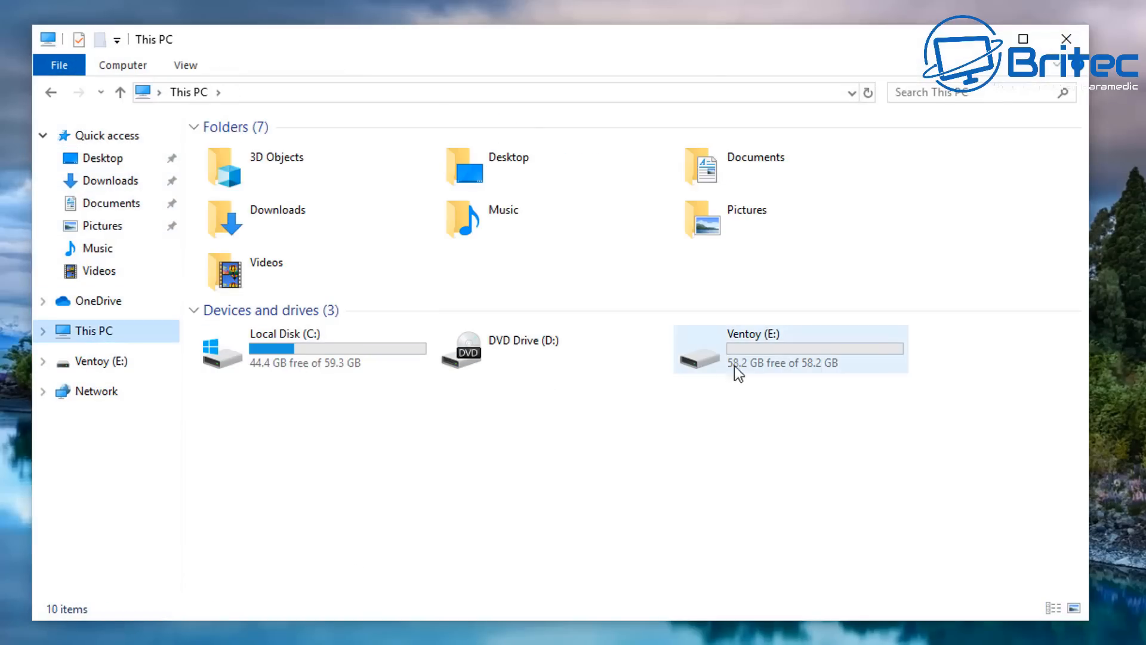
double_click(760, 359)
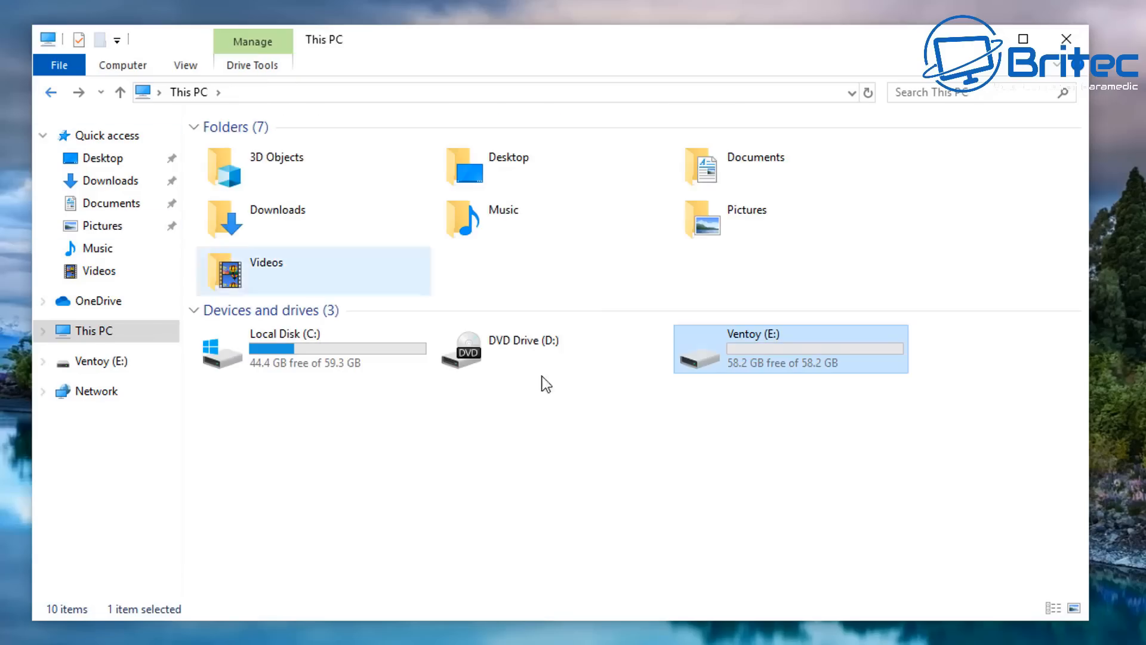
mouse_move(769, 356)
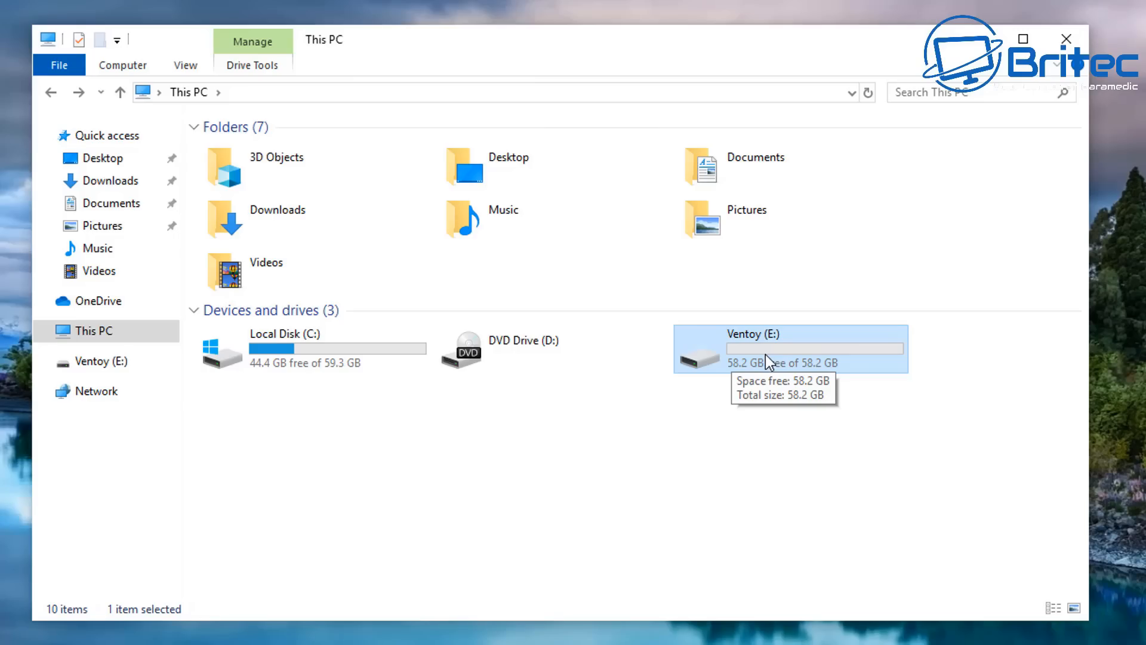
mouse_move(1066, 39)
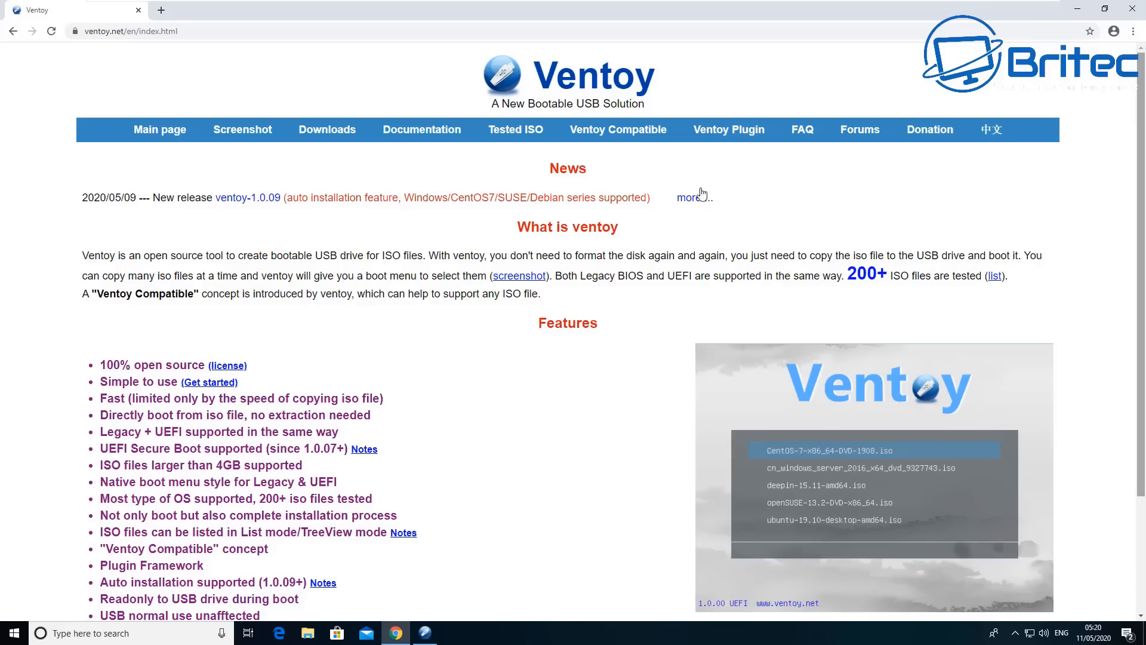
mouse_move(508, 132)
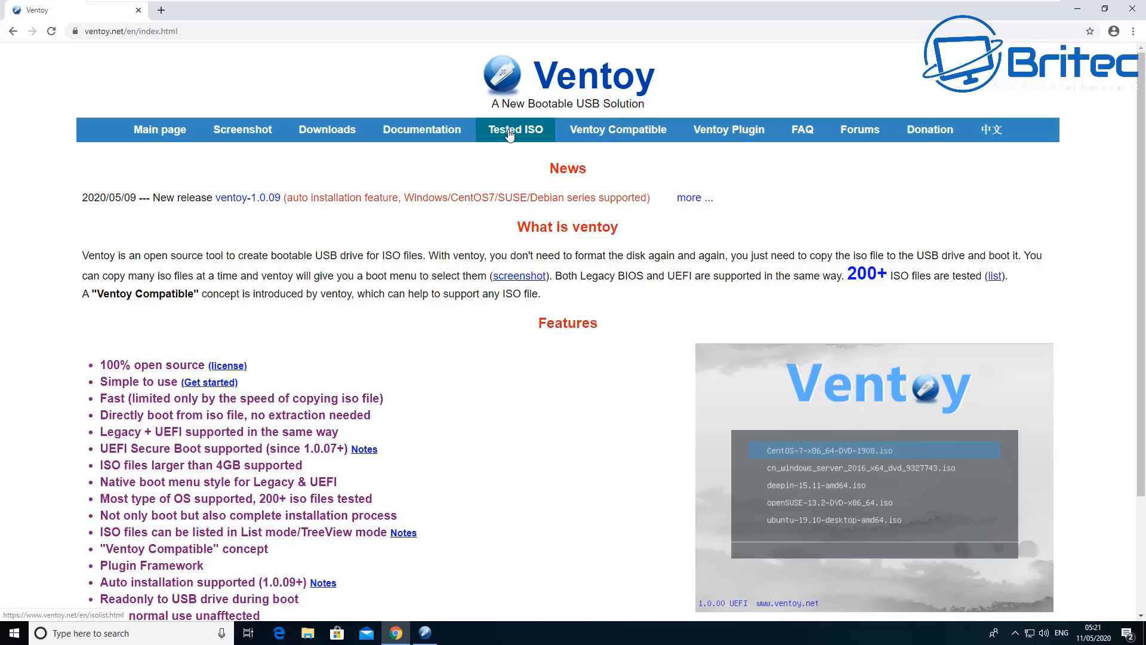
Step: Bring up Ventoy's tested ISO list and highlight the 213 Tested ISO Files heading
click(514, 129)
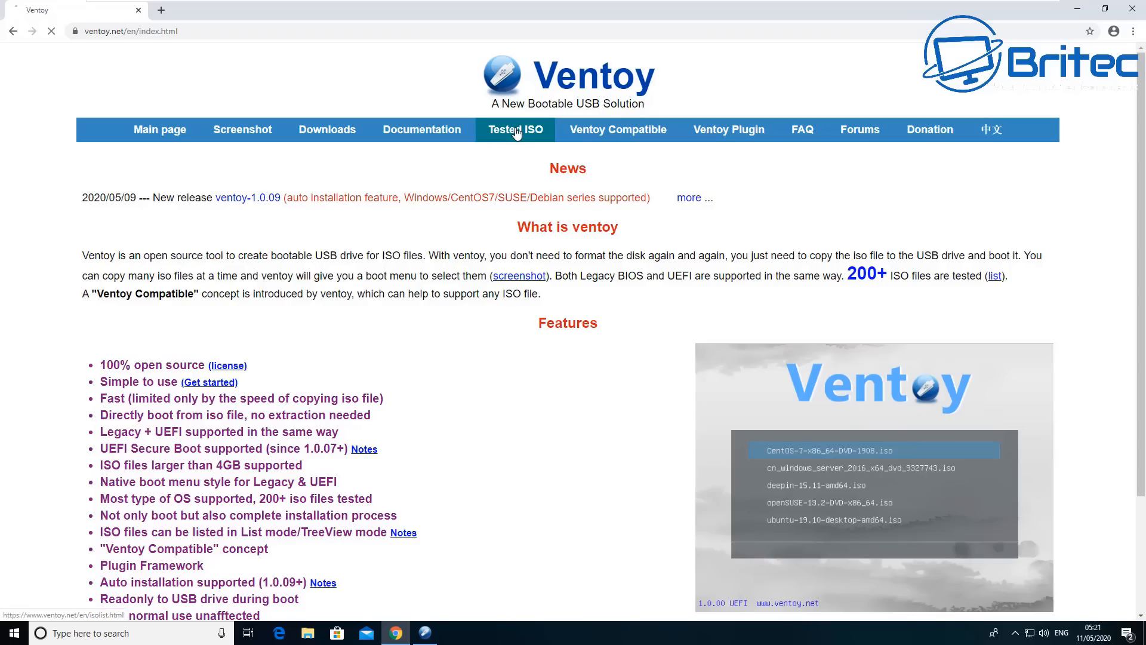
click(516, 129)
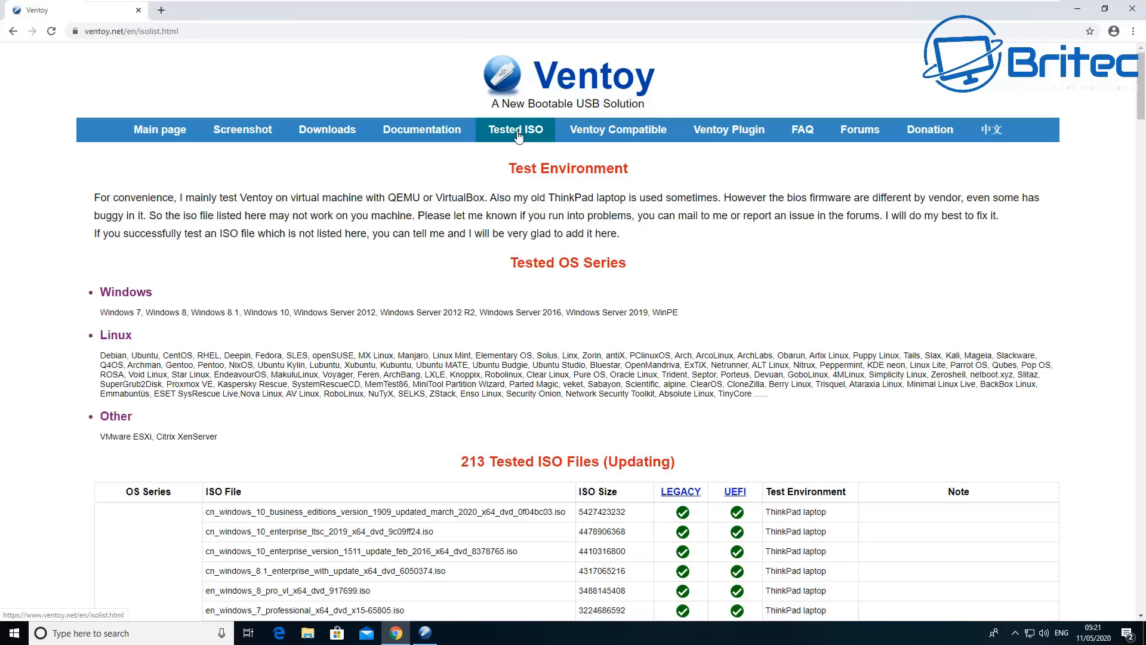
mouse_move(593, 215)
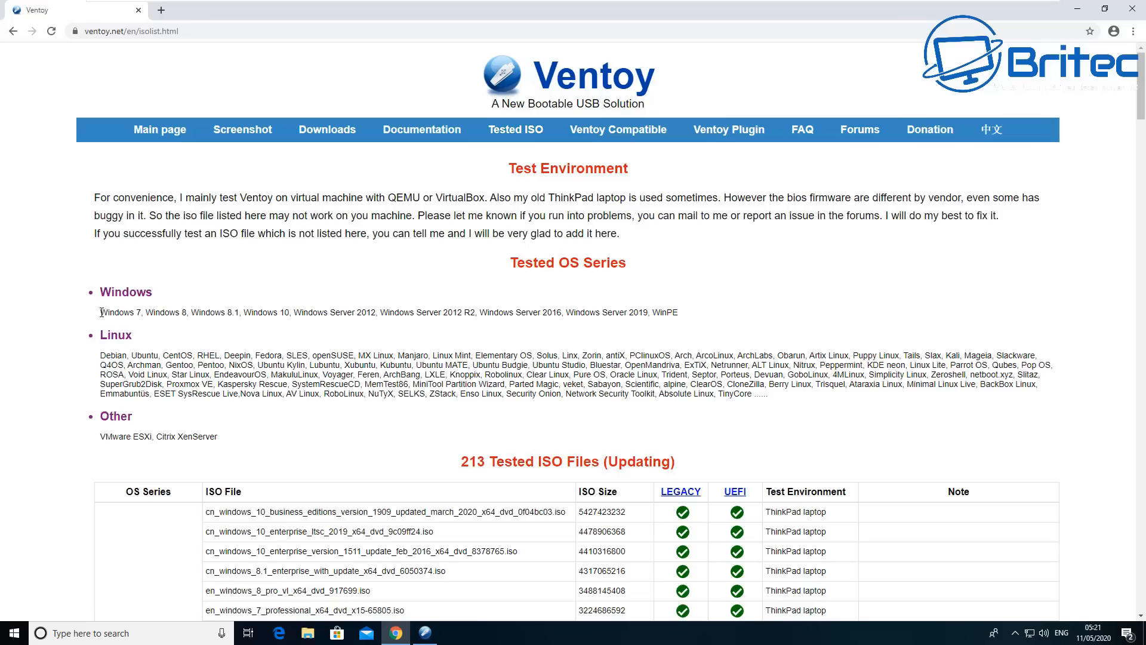
drag(100, 311, 676, 311)
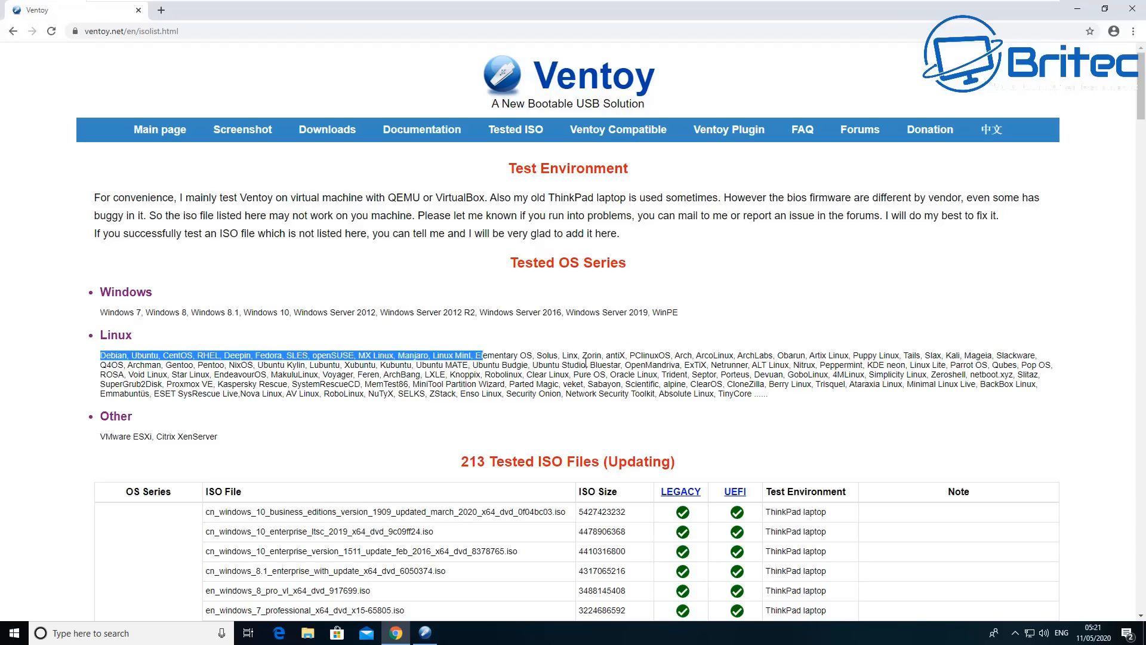
click(193, 451)
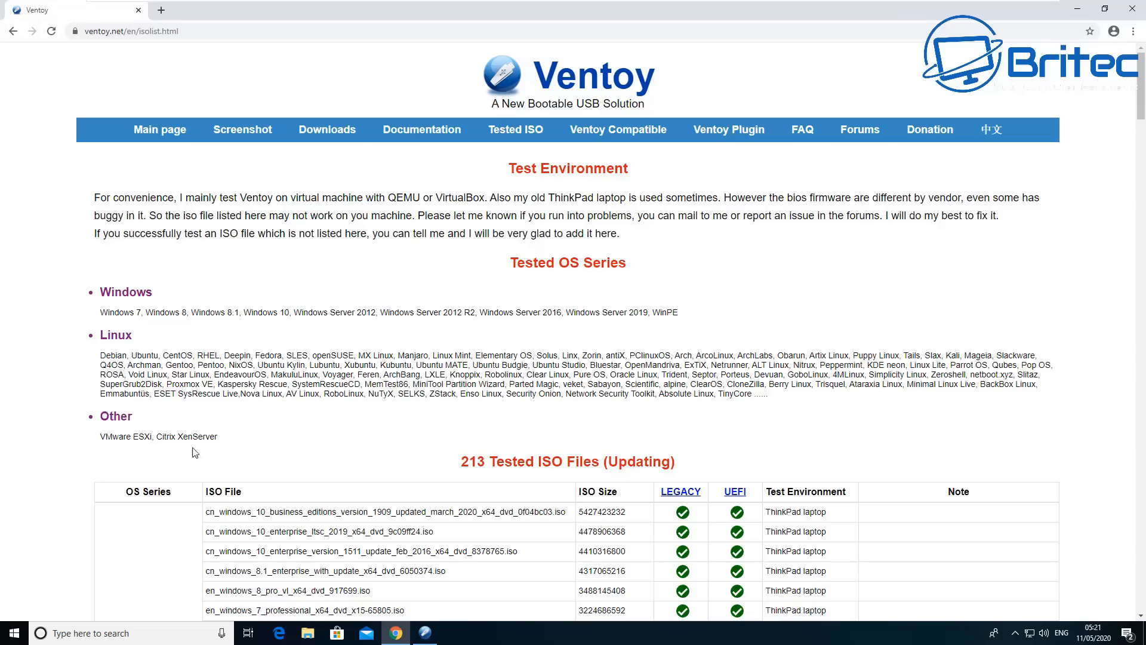
mouse_move(429, 455)
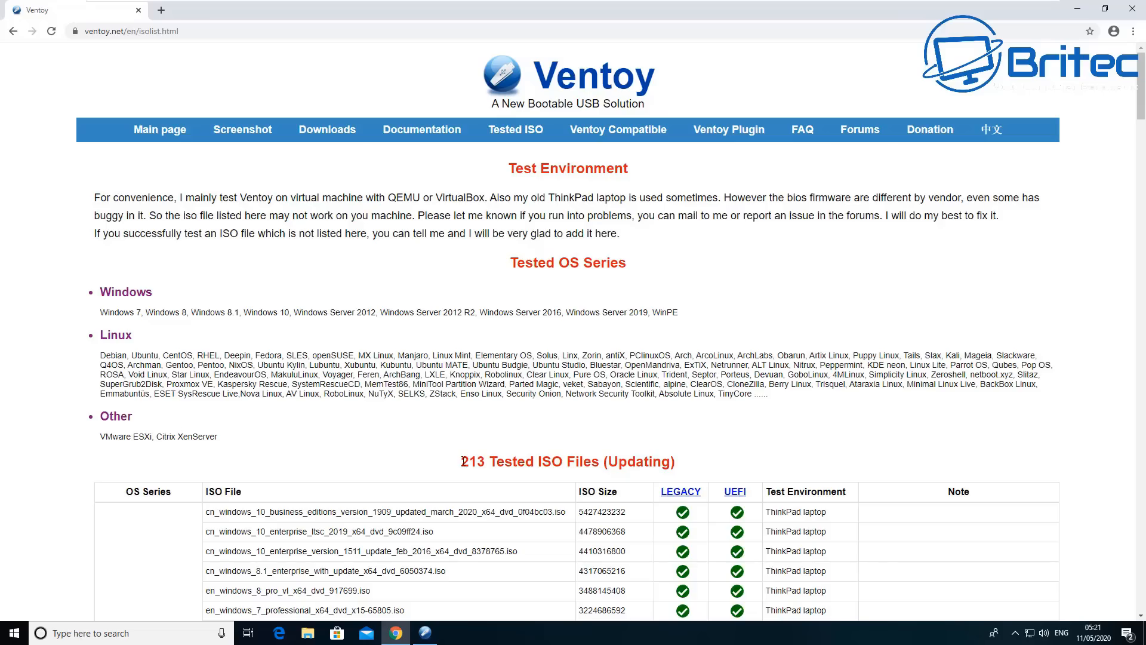
triple_click(567, 461)
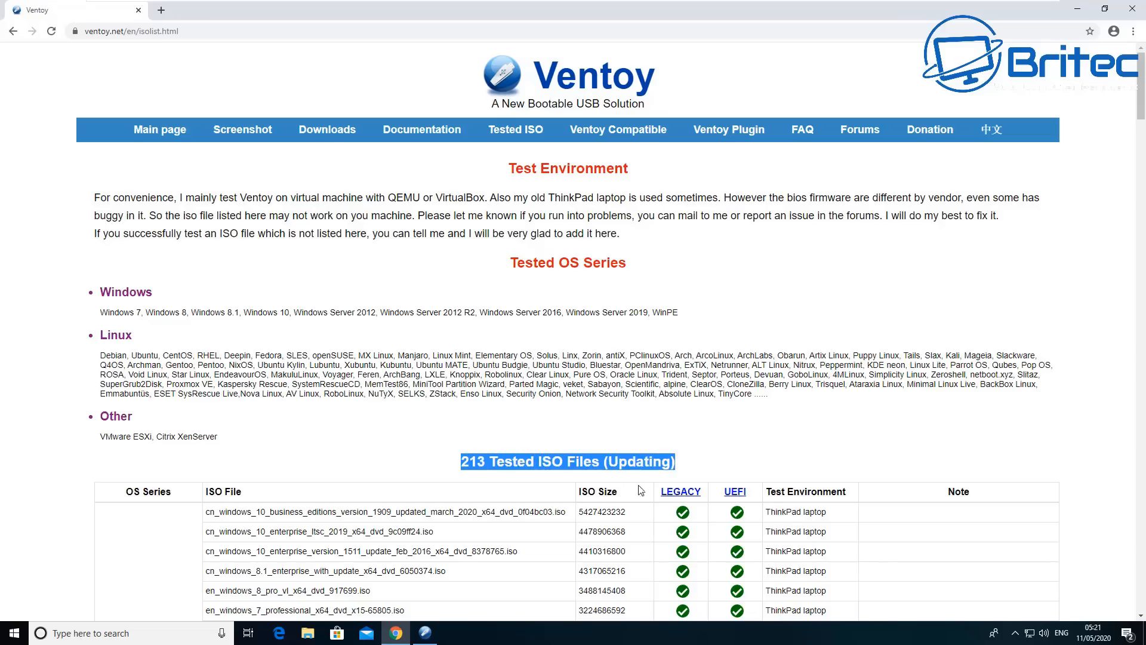
Step: Scroll through the whole compatibility list down to the Special Note about Kaspersky Rescue Disk
scroll(down, 3)
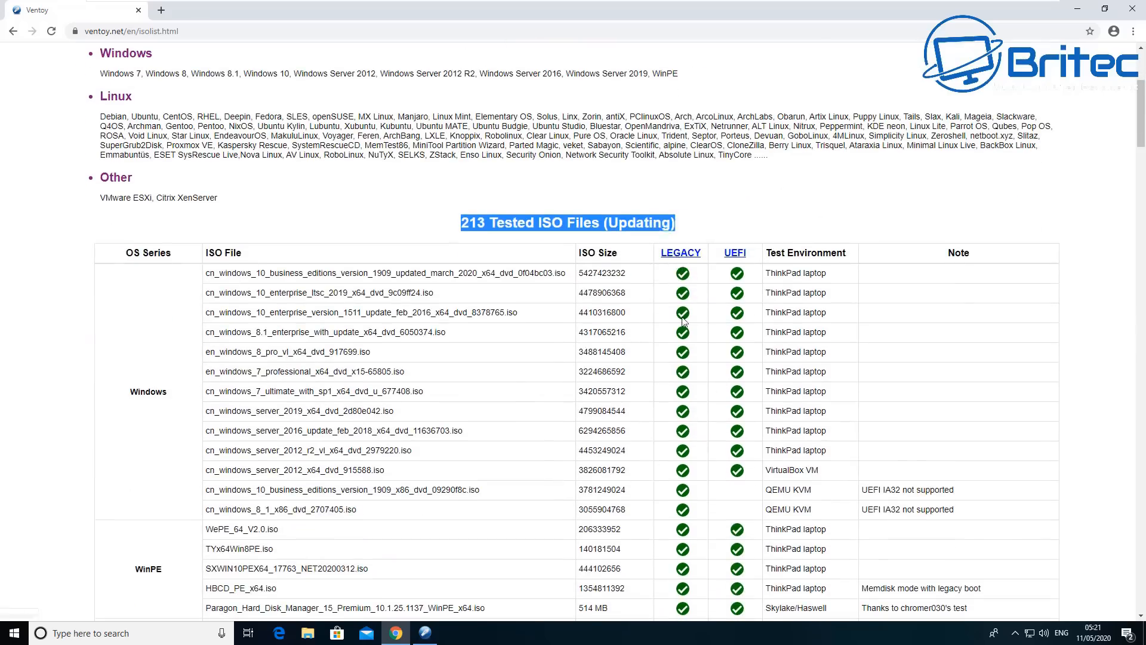
mouse_move(681, 437)
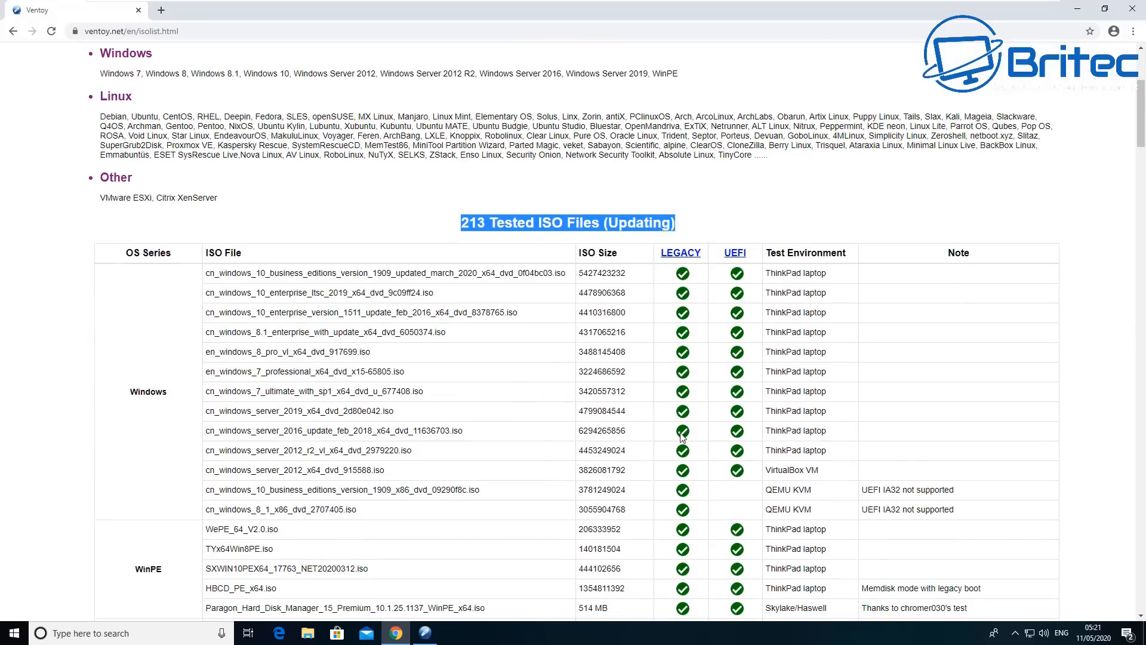
mouse_move(702, 433)
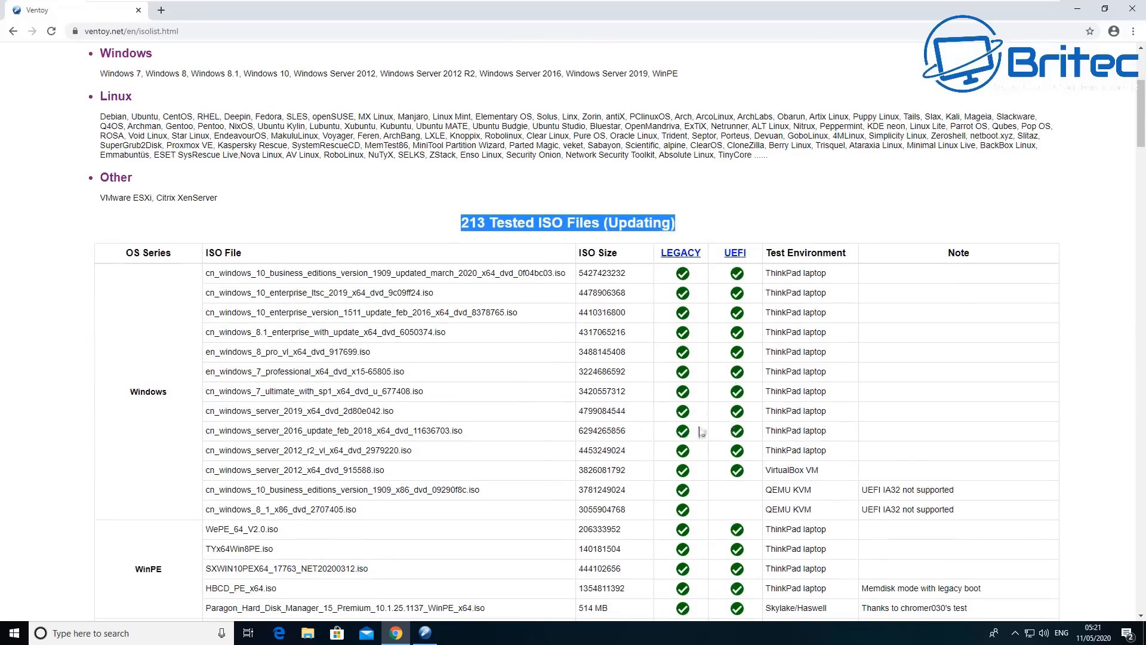
mouse_move(297, 410)
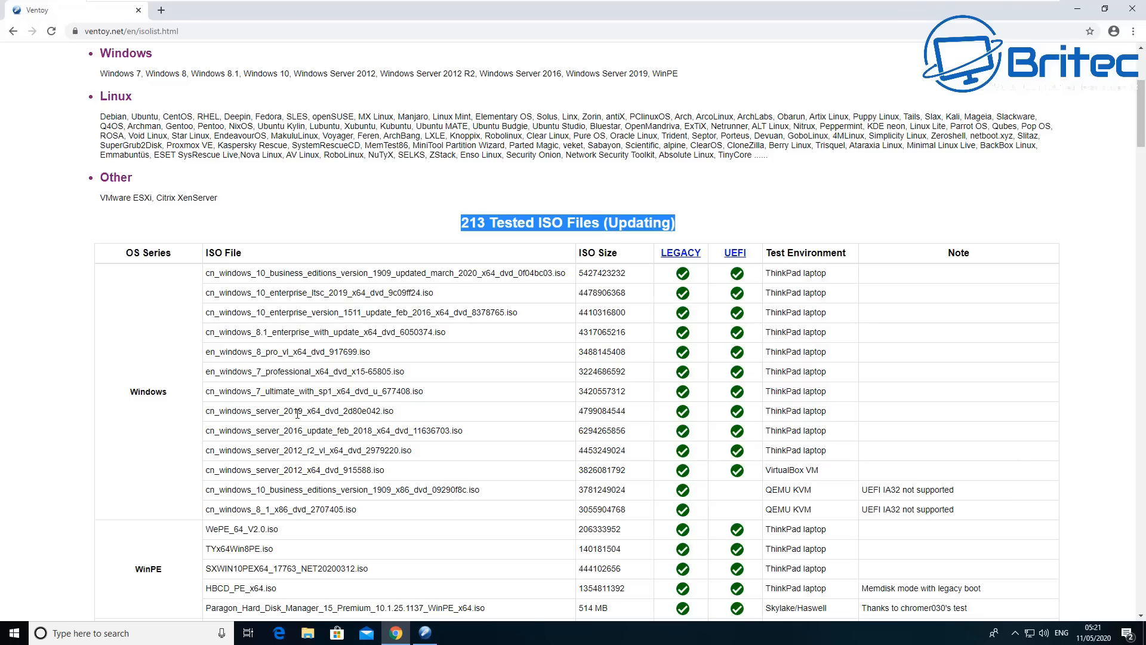
scroll(down, 3)
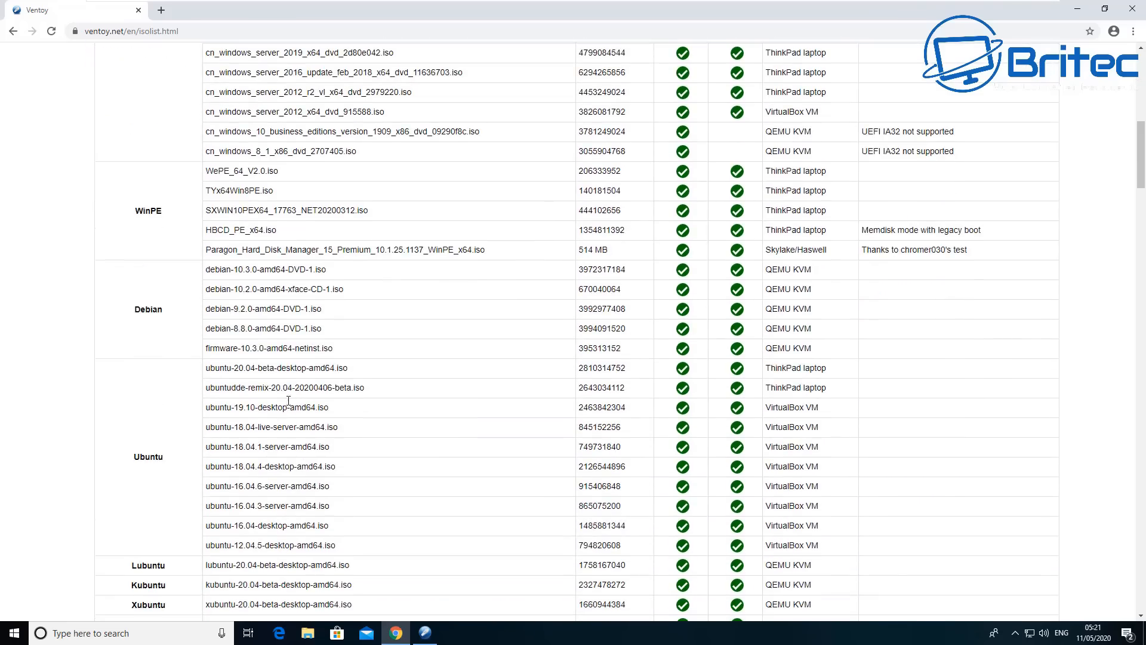
scroll(down, 3)
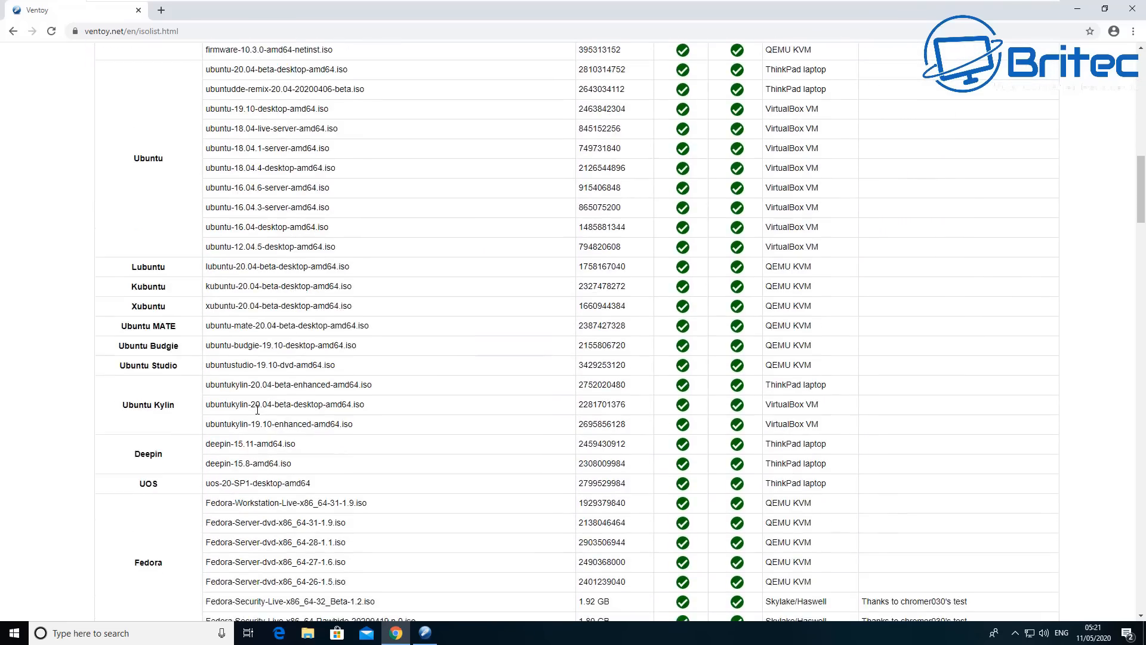
scroll(down, 3)
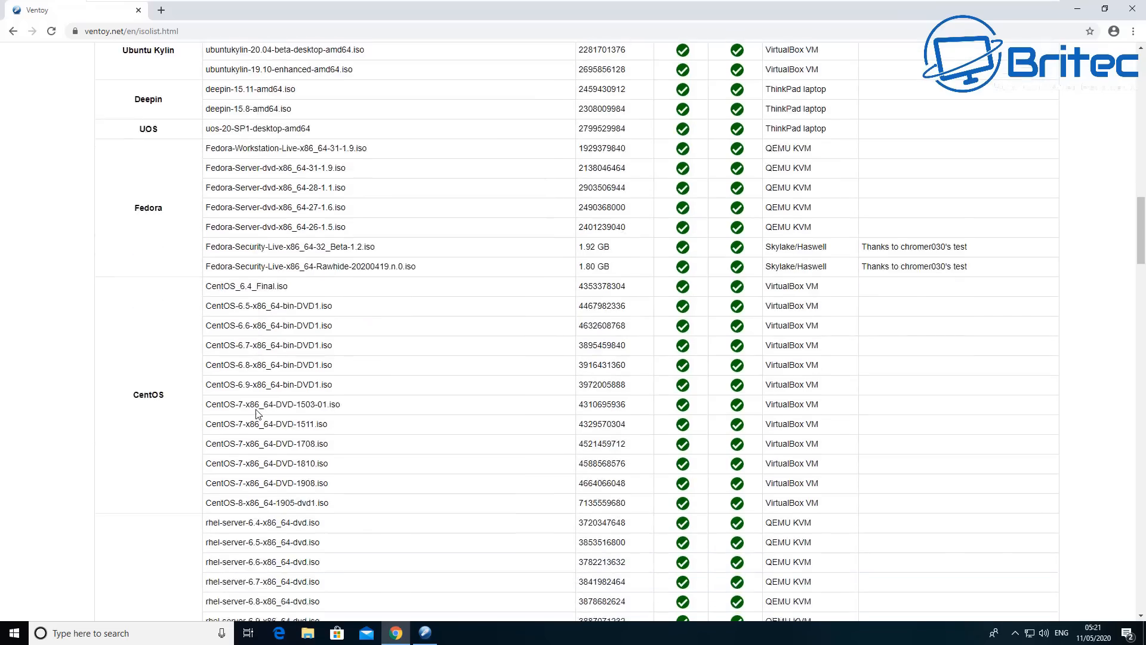
scroll(down, 3)
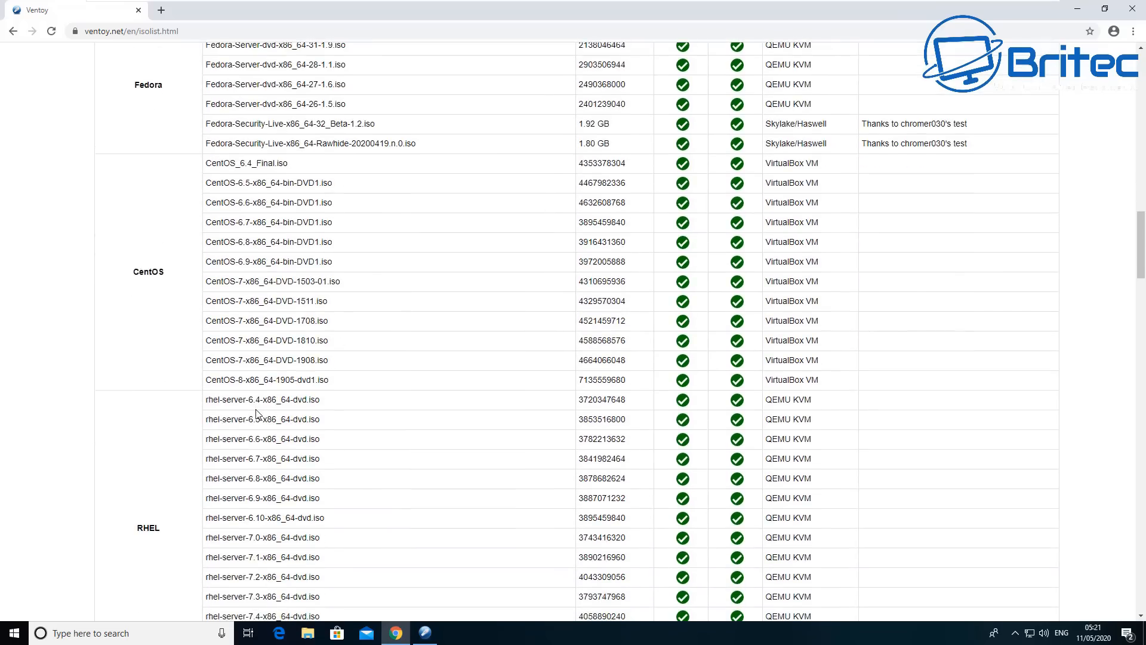
scroll(down, 3)
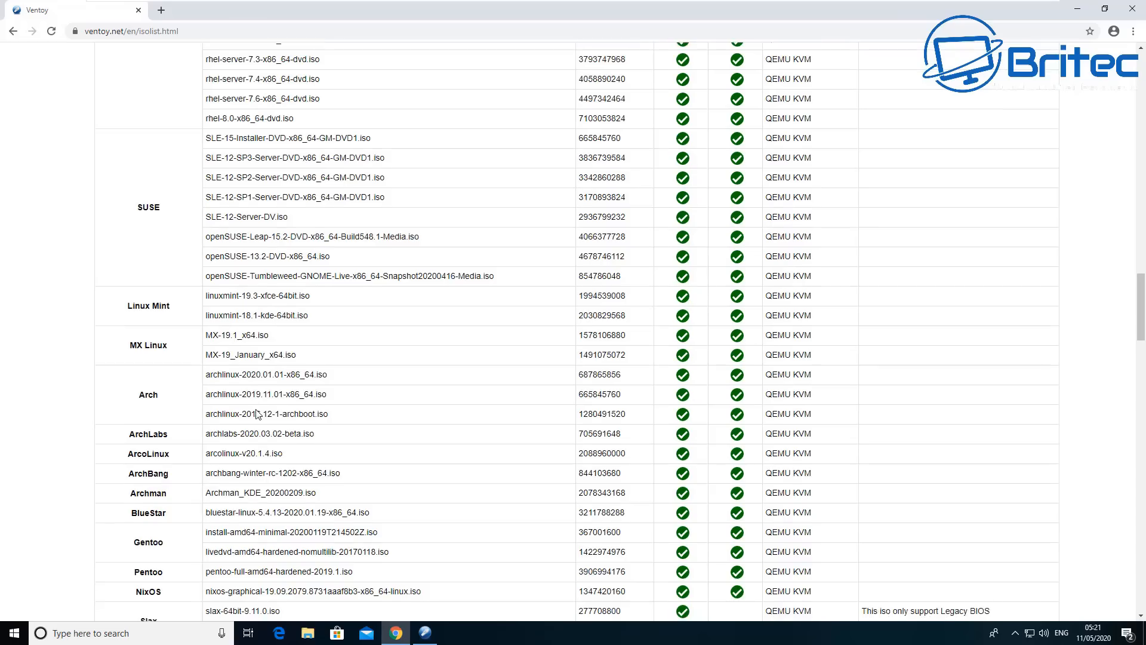
scroll(down, 3)
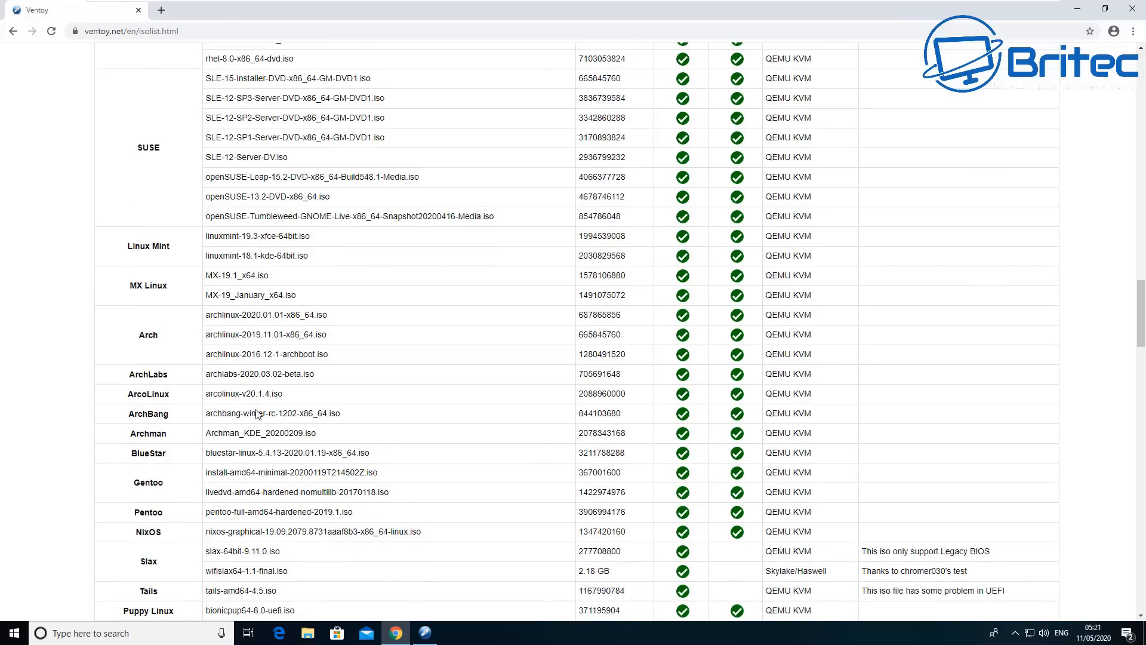
scroll(down, 3)
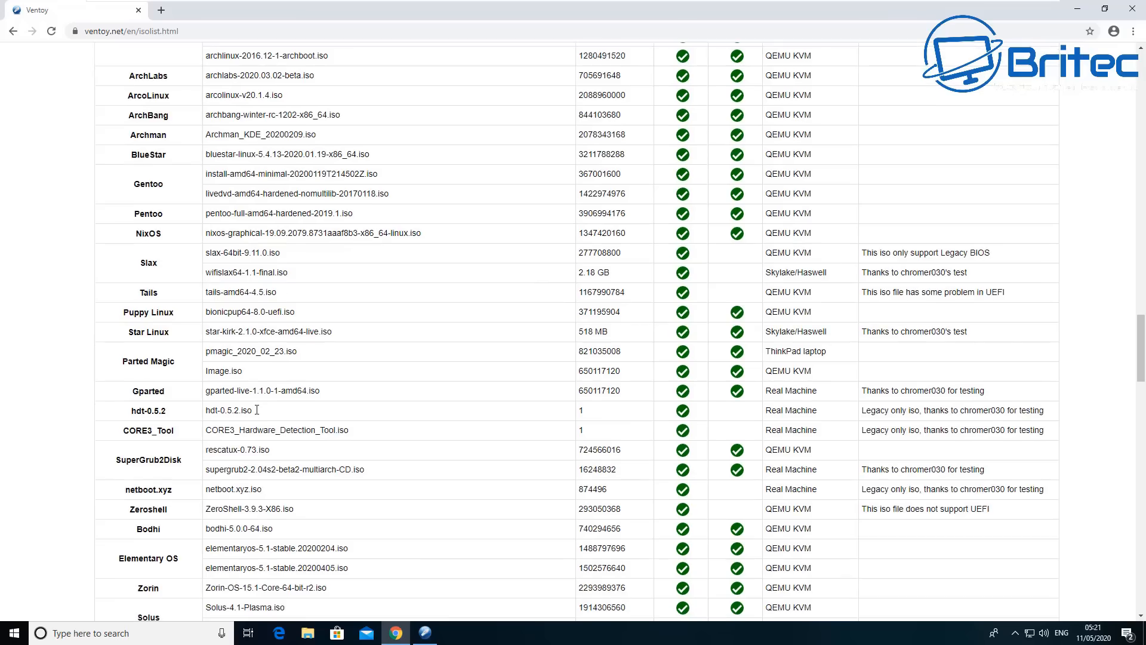
mouse_move(254, 384)
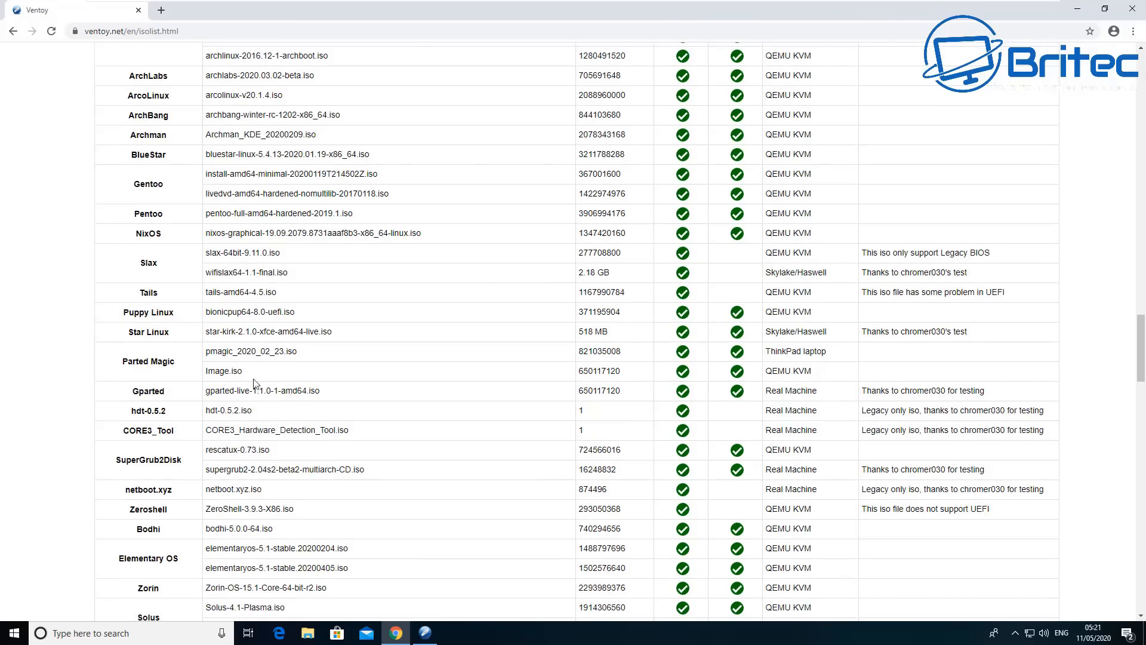
mouse_move(429, 438)
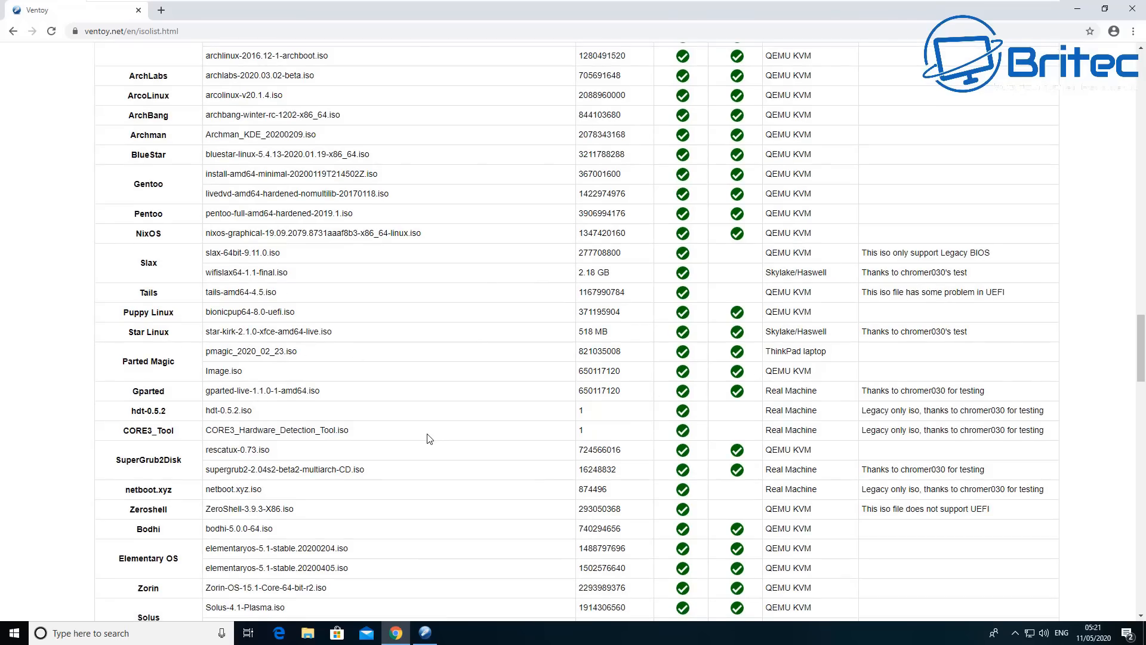
scroll(down, 3)
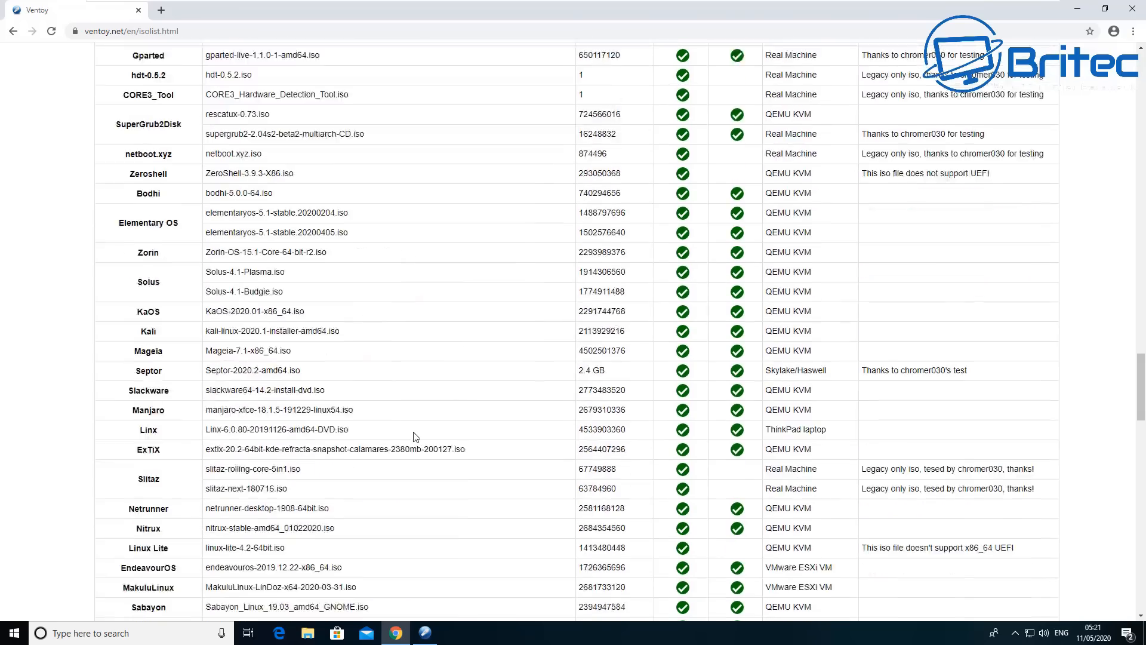
scroll(down, 3)
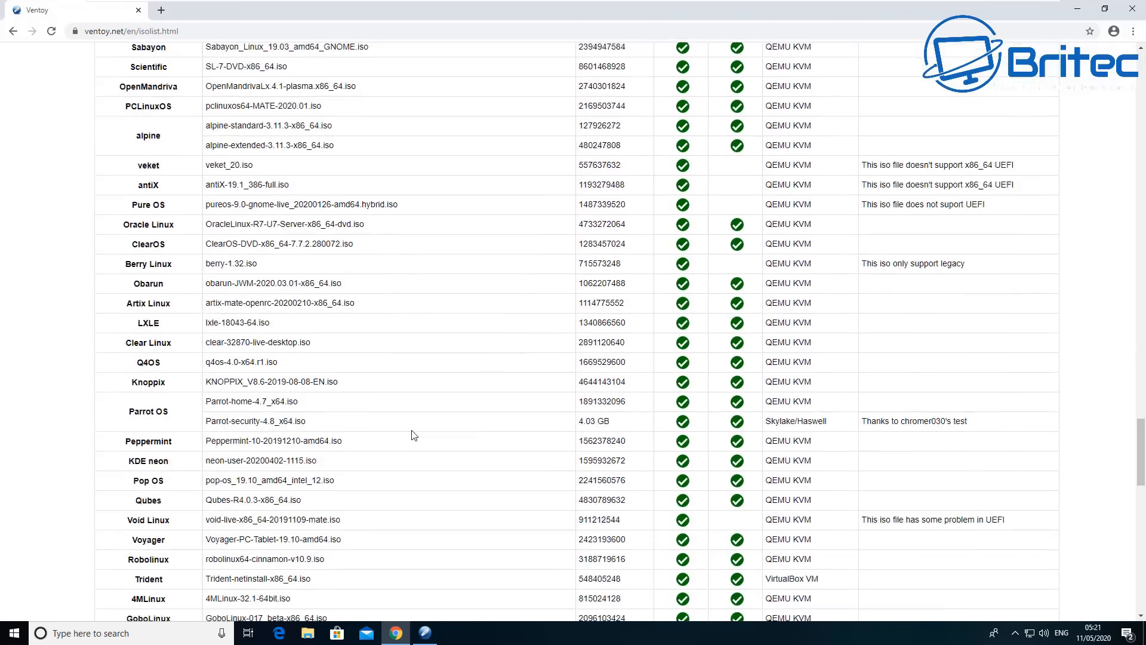
scroll(down, 3)
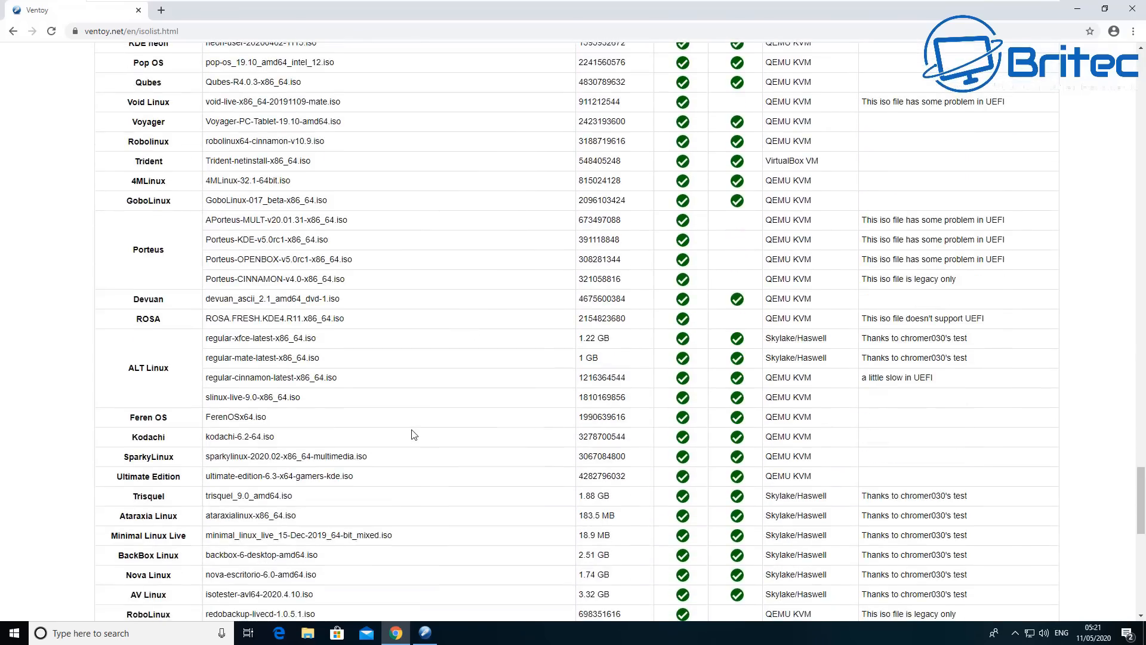
scroll(down, 3)
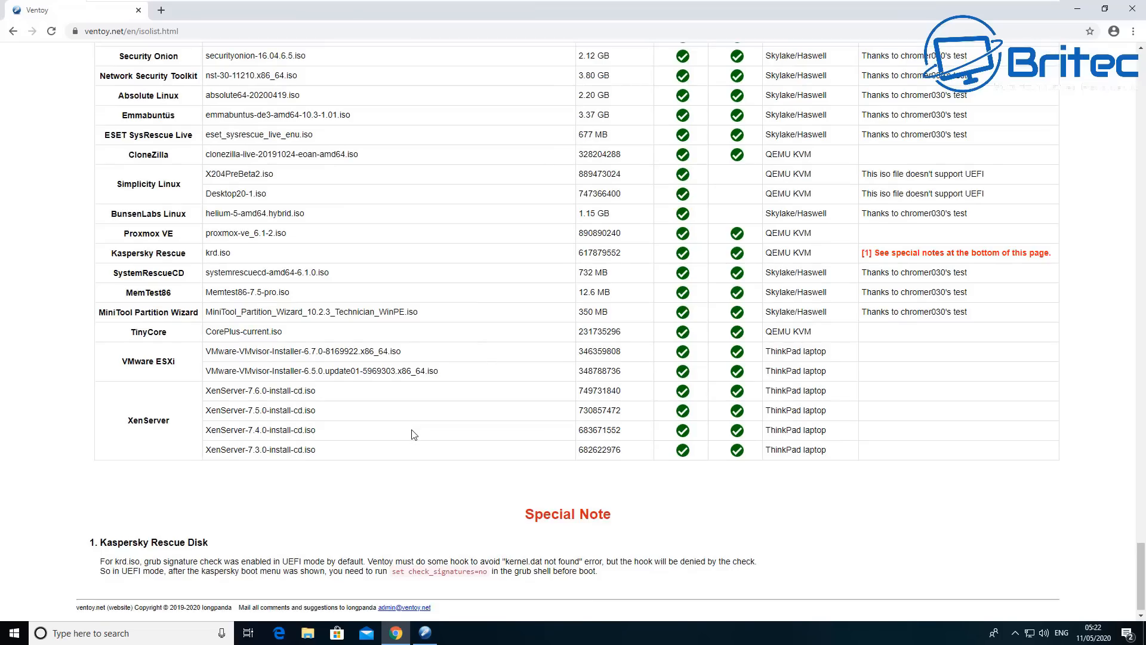
mouse_move(717, 334)
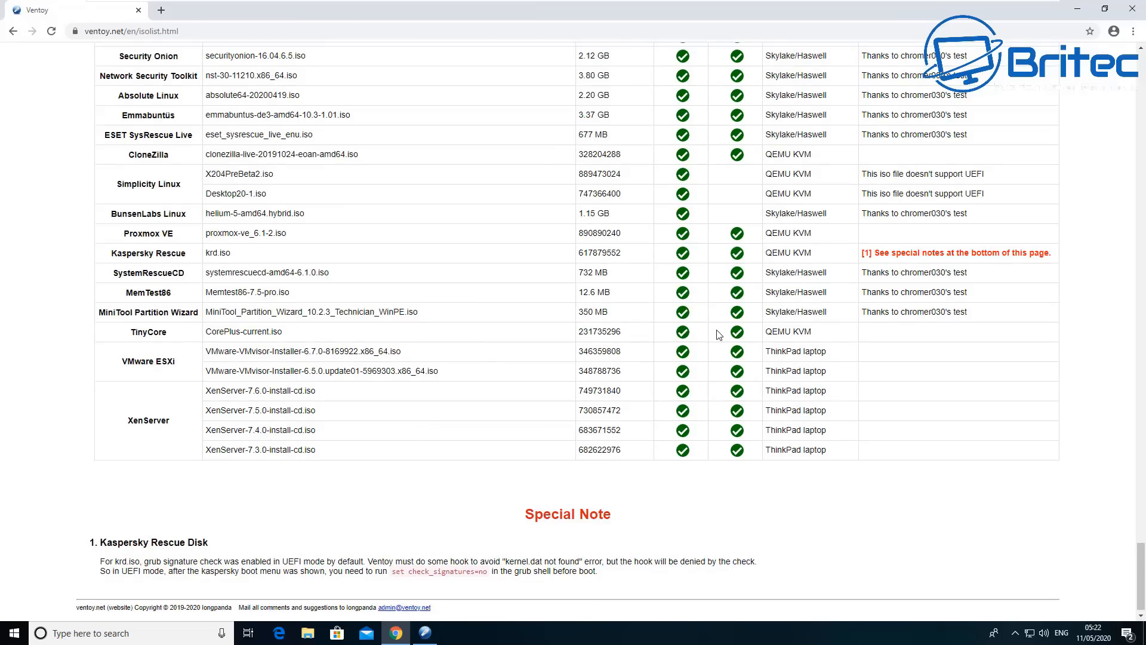
mouse_move(1042, 22)
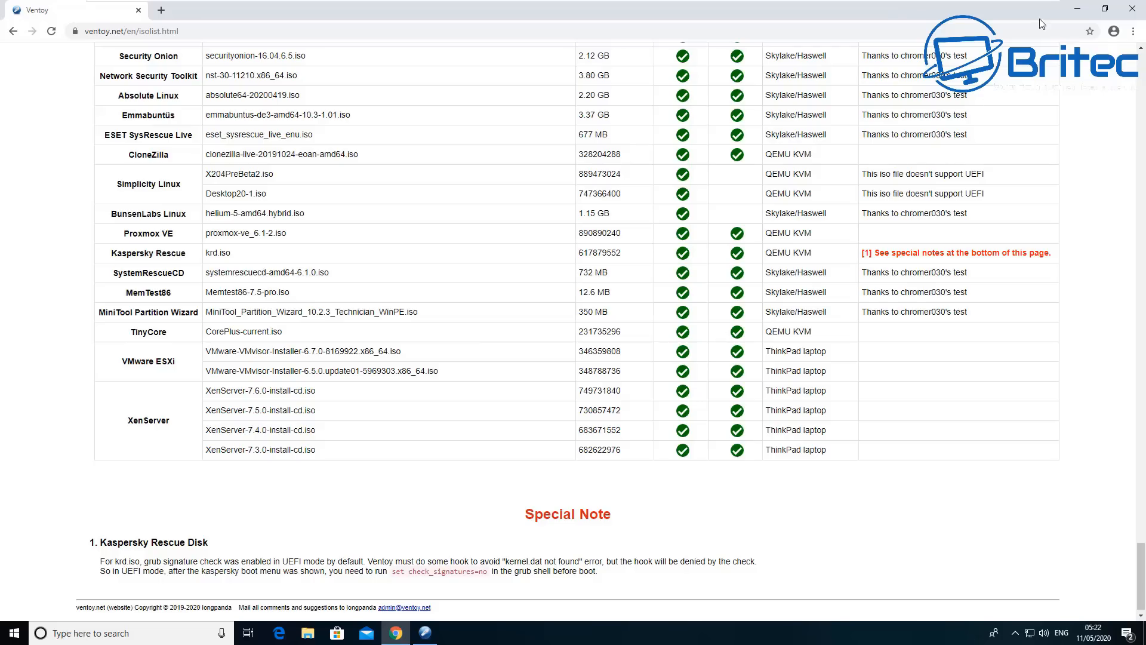
mouse_move(1091, 44)
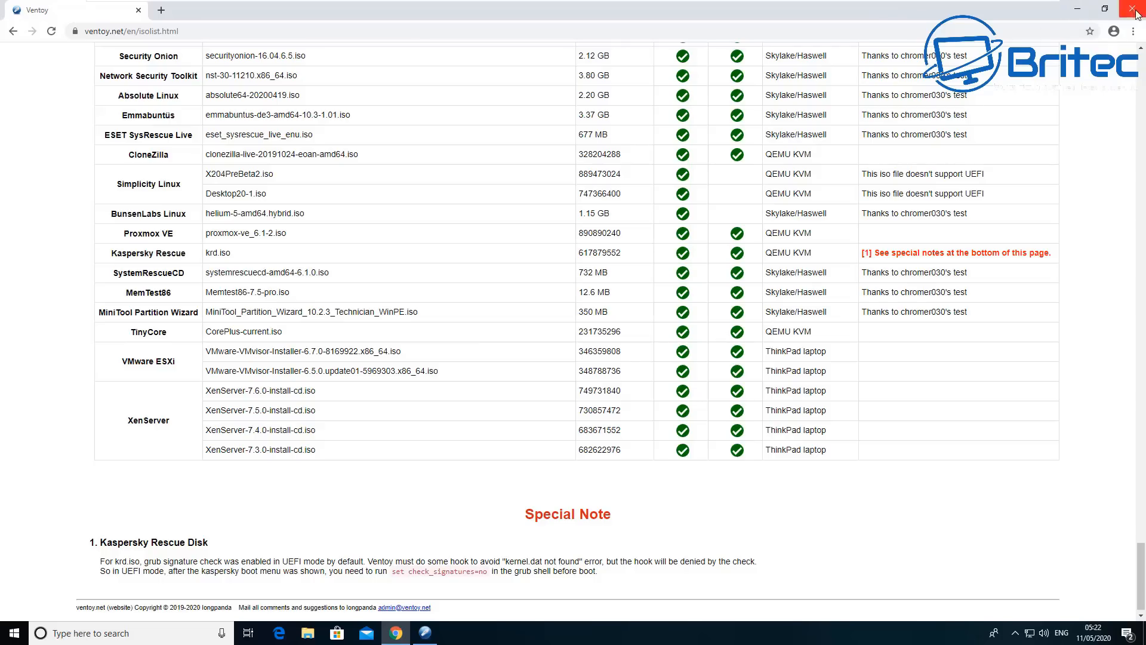
Step: Close Chrome, select all four ISO images in the desktop iso folder, then show This PC with Ventoy (E:)
click(1132, 7)
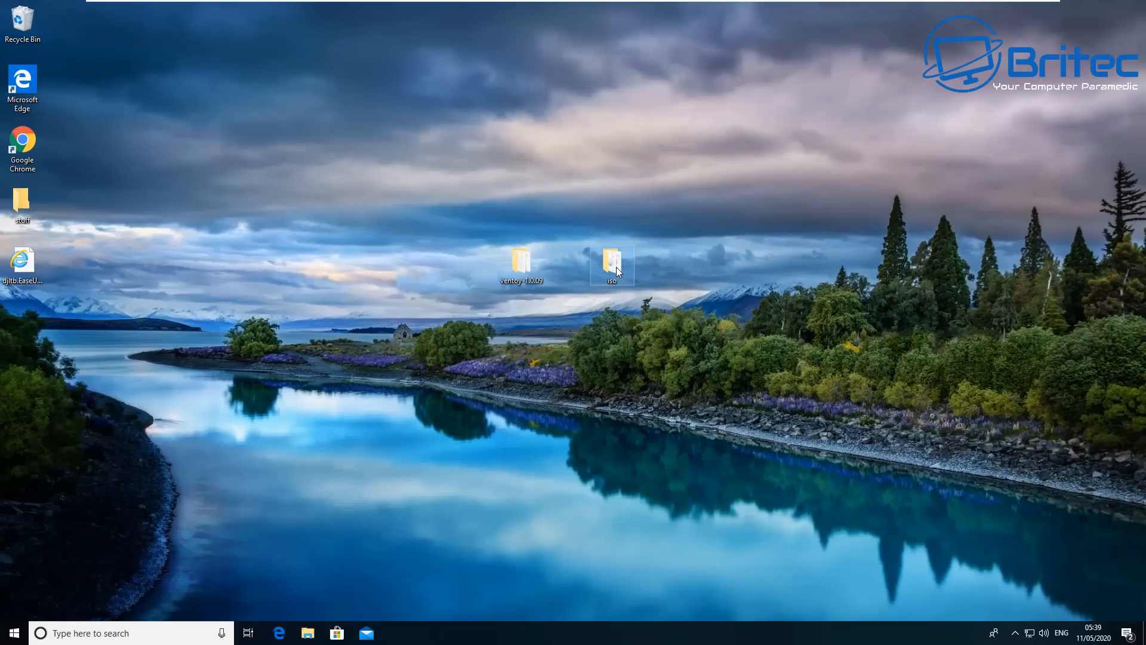
double_click(613, 261)
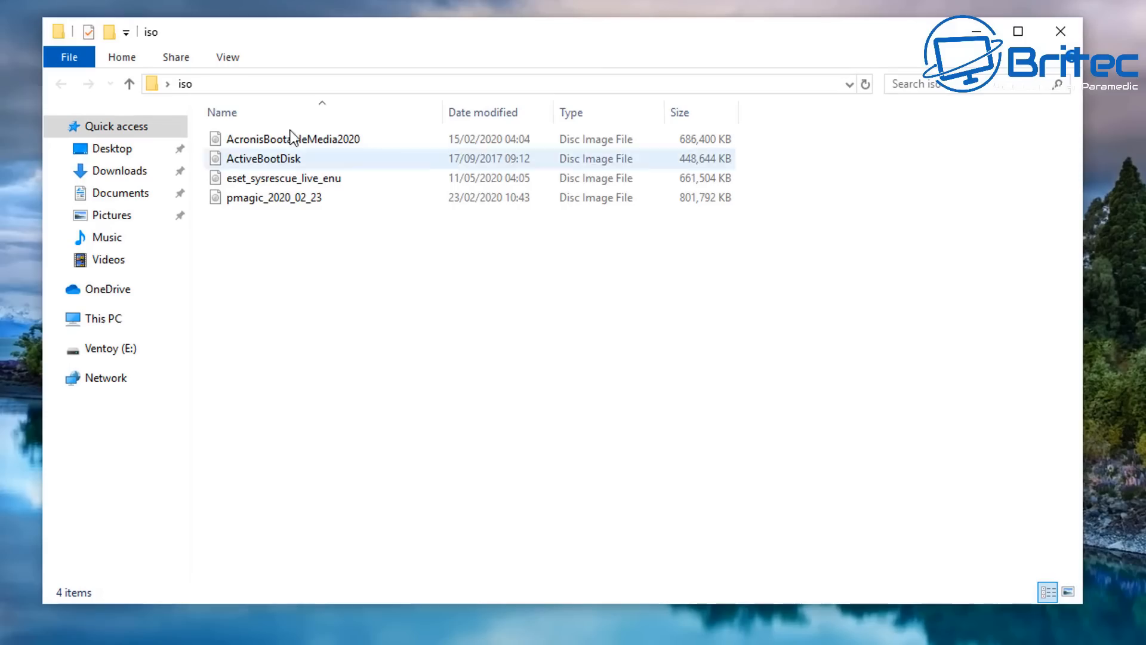
click(290, 256)
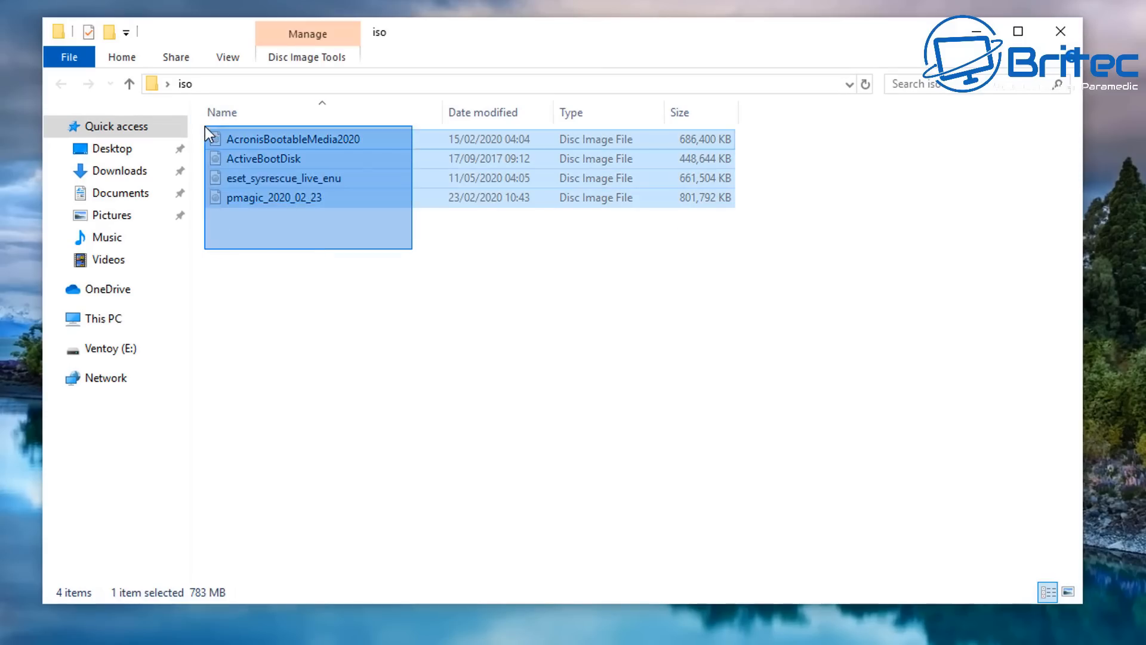
key(ctrl+a)
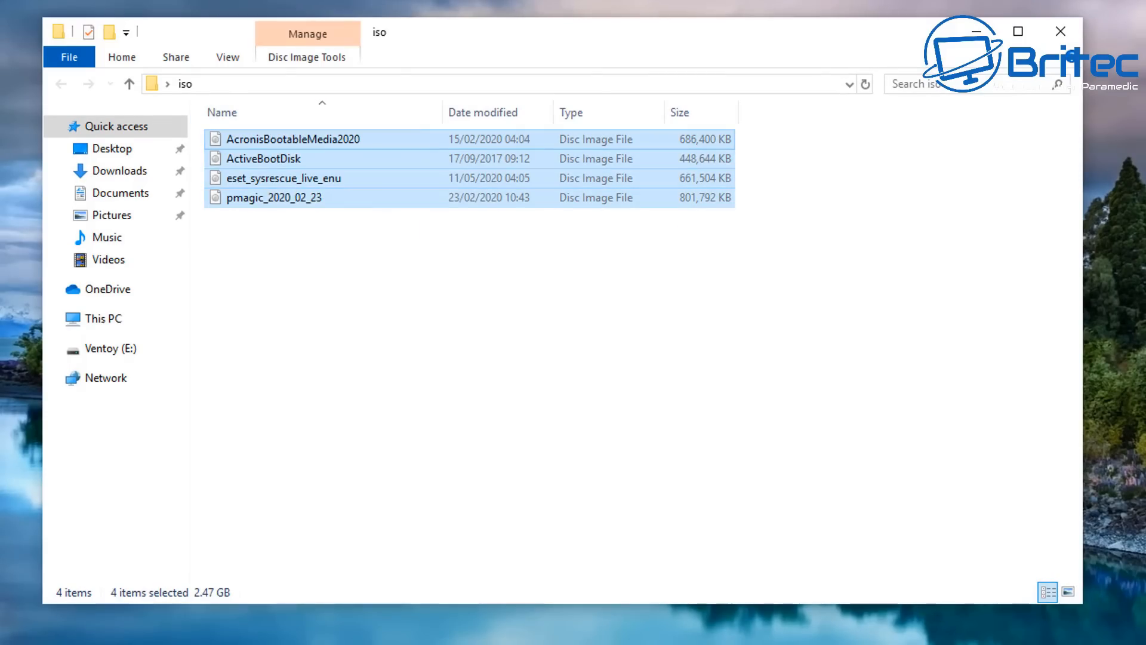
click(111, 349)
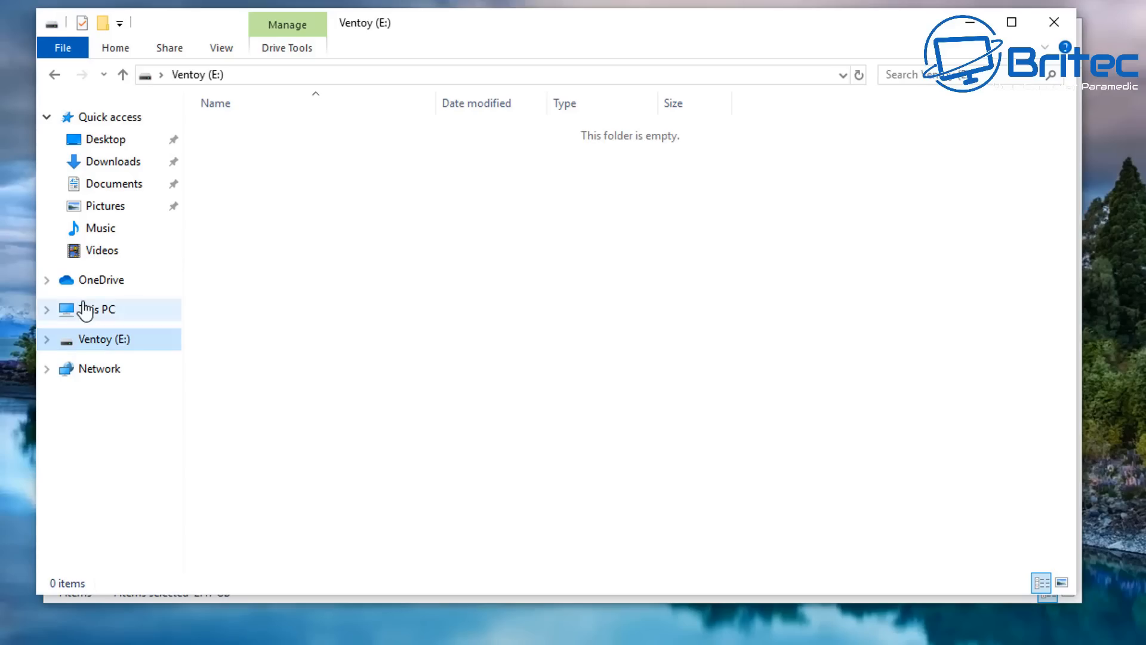
click(91, 309)
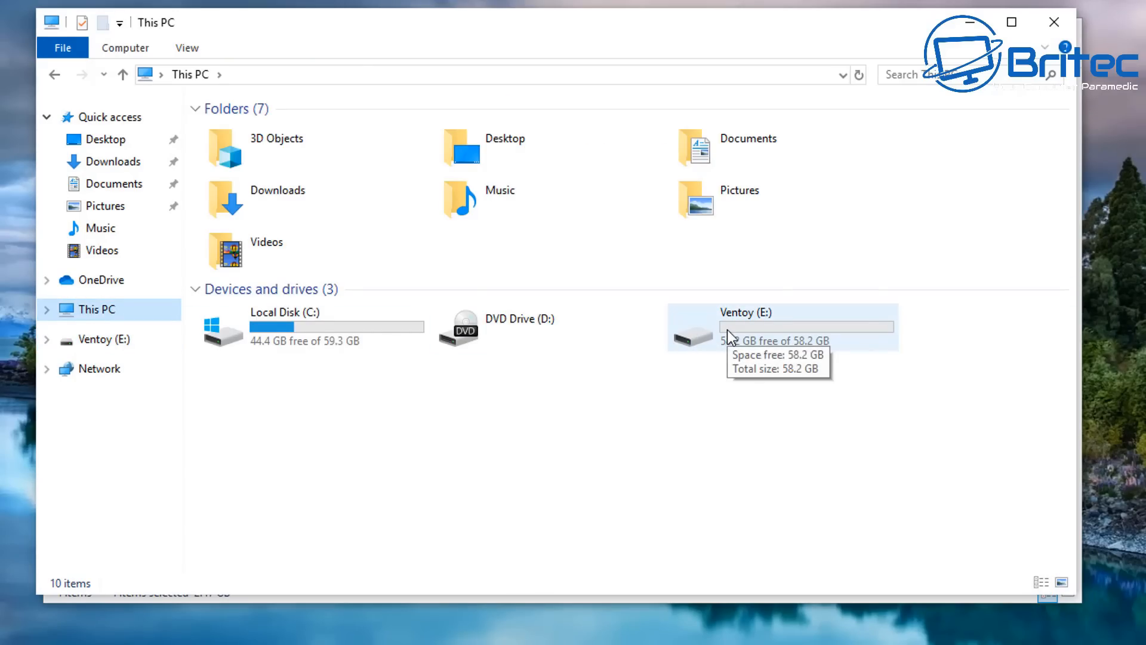
Step: Enter the Ventoy (E:) drive to place the ISO images there, then close File Explorer
double_click(750, 313)
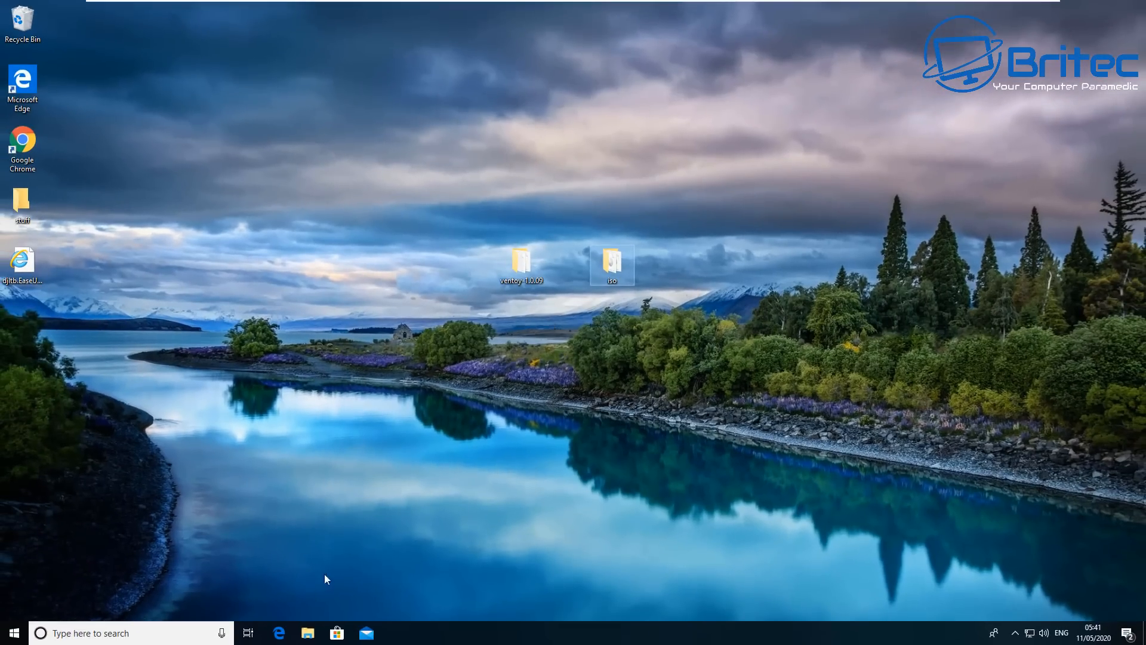
Step: Restart the PC from the Start menu into the Gigabyte UEFI BIOS with the SanDisk USB first to boot
click(308, 633)
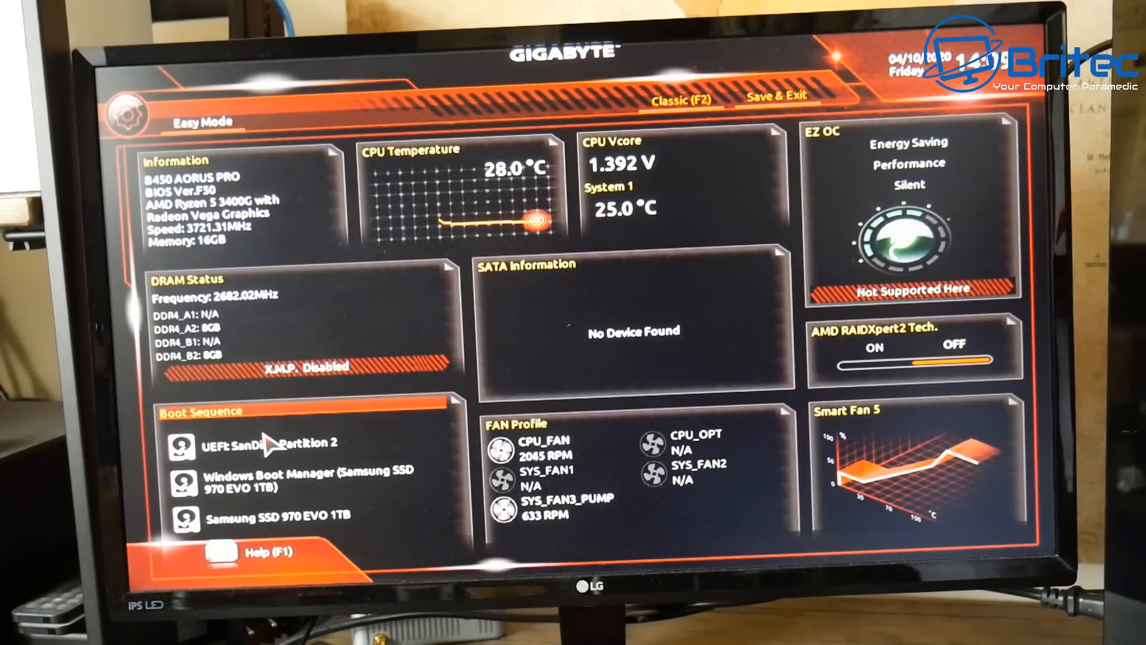
Step: Save the BIOS settings and exit, confirming so the PC boots from the SanDisk drive into Ventoy
click(779, 98)
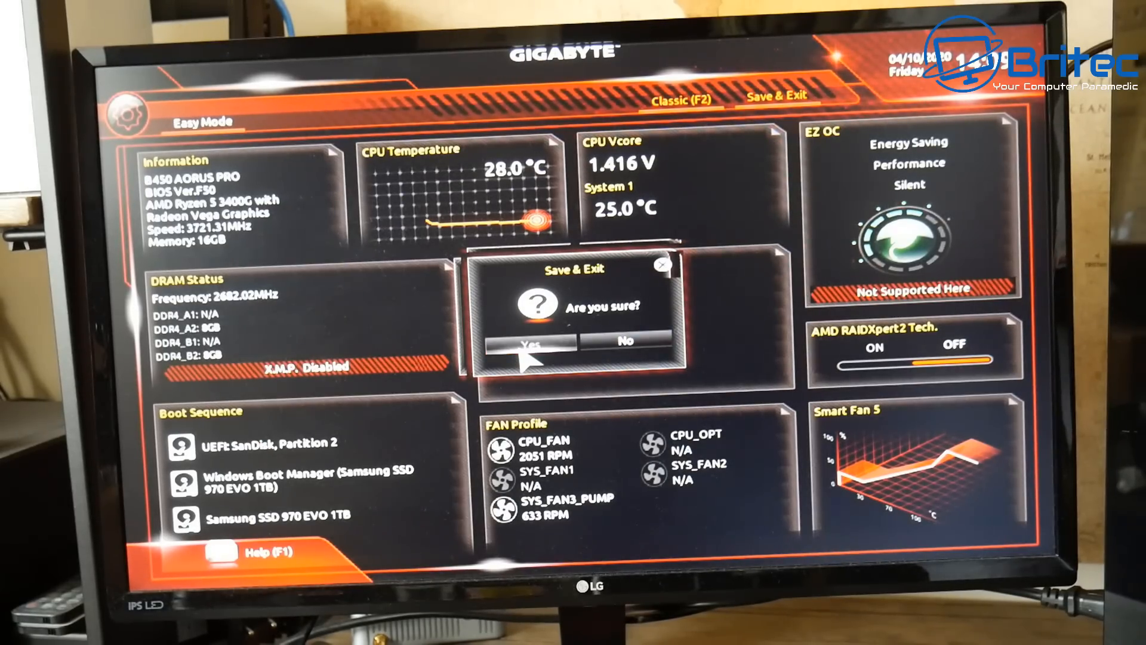
click(533, 342)
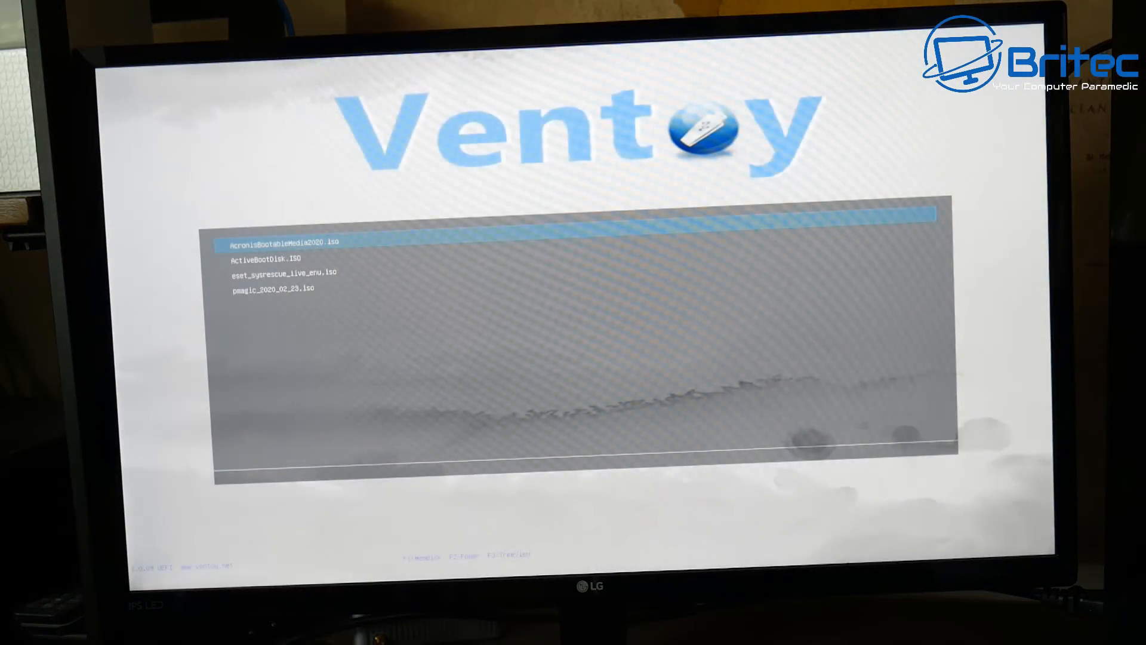
Step: Move the selection among the listed ISOs toward the pmagic_2020_02_23.iso entry
key(Down)
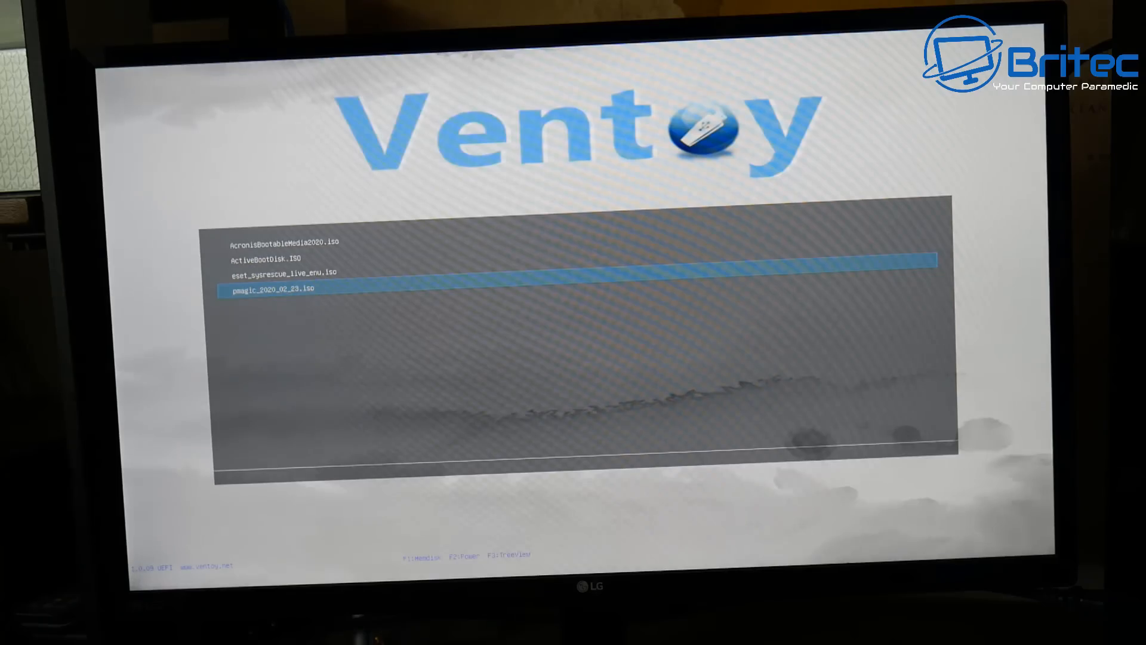
key(Up)
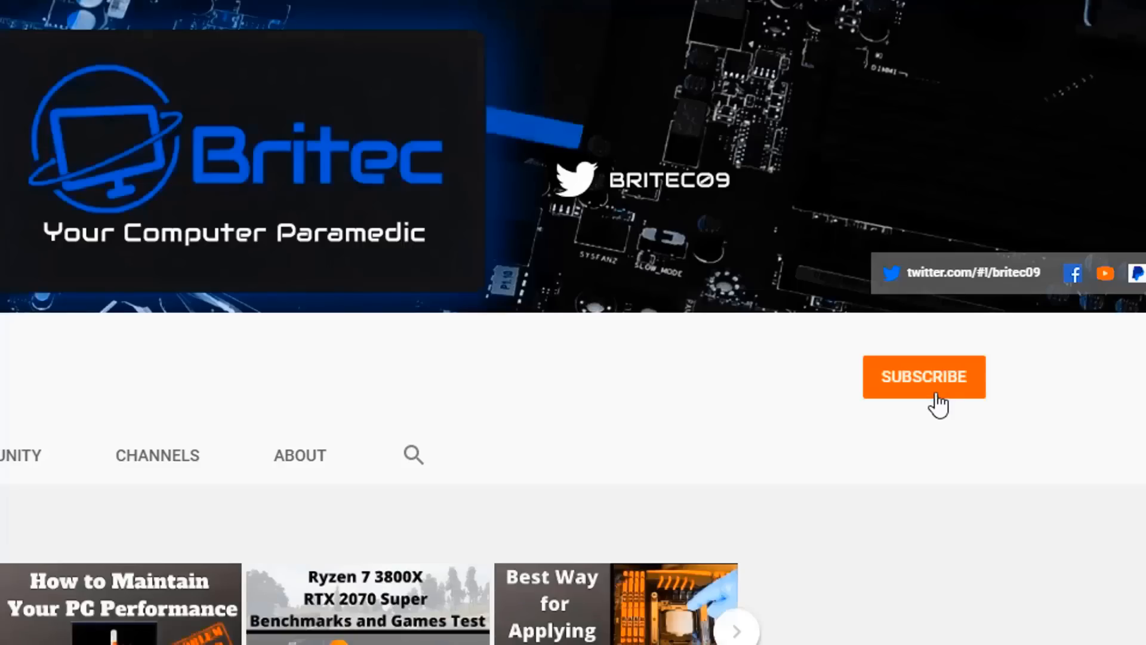
Step: Subscribe to the Britec channel and set notifications to All
click(925, 376)
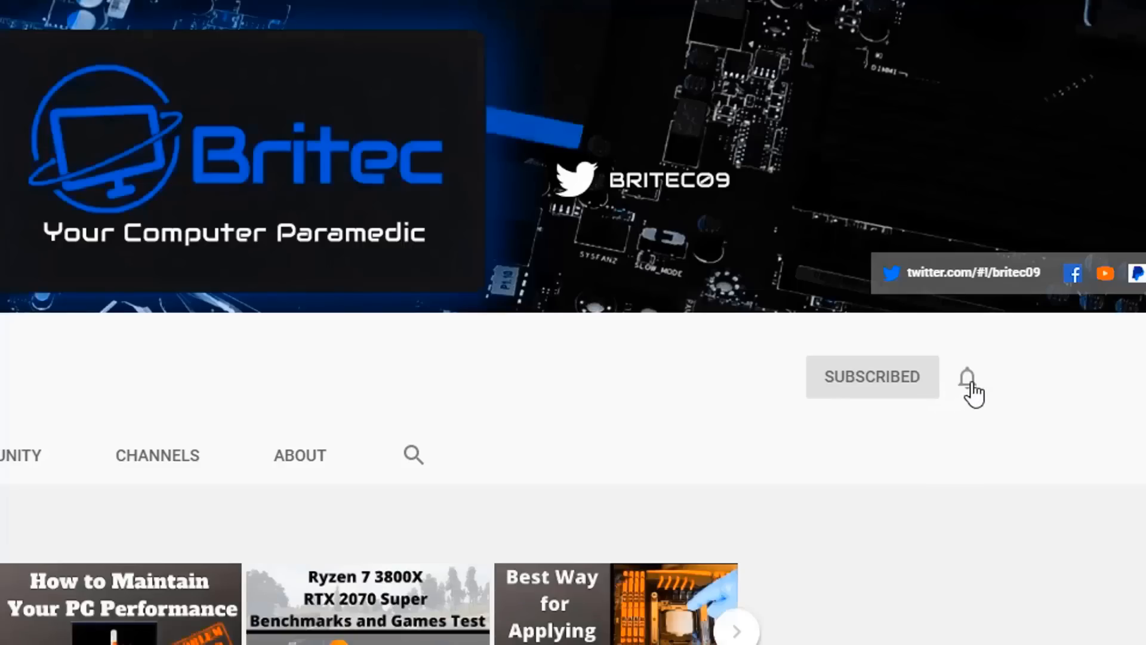
click(968, 376)
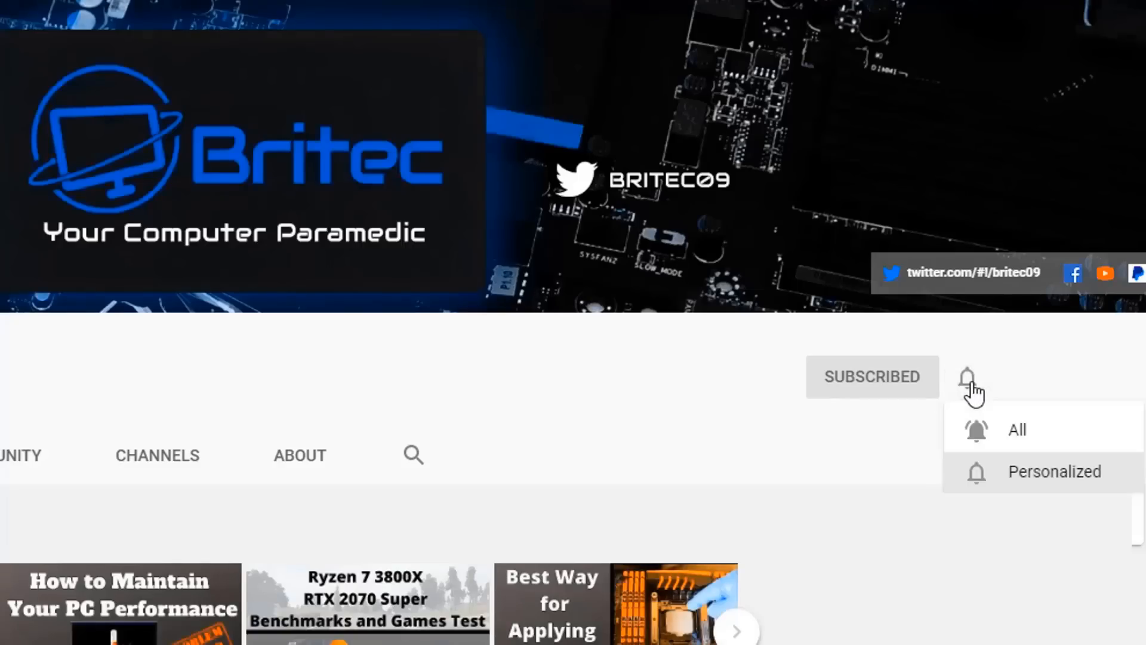
mouse_move(996, 435)
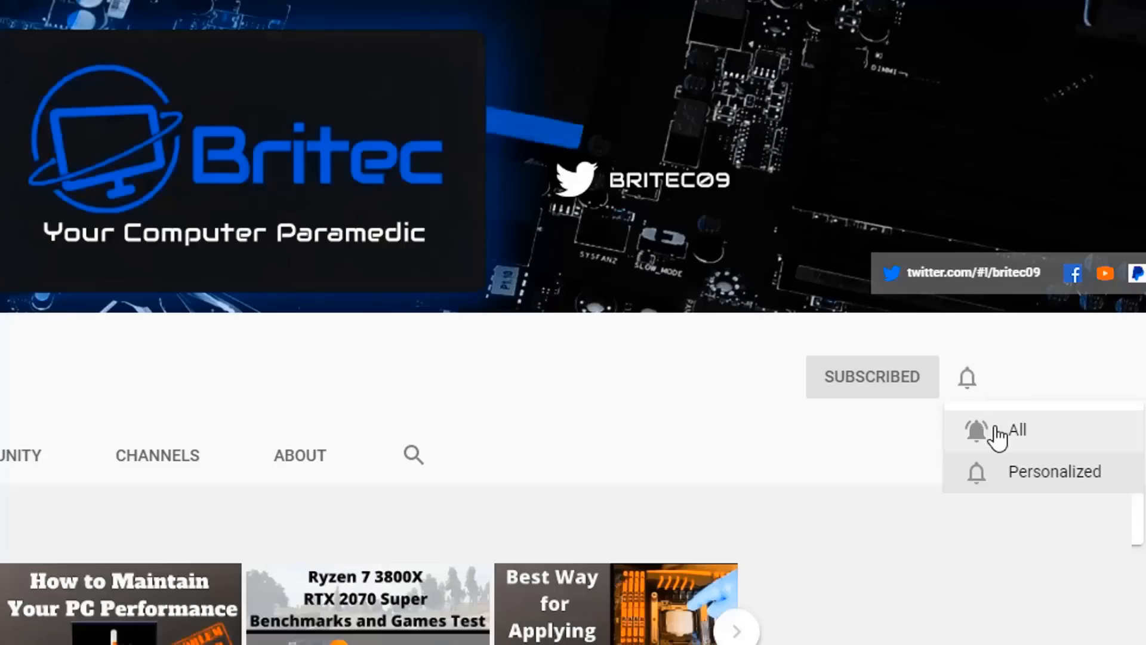
click(1003, 434)
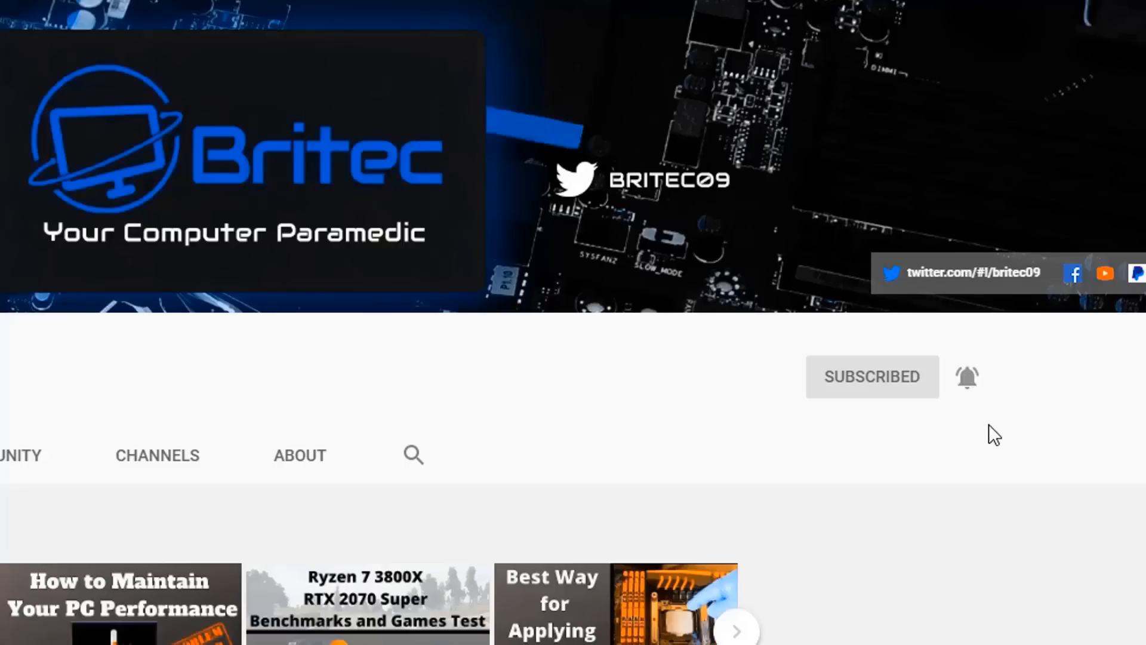